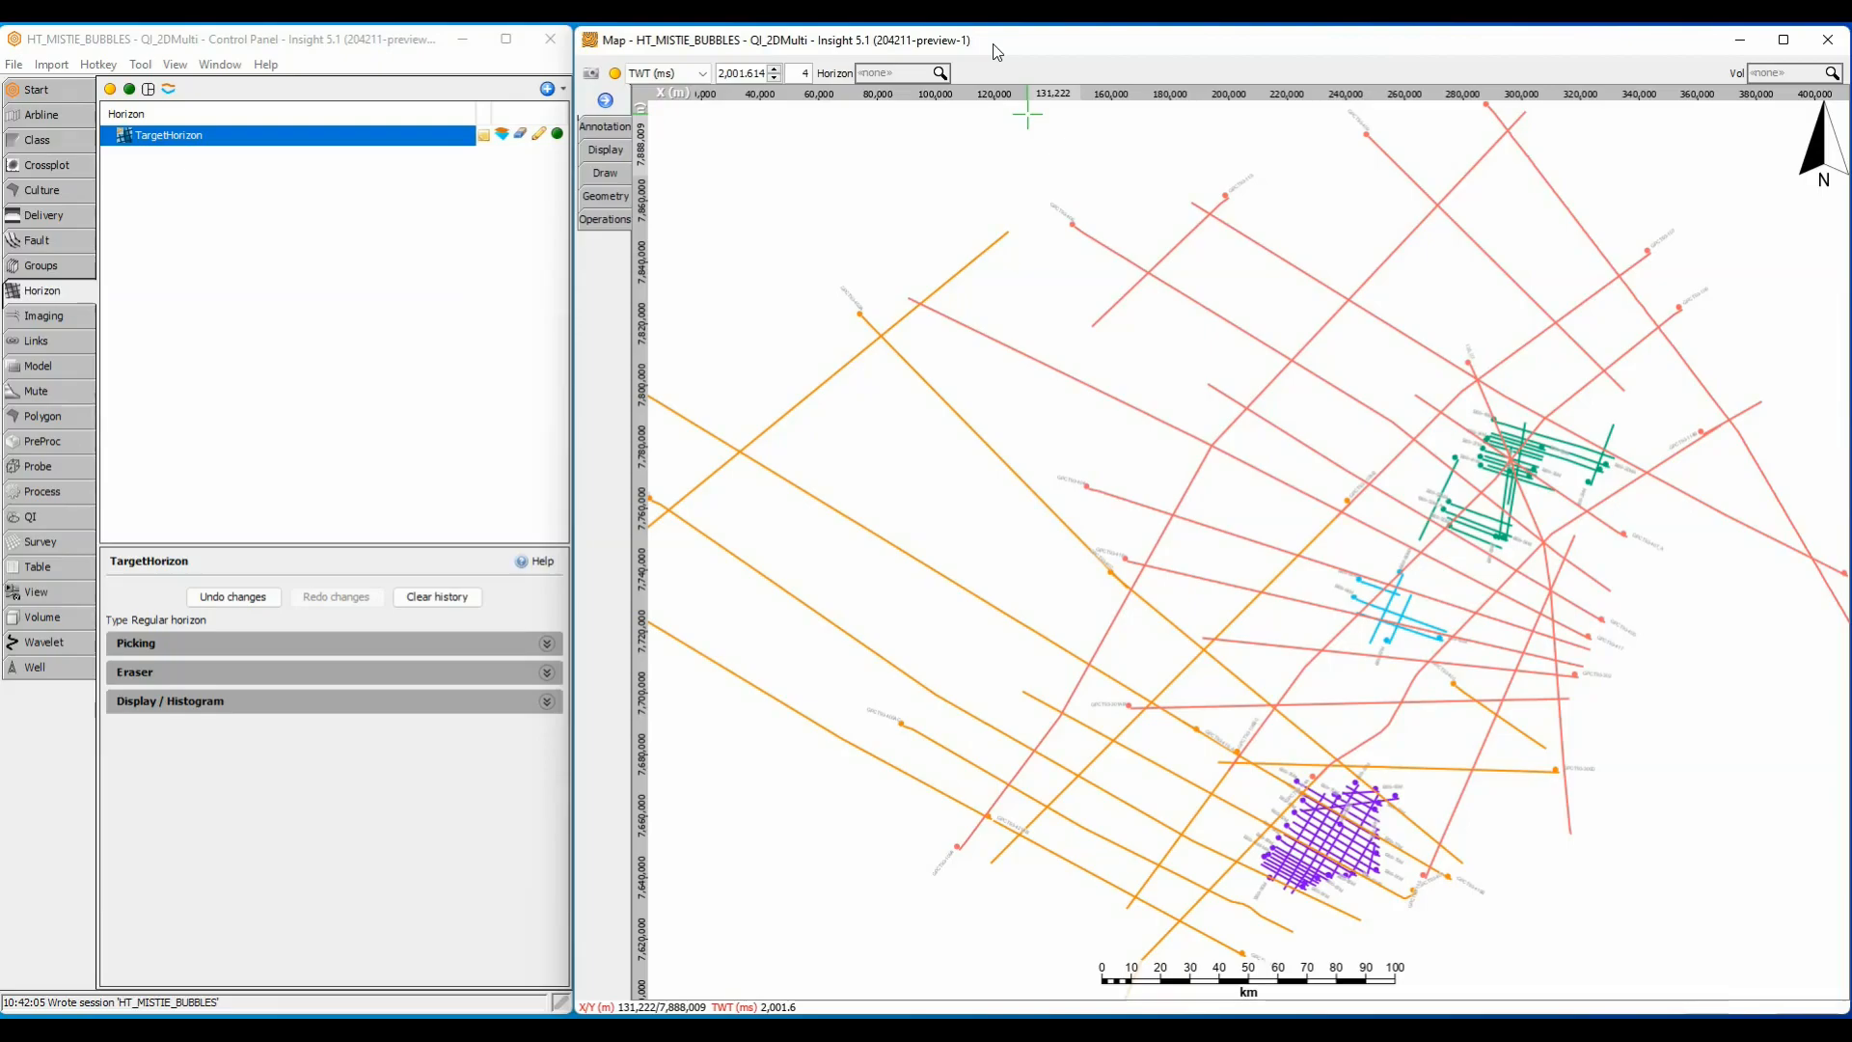
- Colour the map's survey lines by TargetHorizon and show the project's tables
left_click(939, 72)
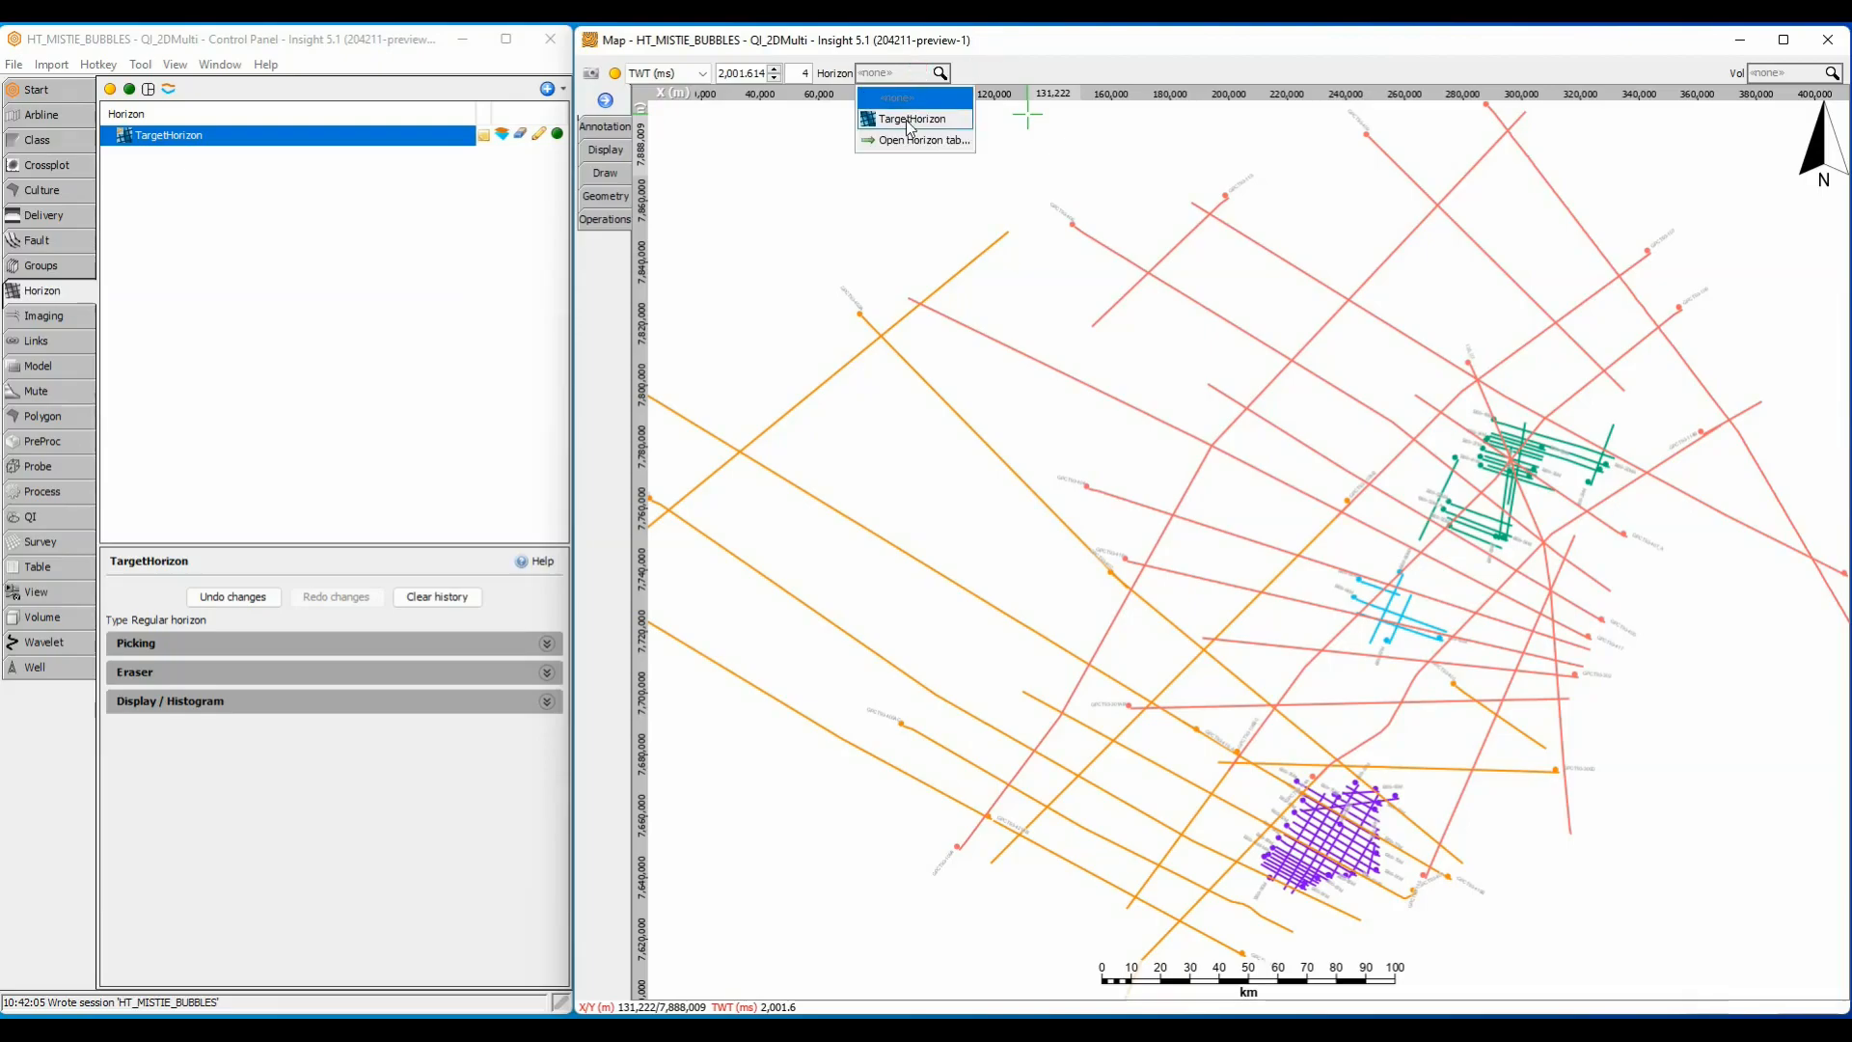
left_click(913, 118)
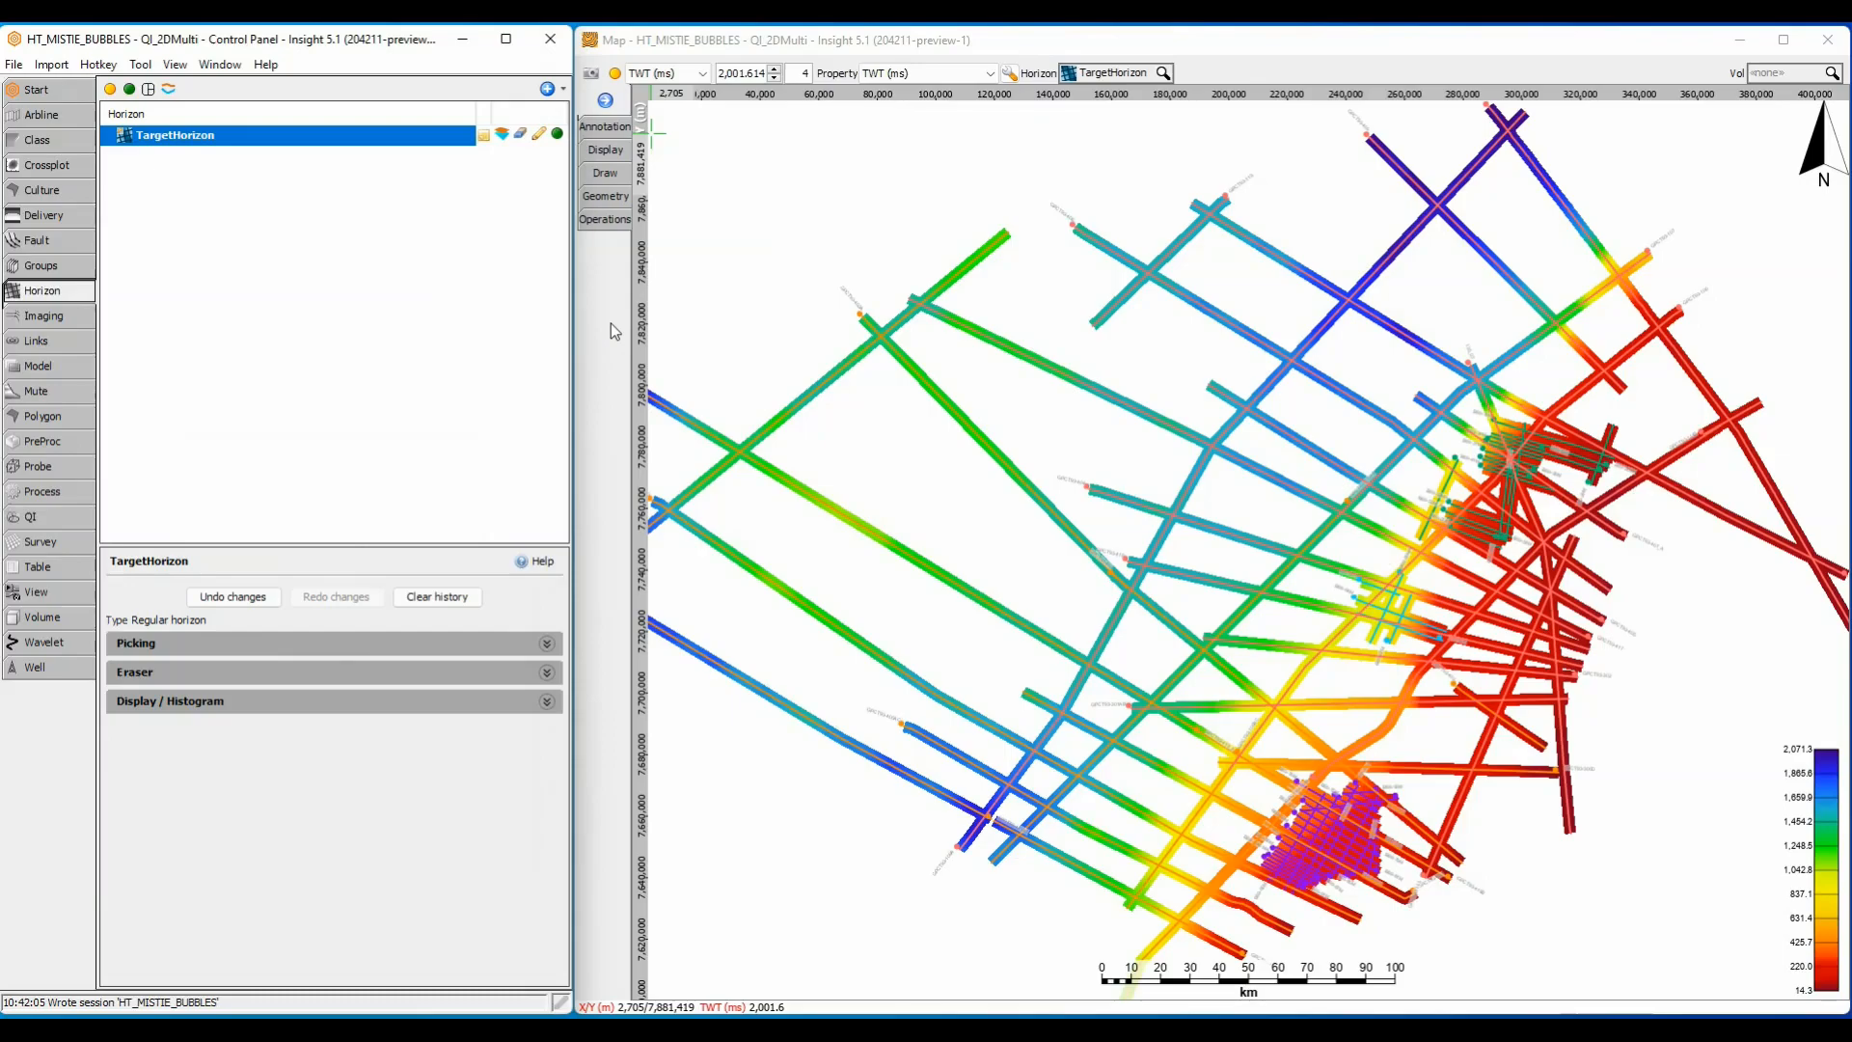
mouse_move(127, 577)
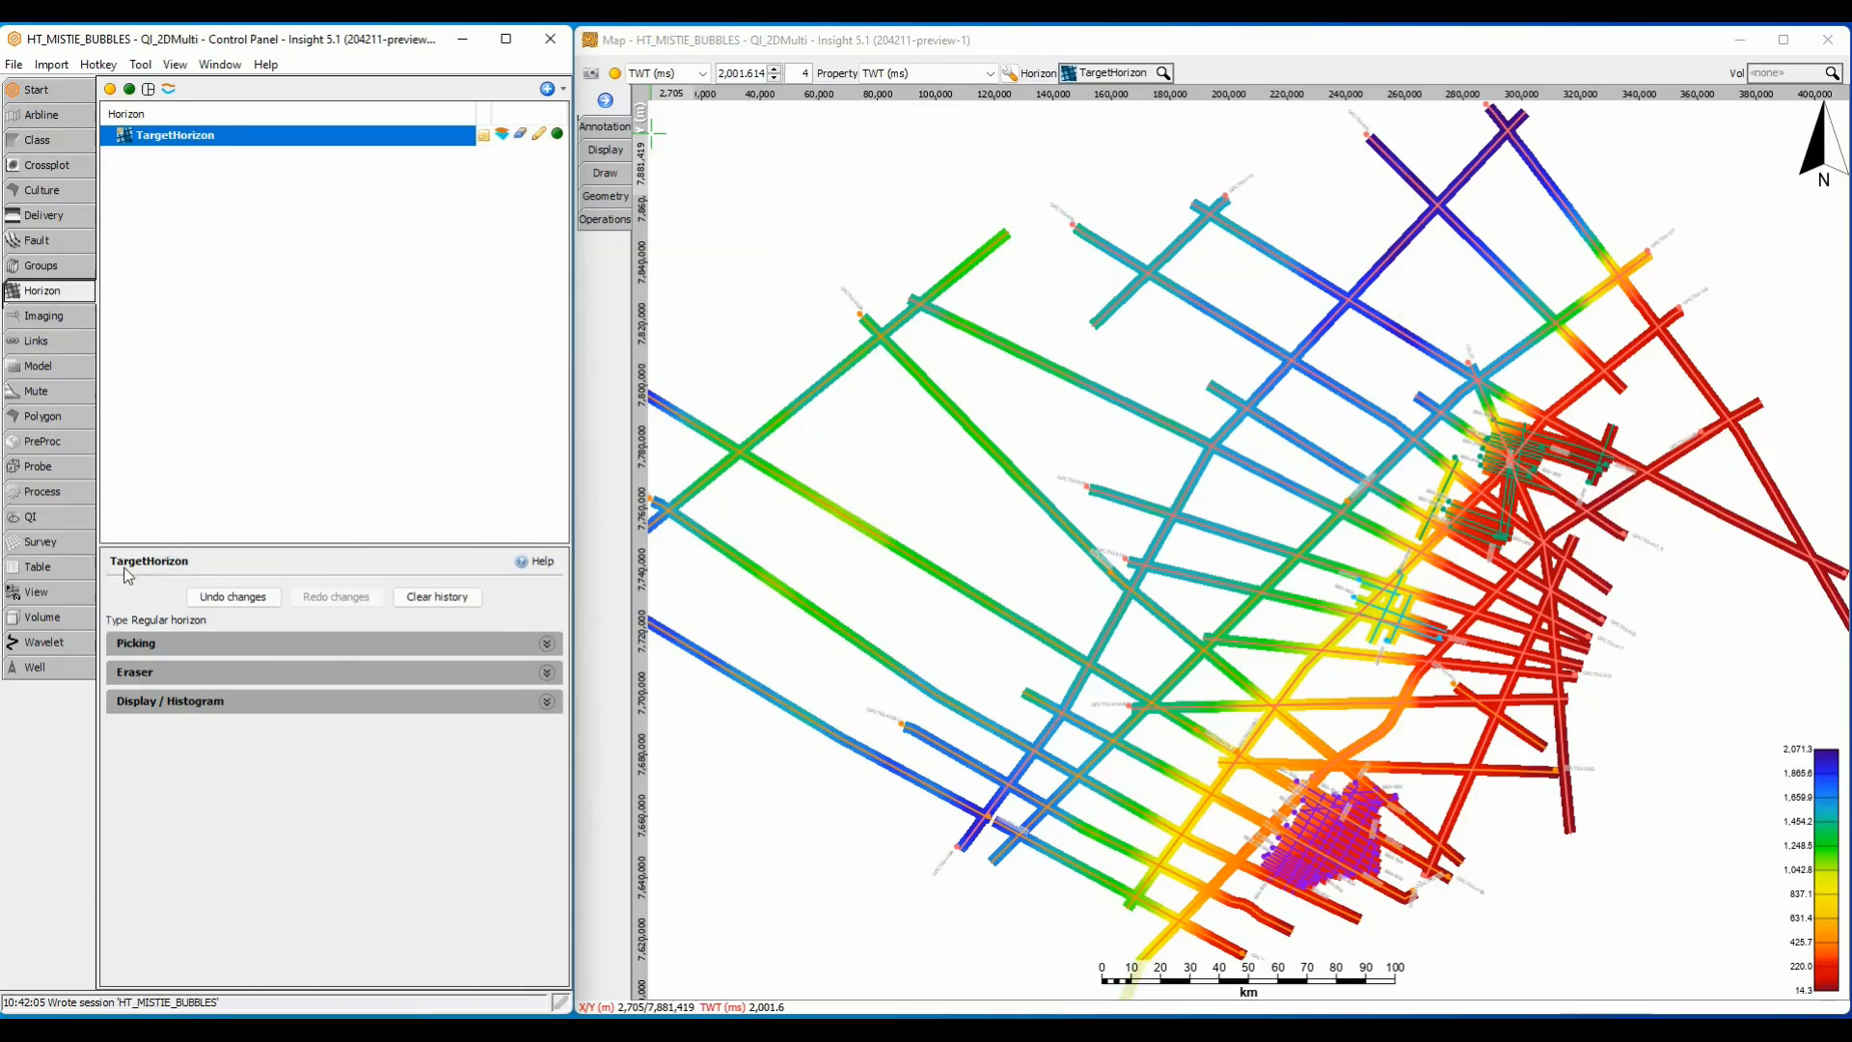
left_click(36, 566)
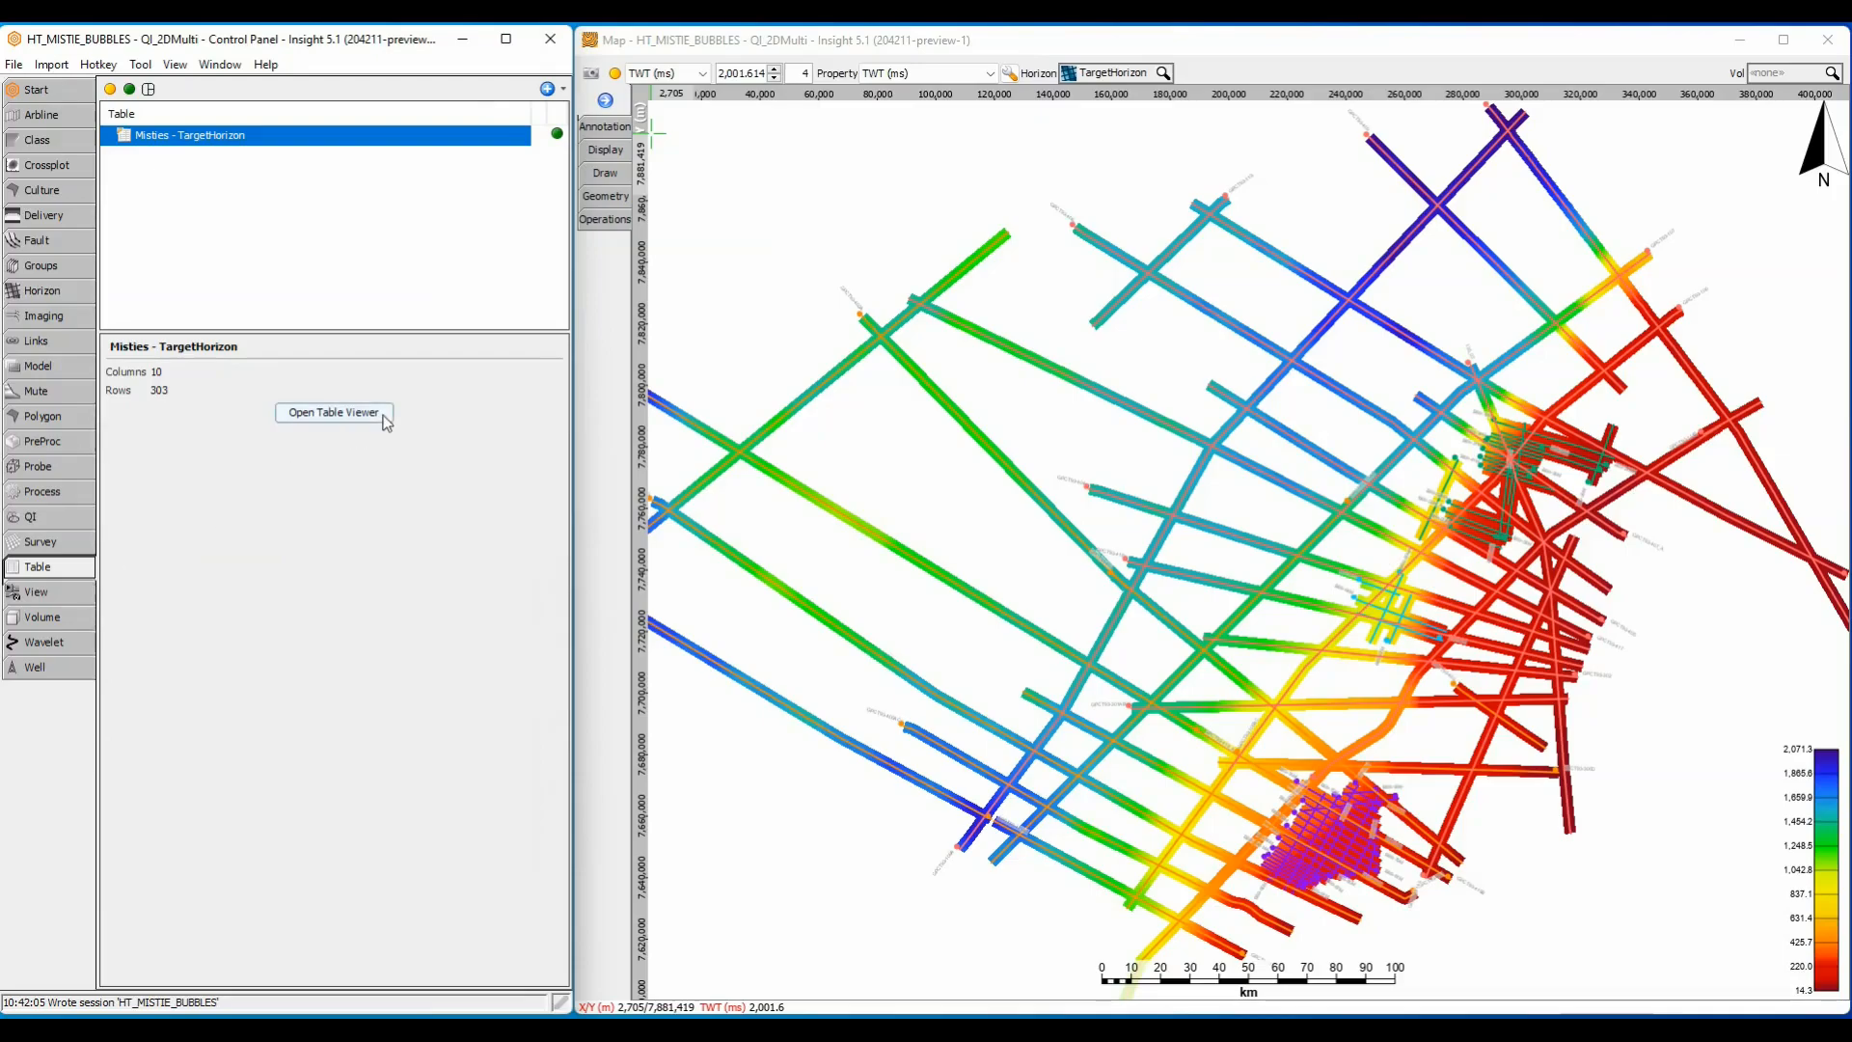
left_click(332, 412)
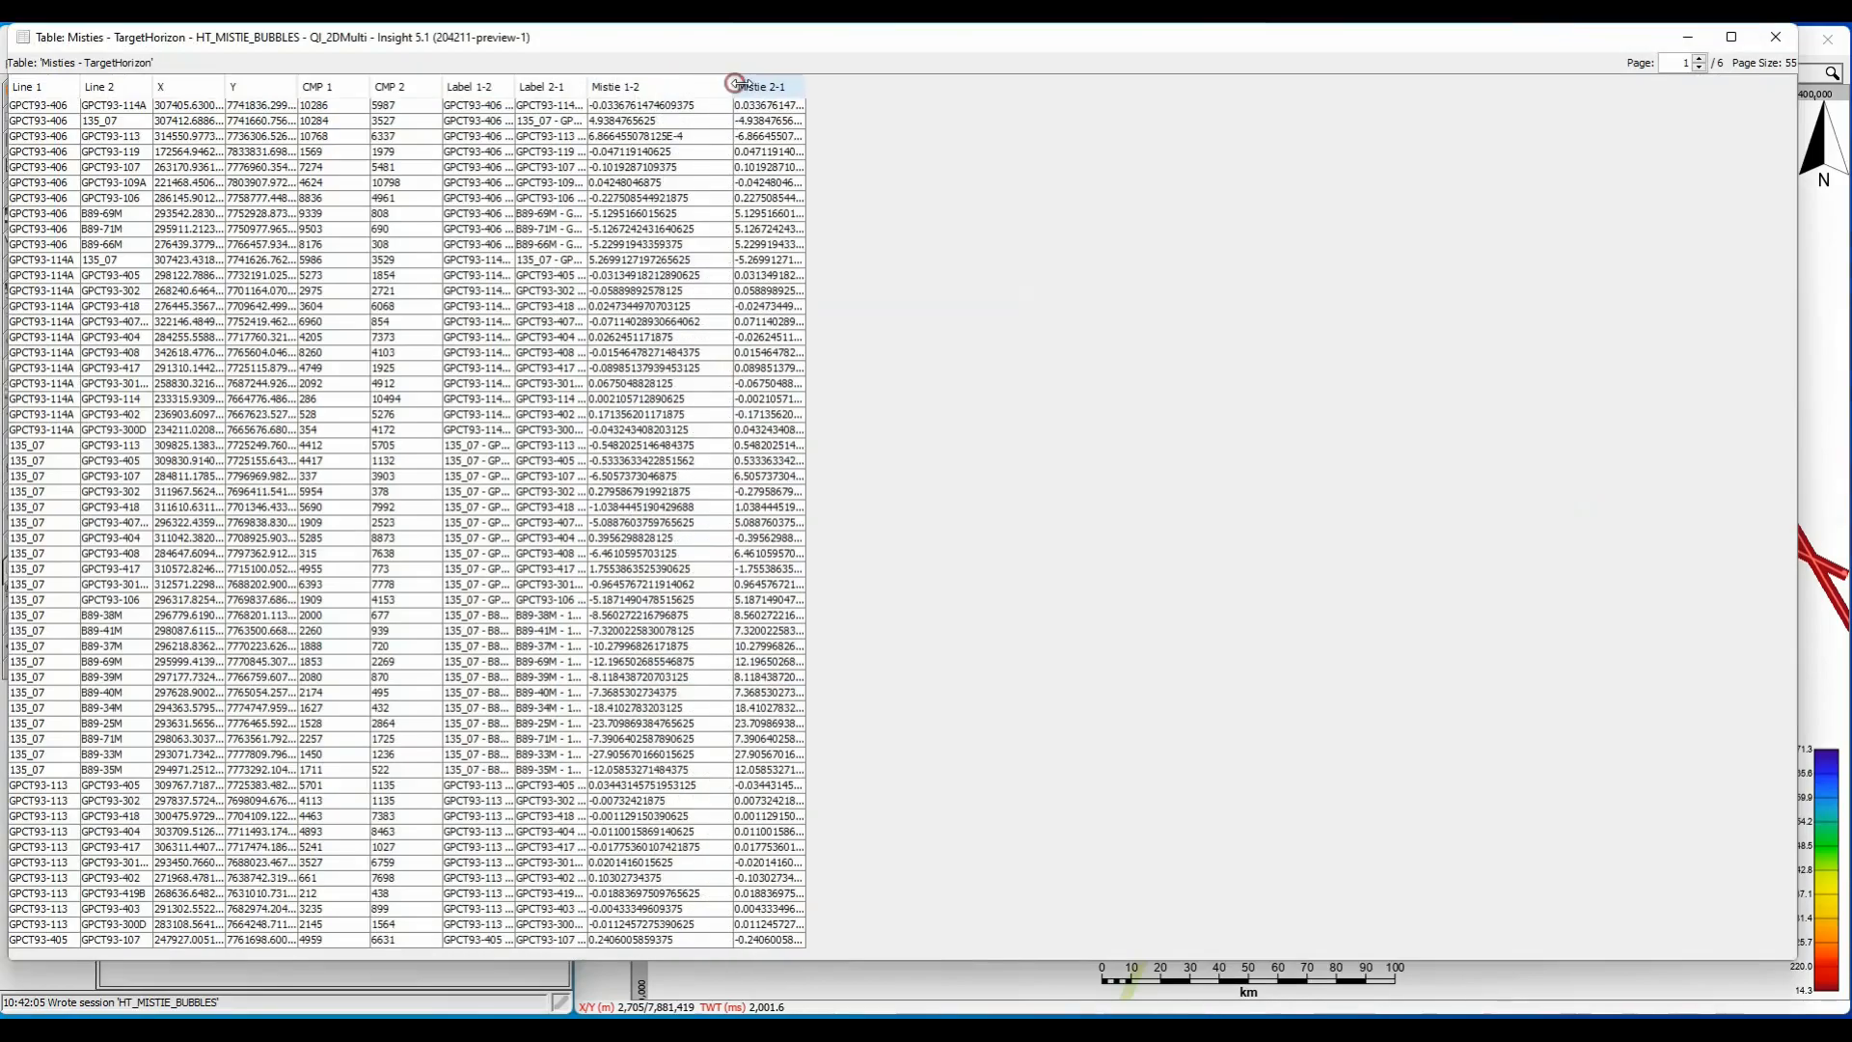
left_click(762, 85)
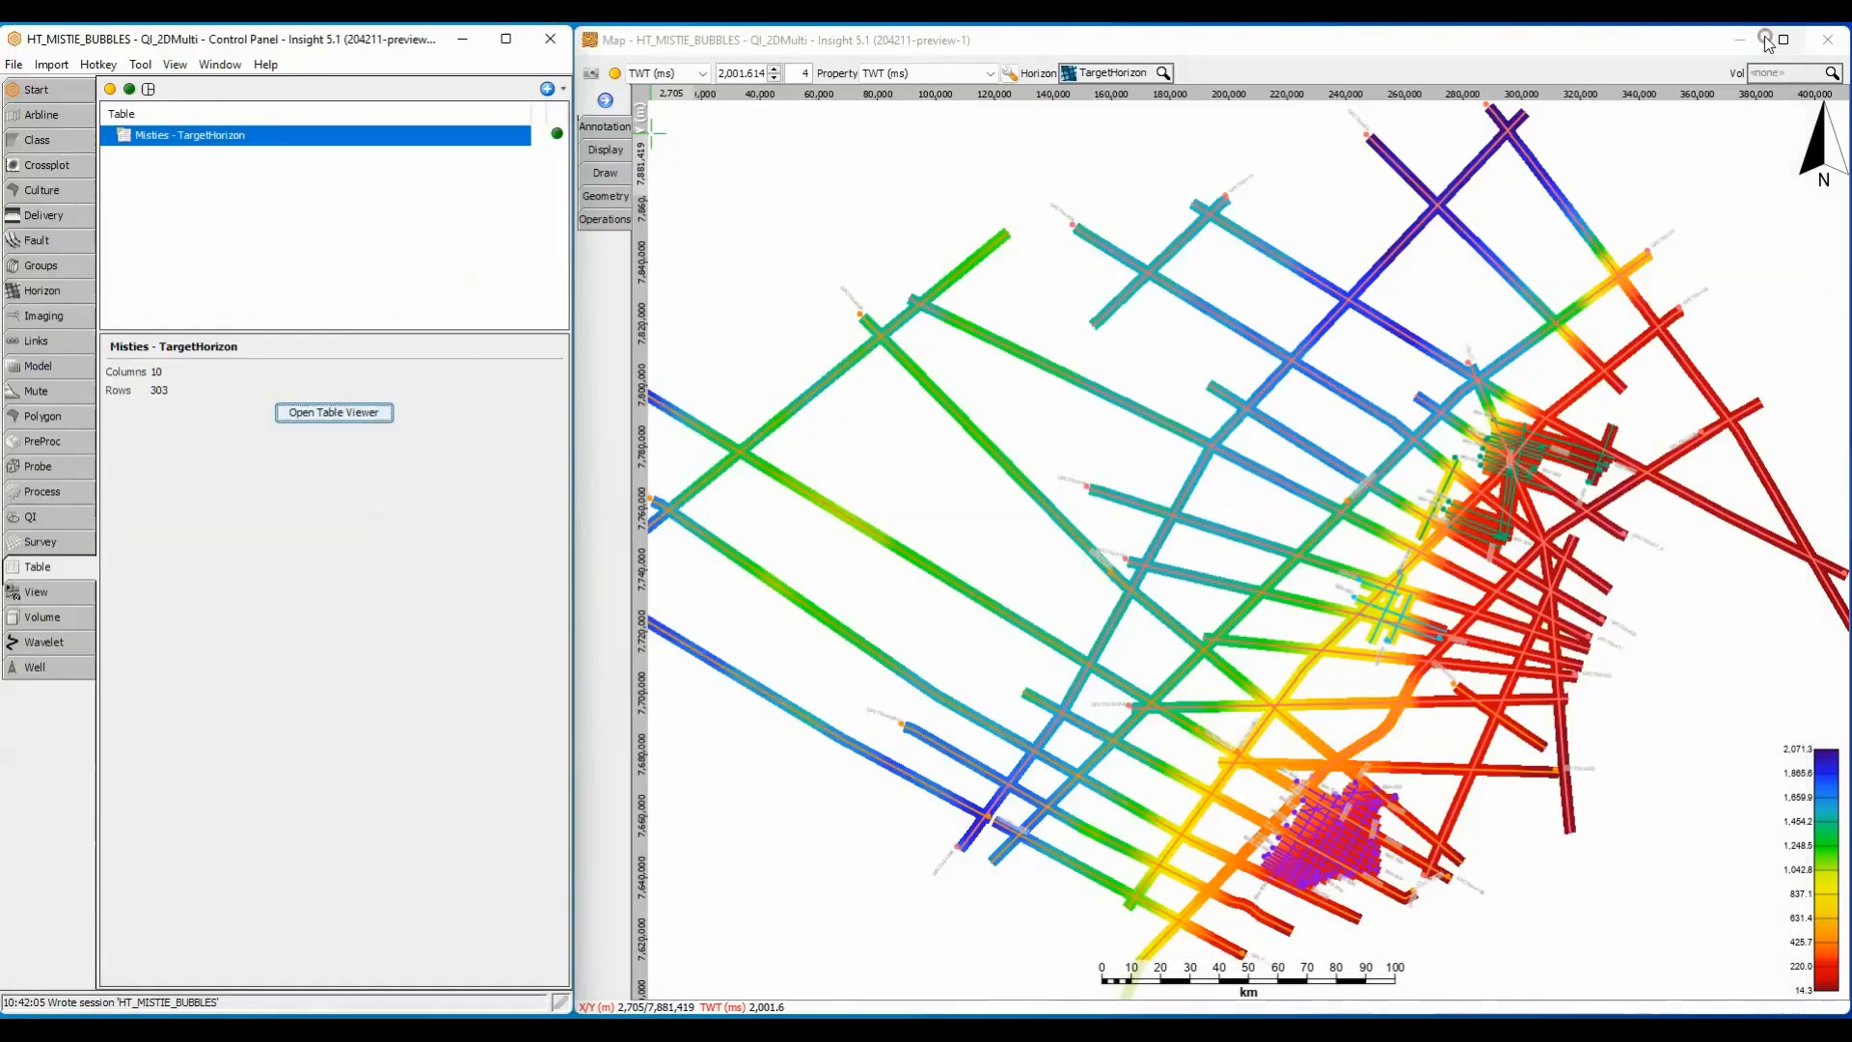
- Create Misties-Target-0Decimals table maths with Integer mistie output, and check the rounded table
left_click(547, 89)
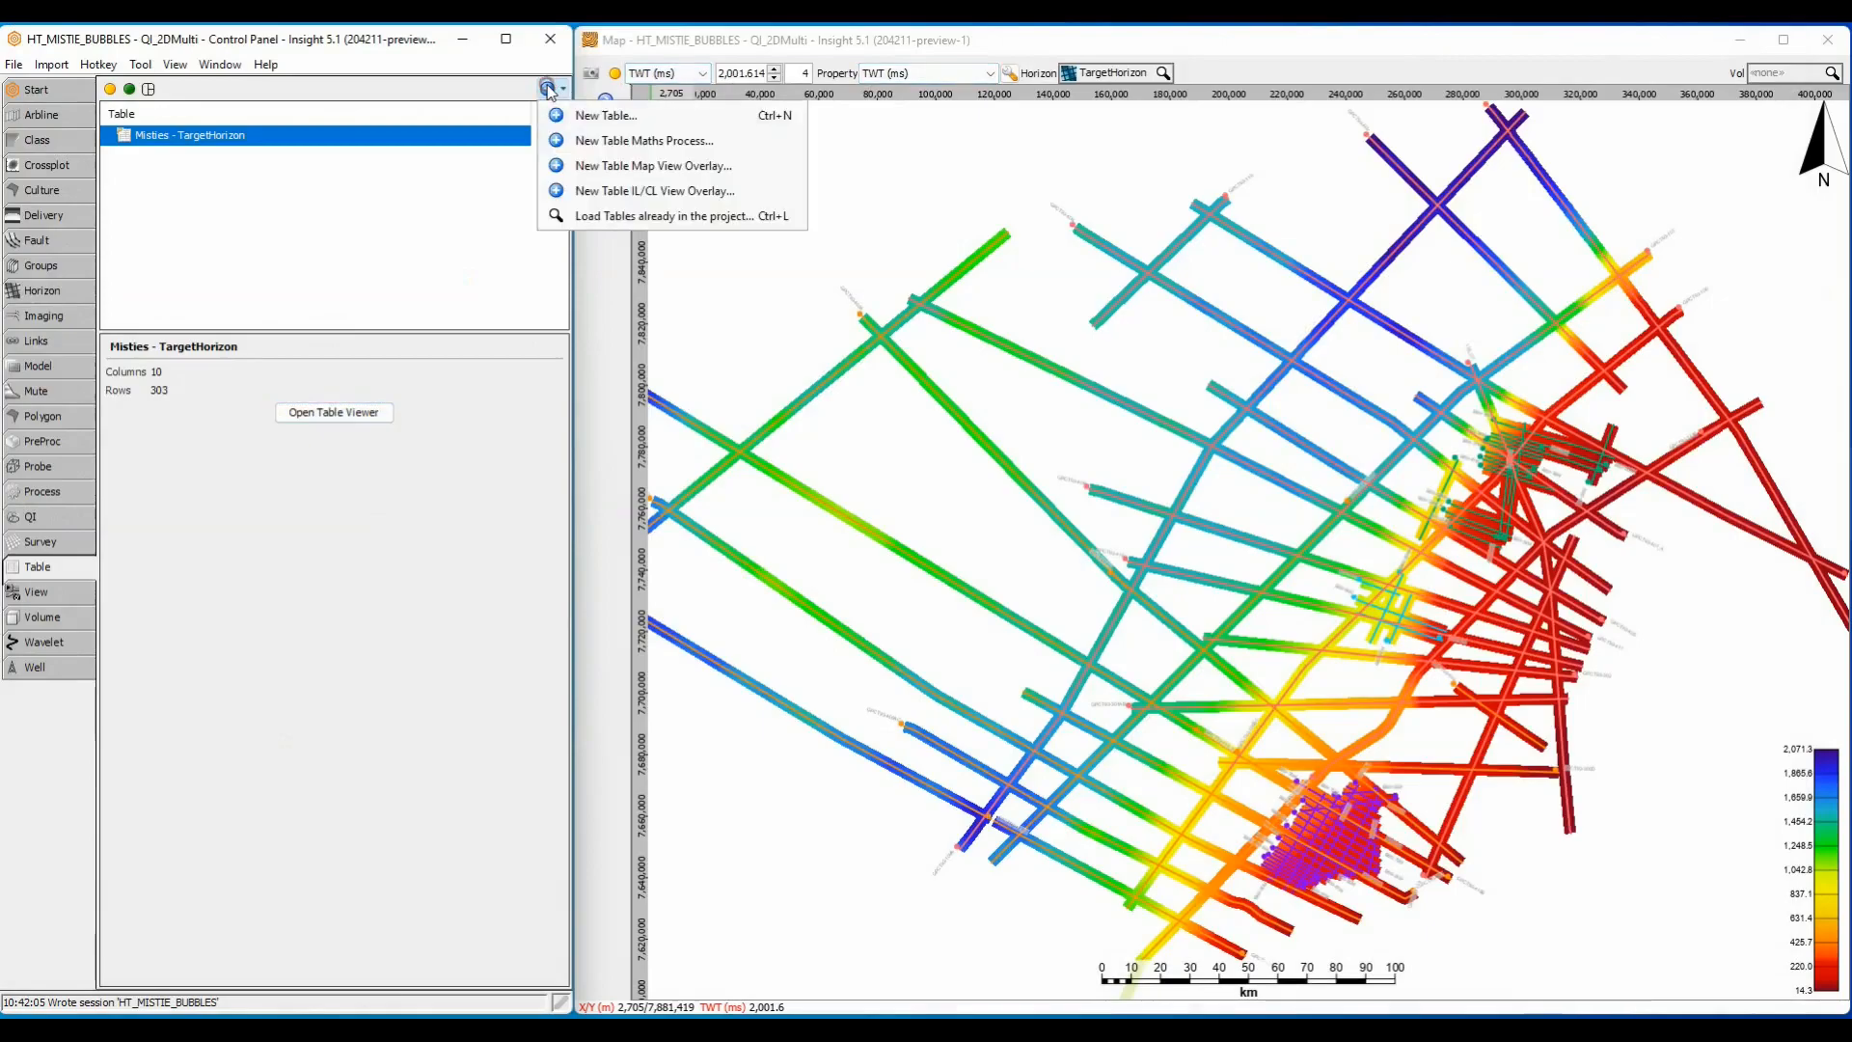
mouse_move(643, 139)
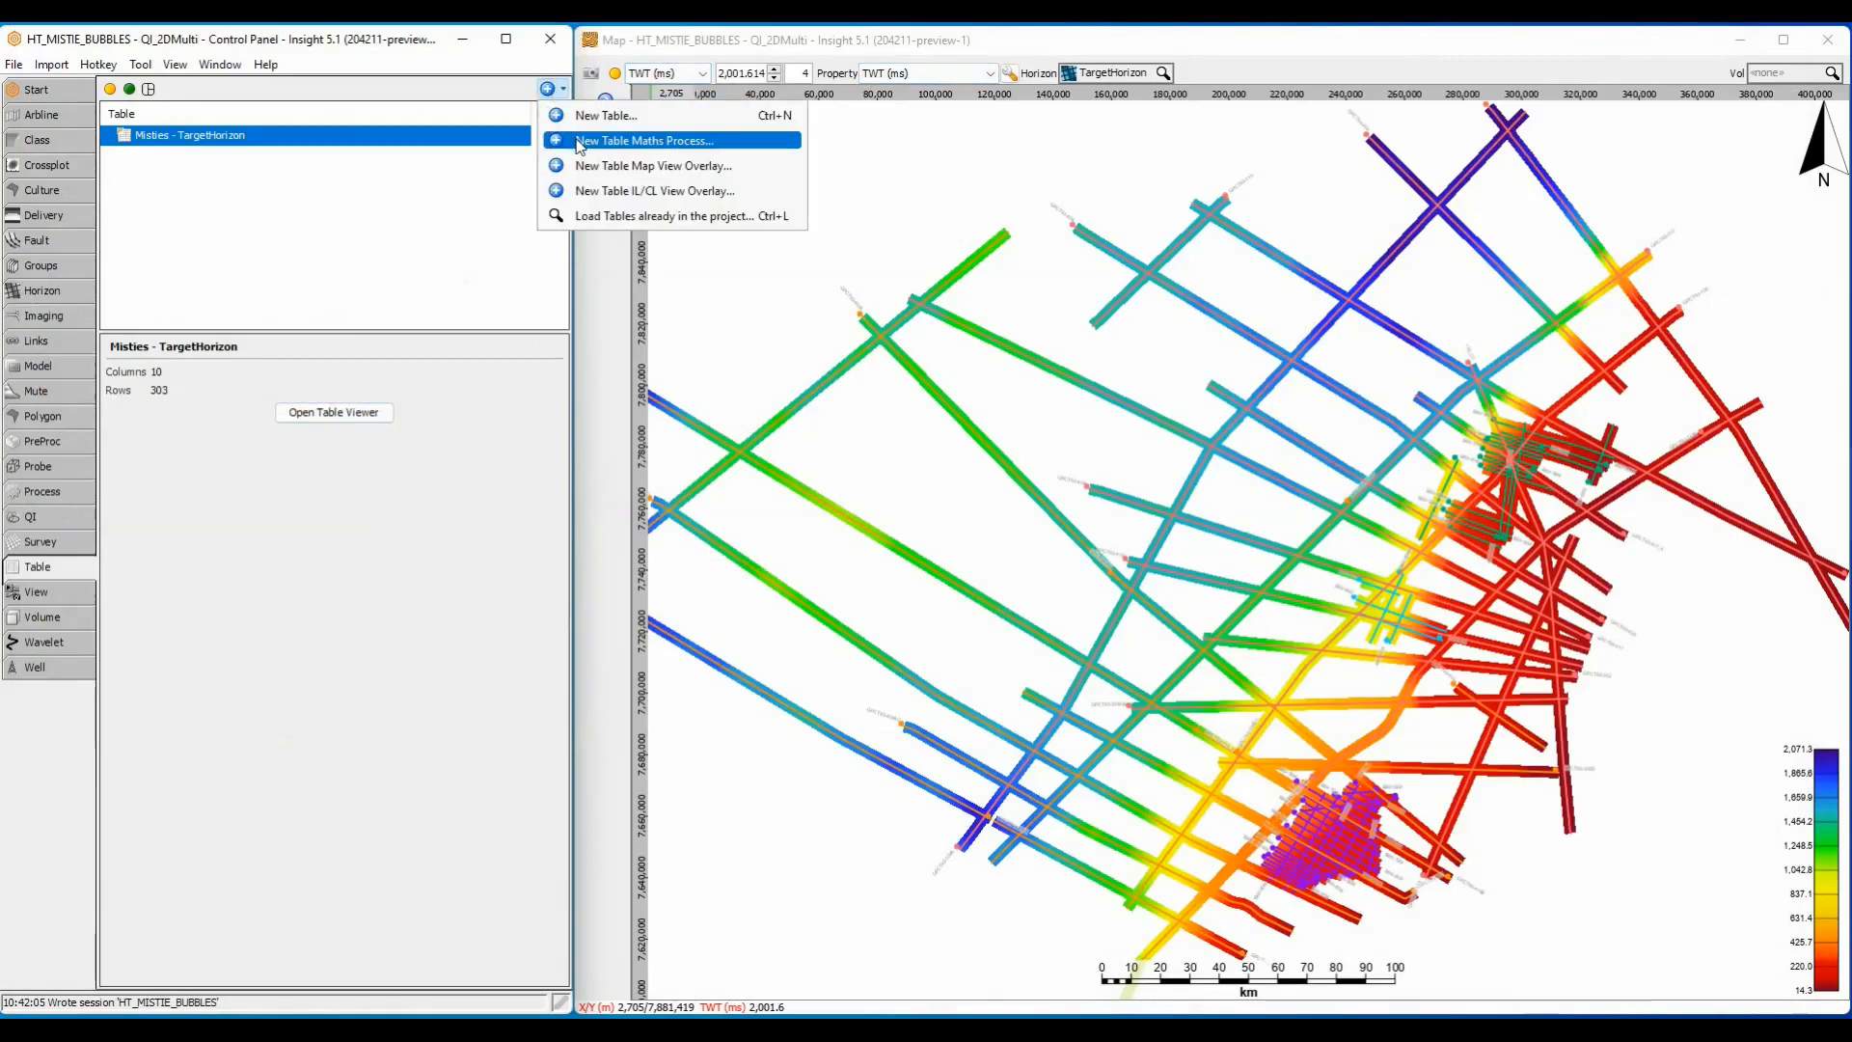
left_click(646, 141)
type("Misties-Target-0Decimal")
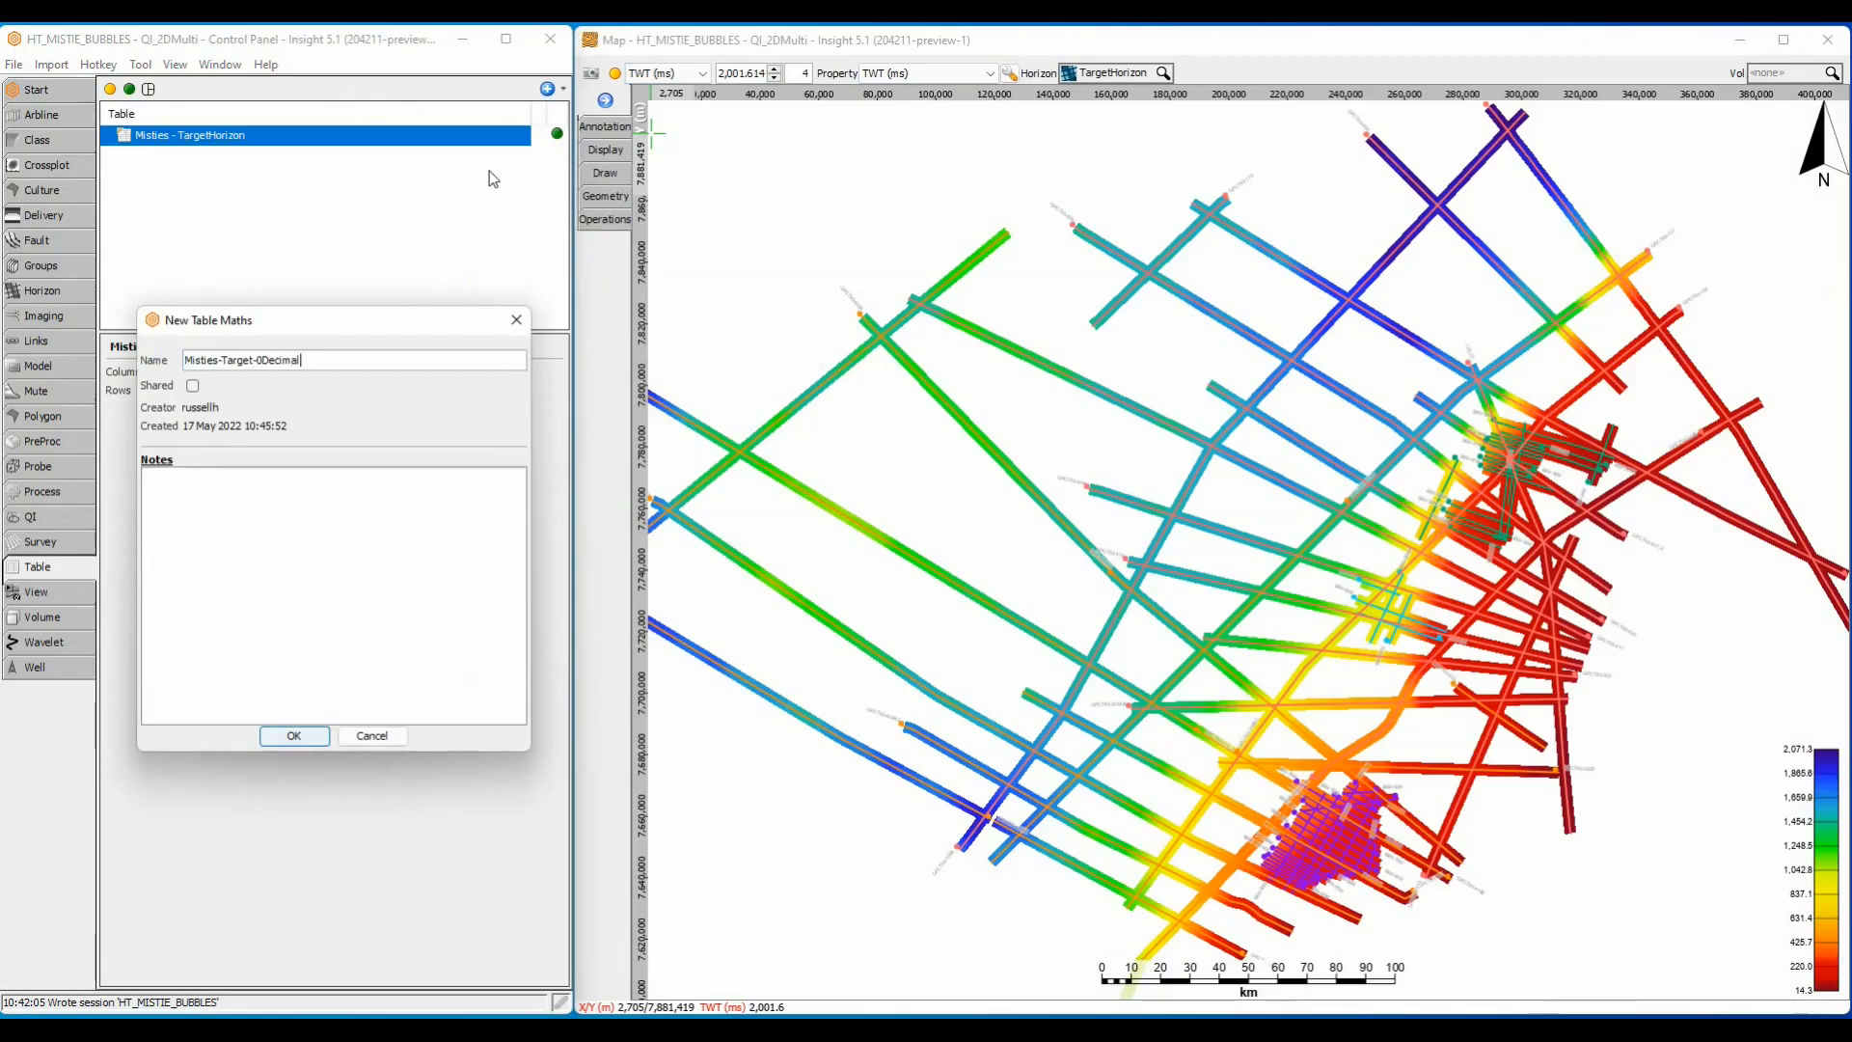
left_click(293, 735)
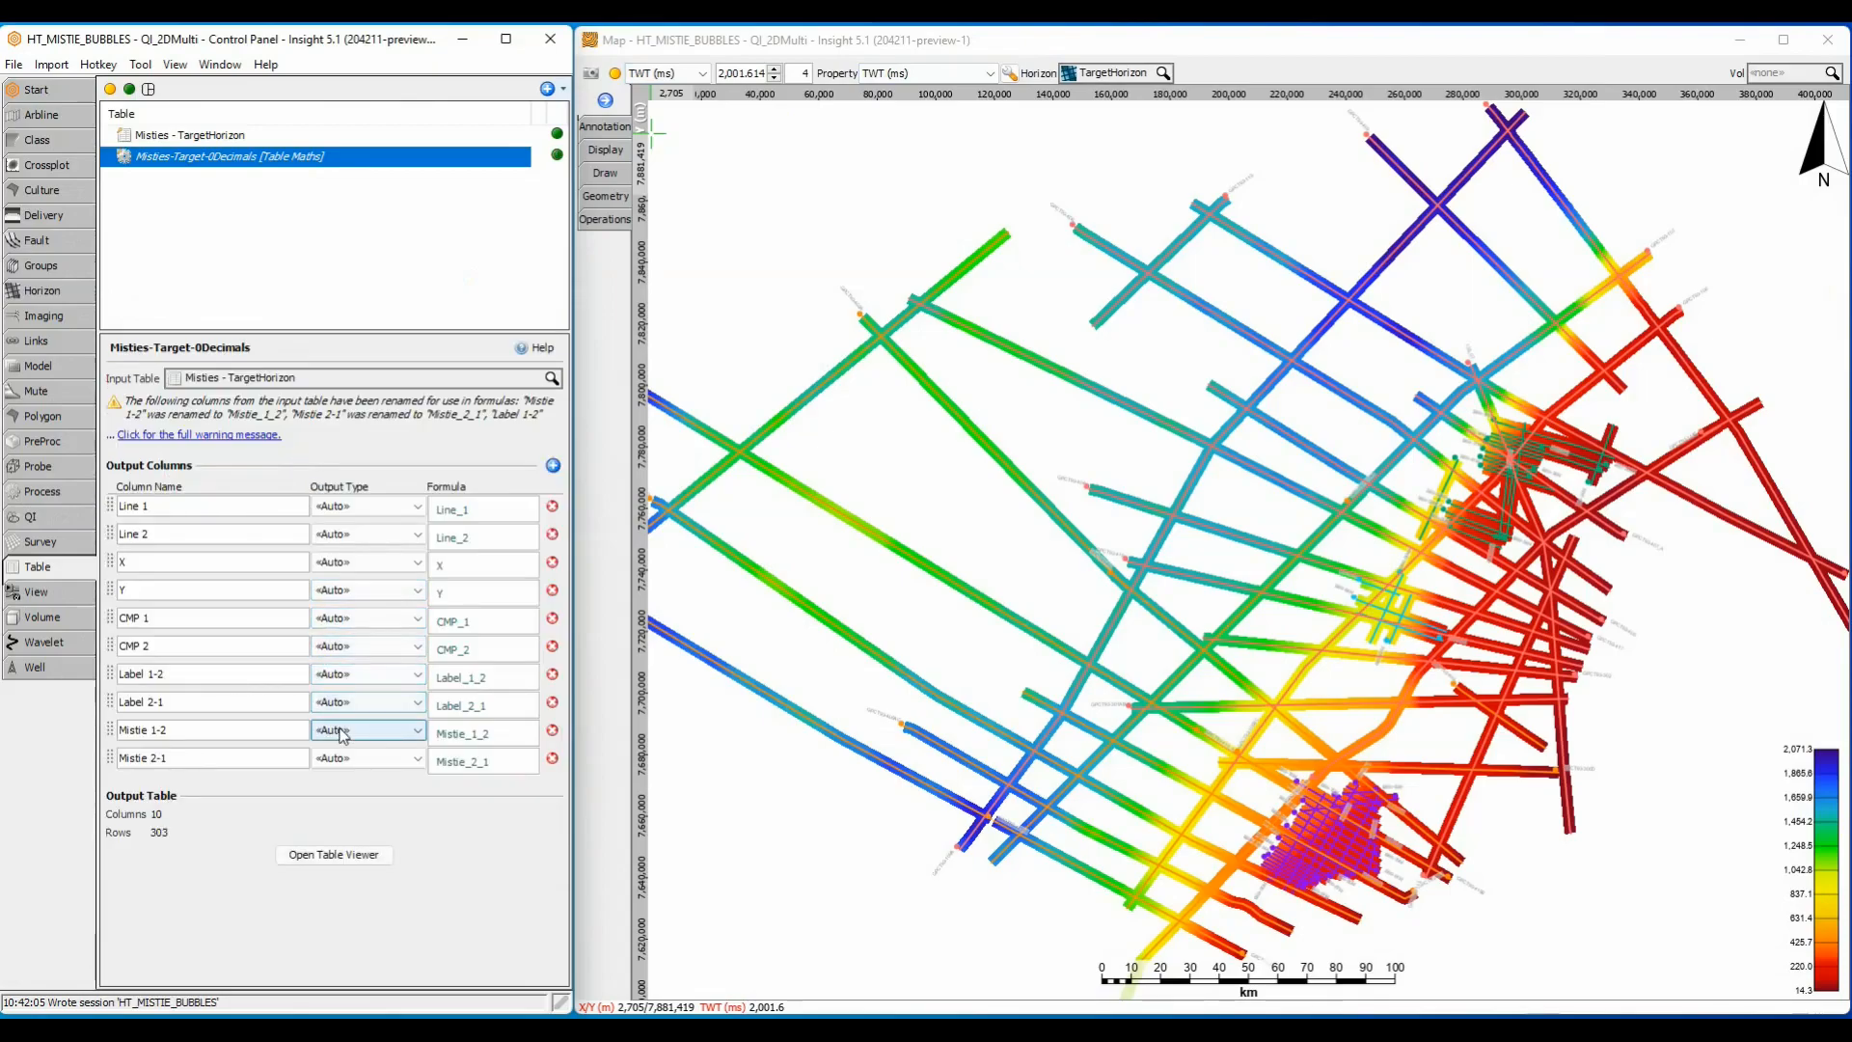
left_click(367, 729)
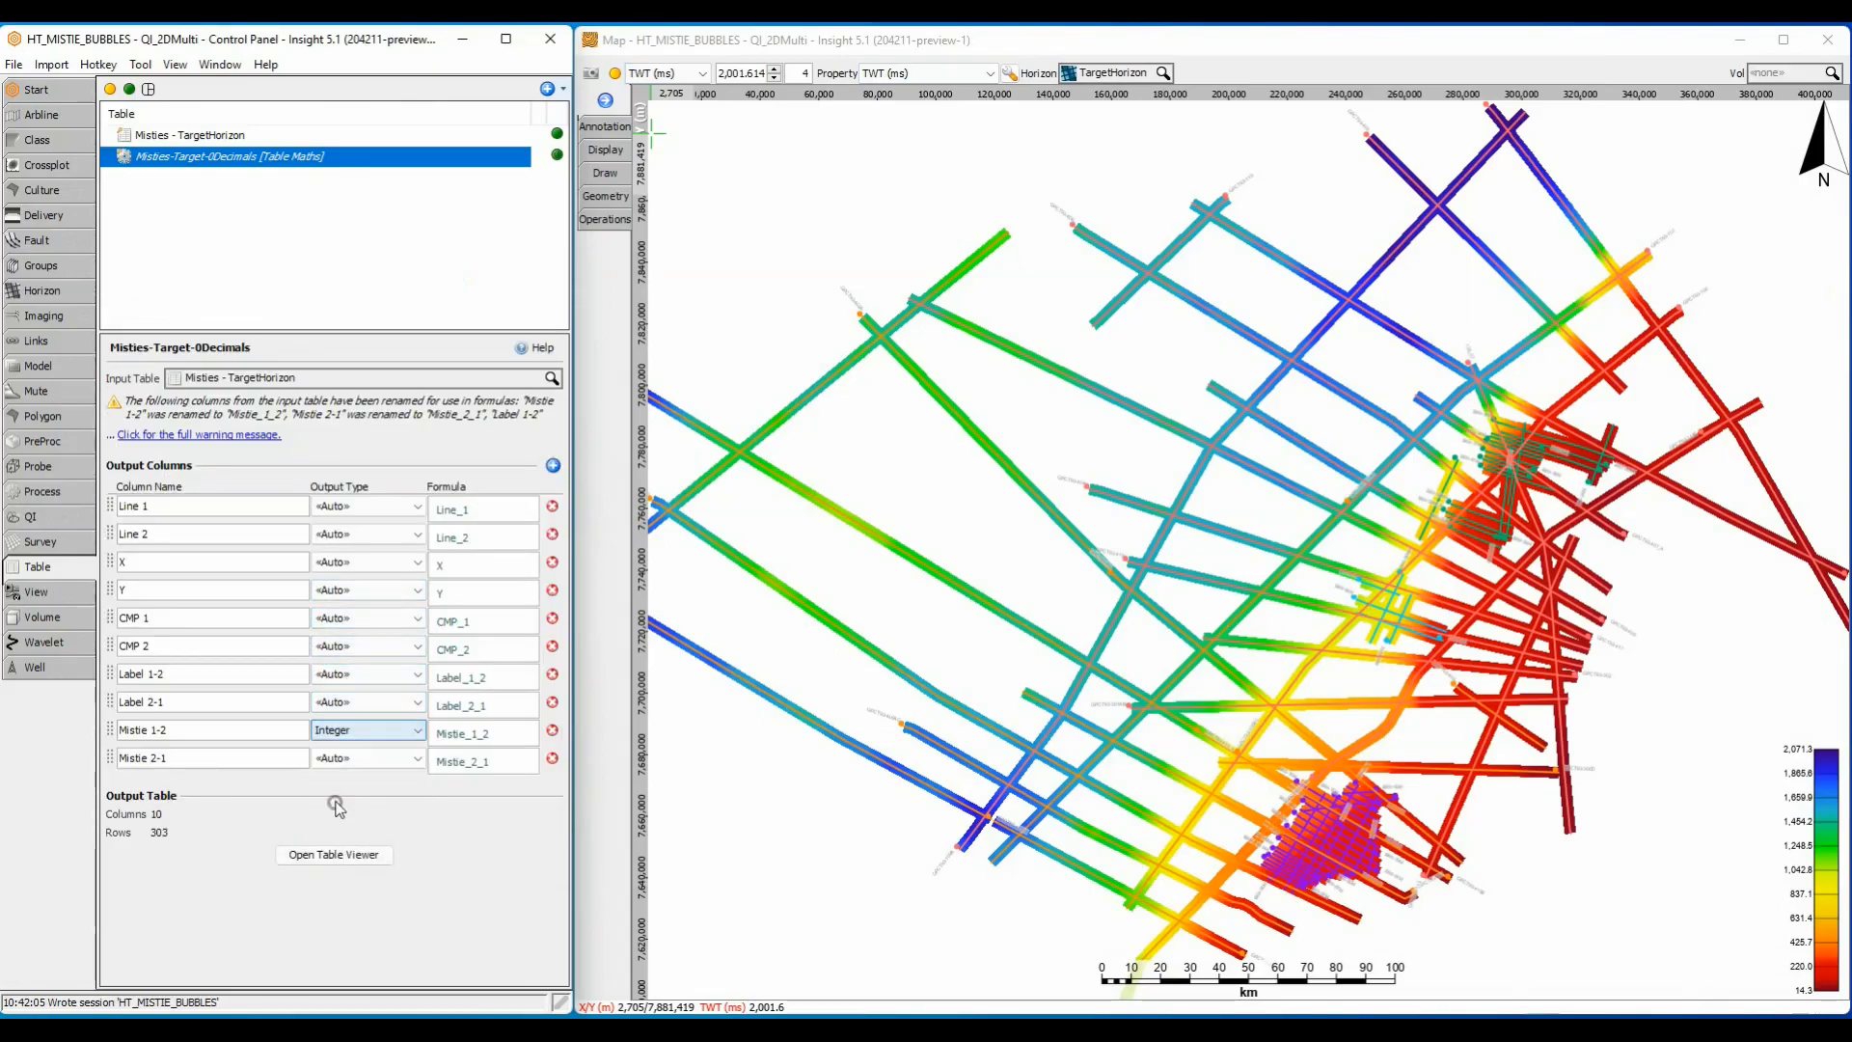
left_click(366, 757)
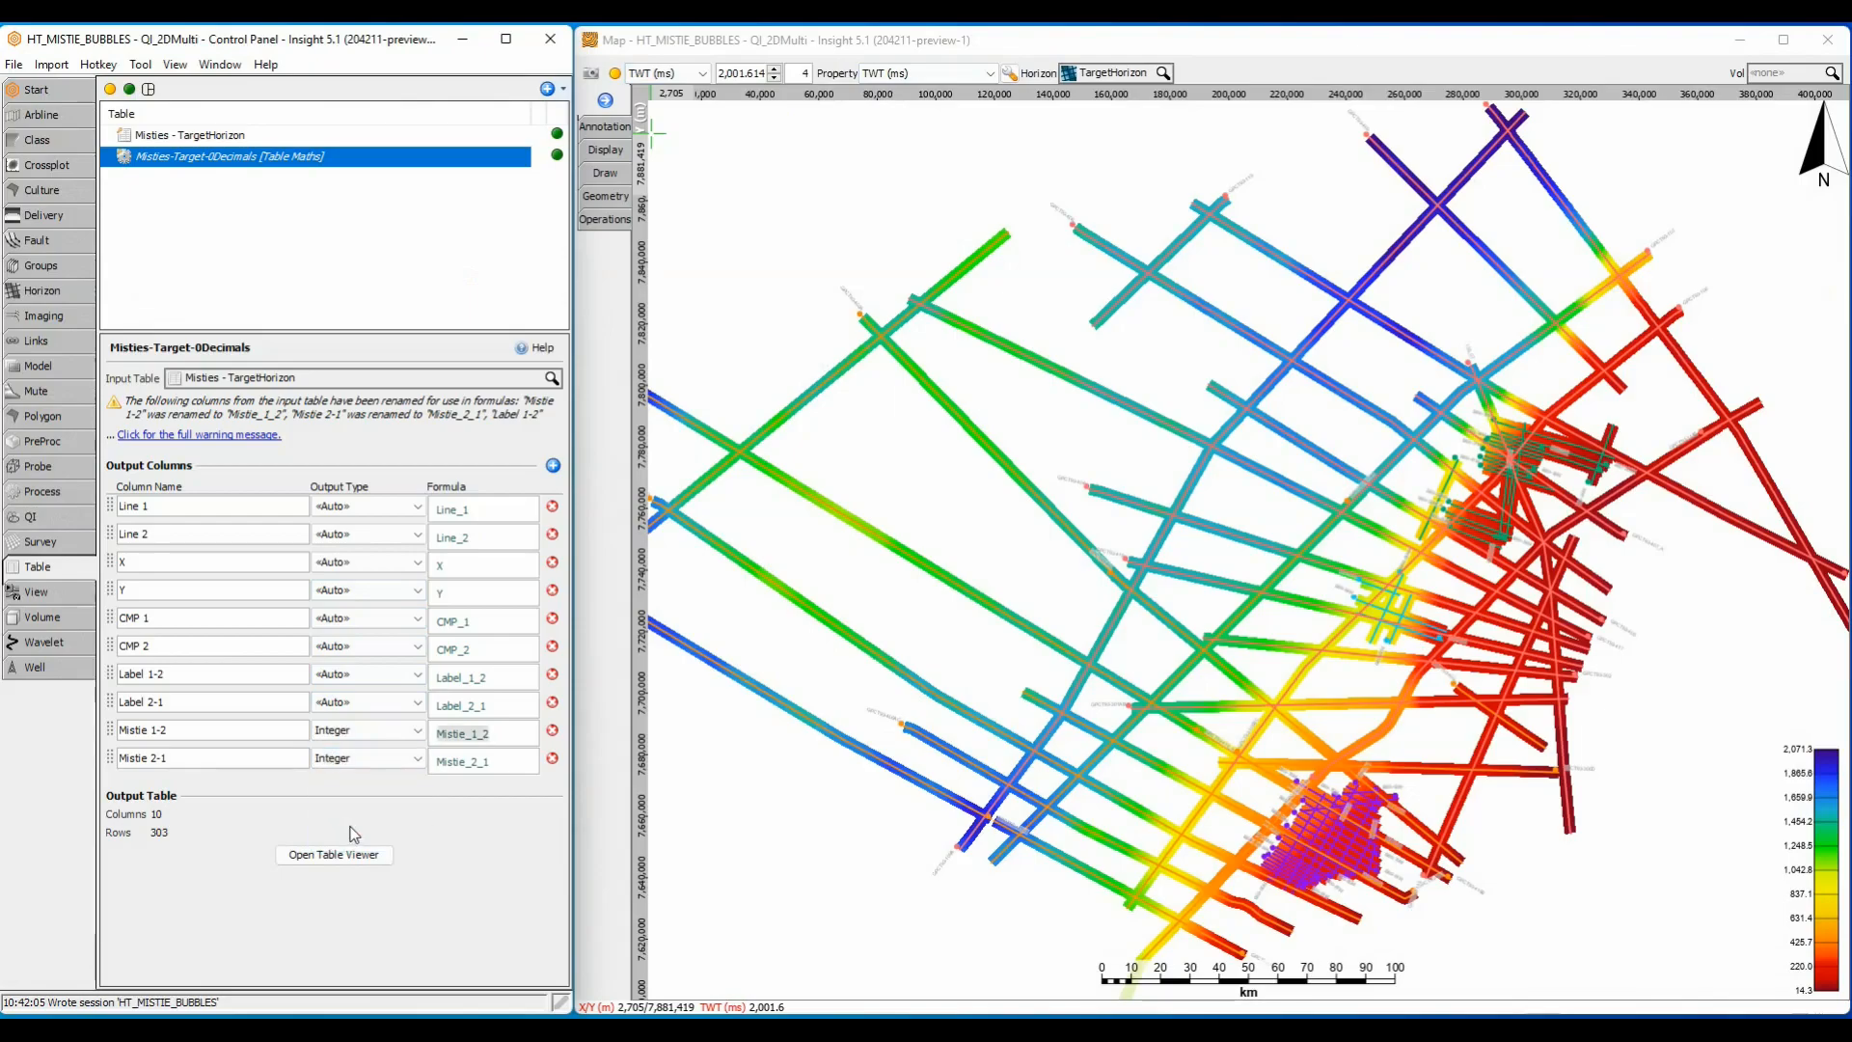
left_click(334, 854)
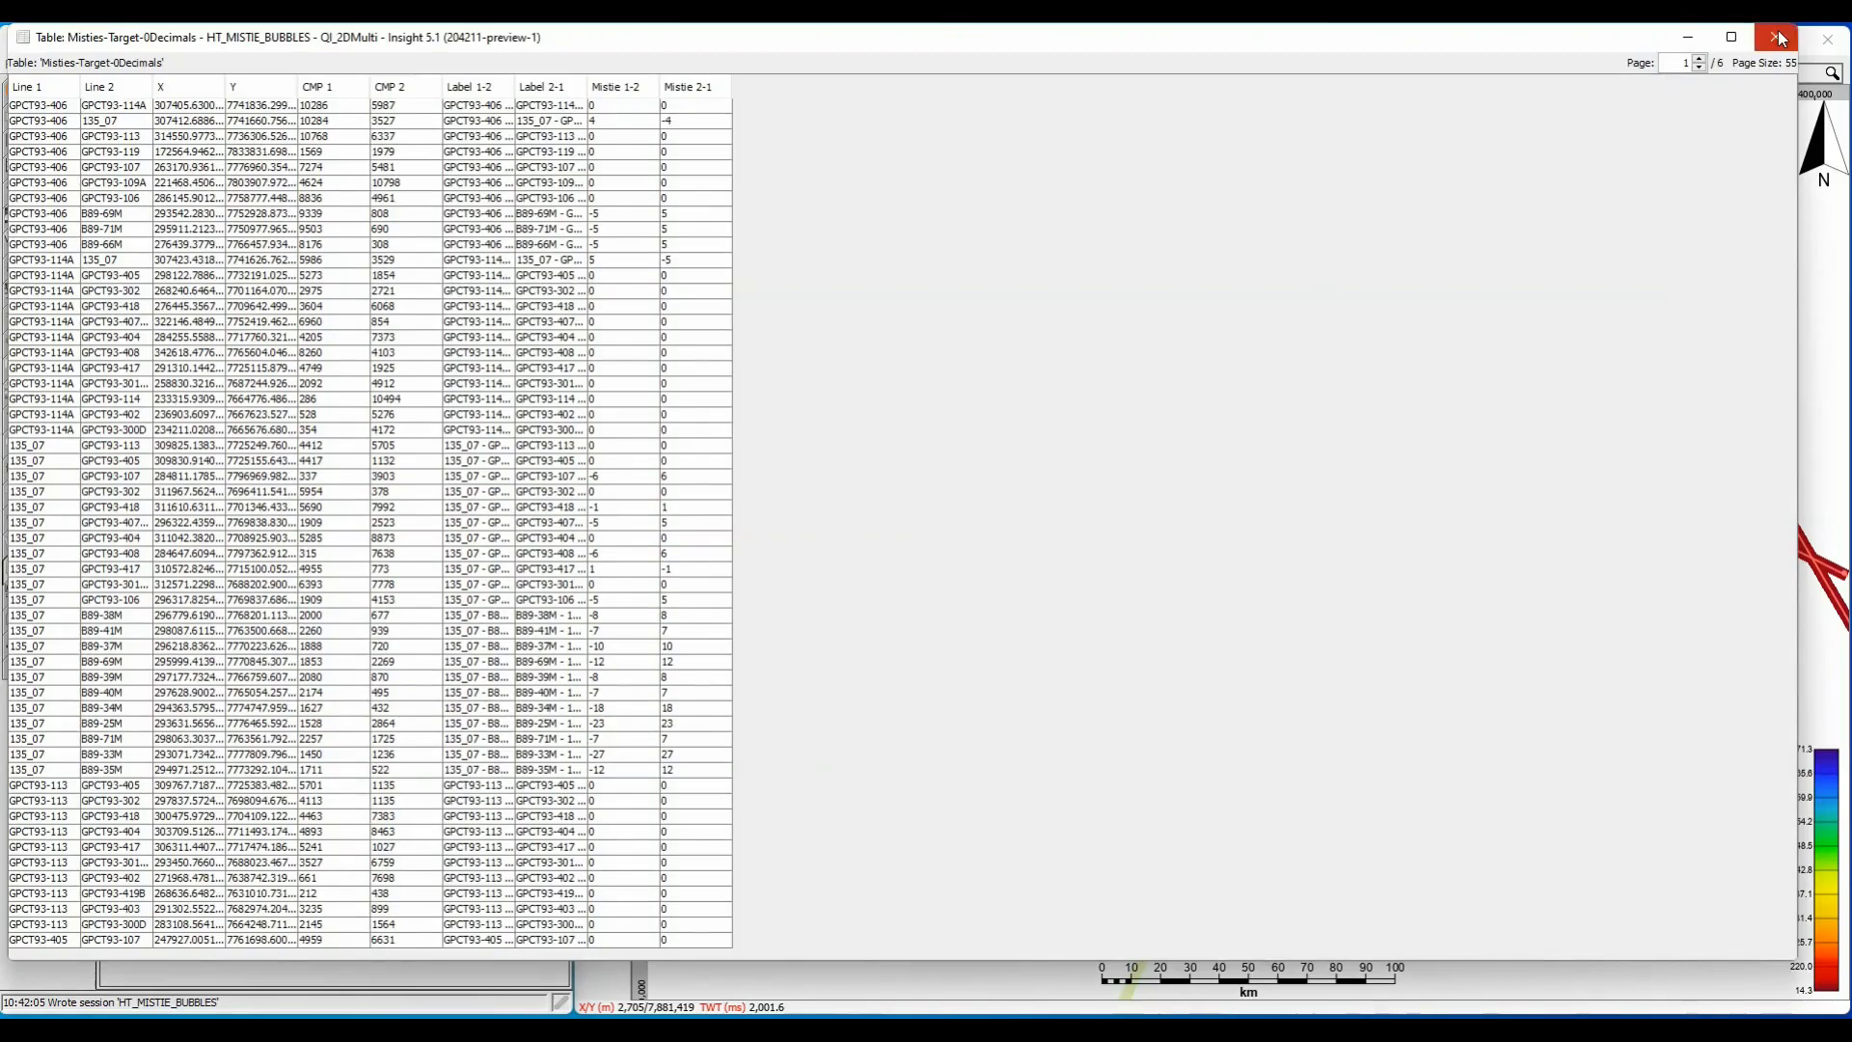
left_click(1776, 36)
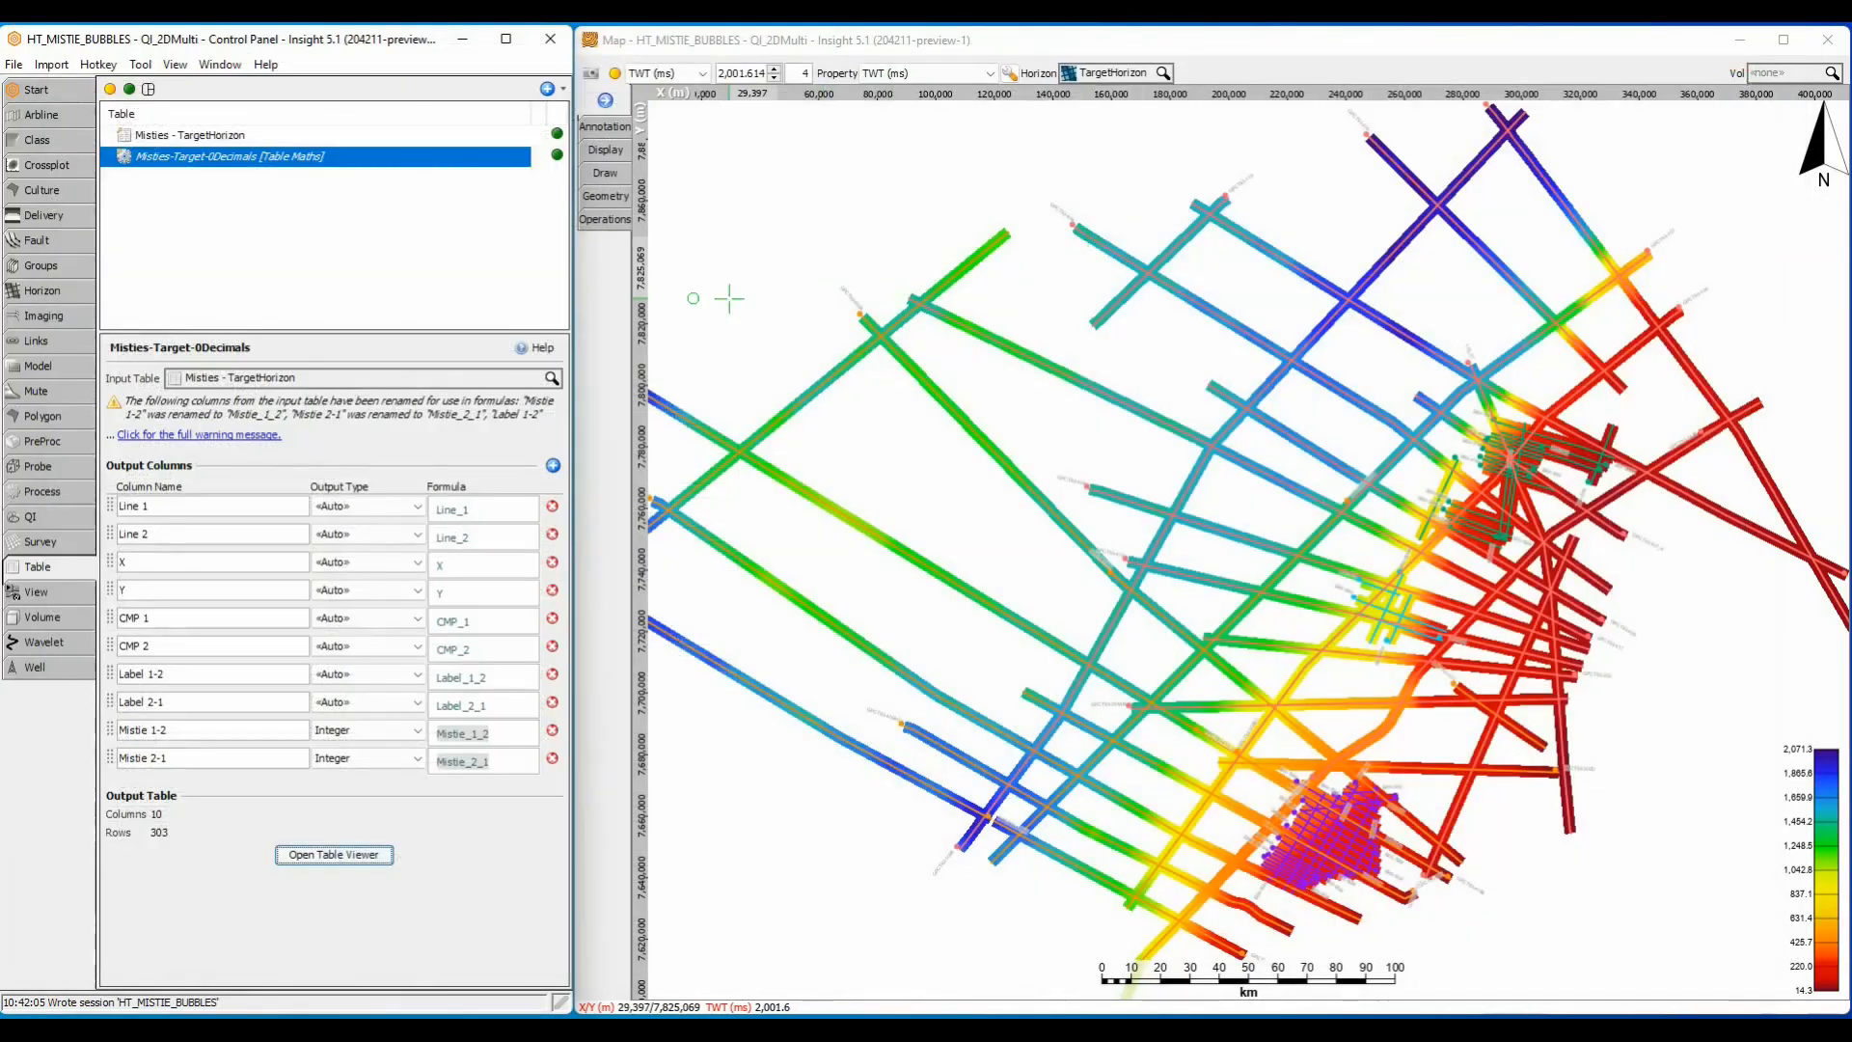
- Create a Mistie-Target map overlay fed by the integer mistie table
left_click(544, 89)
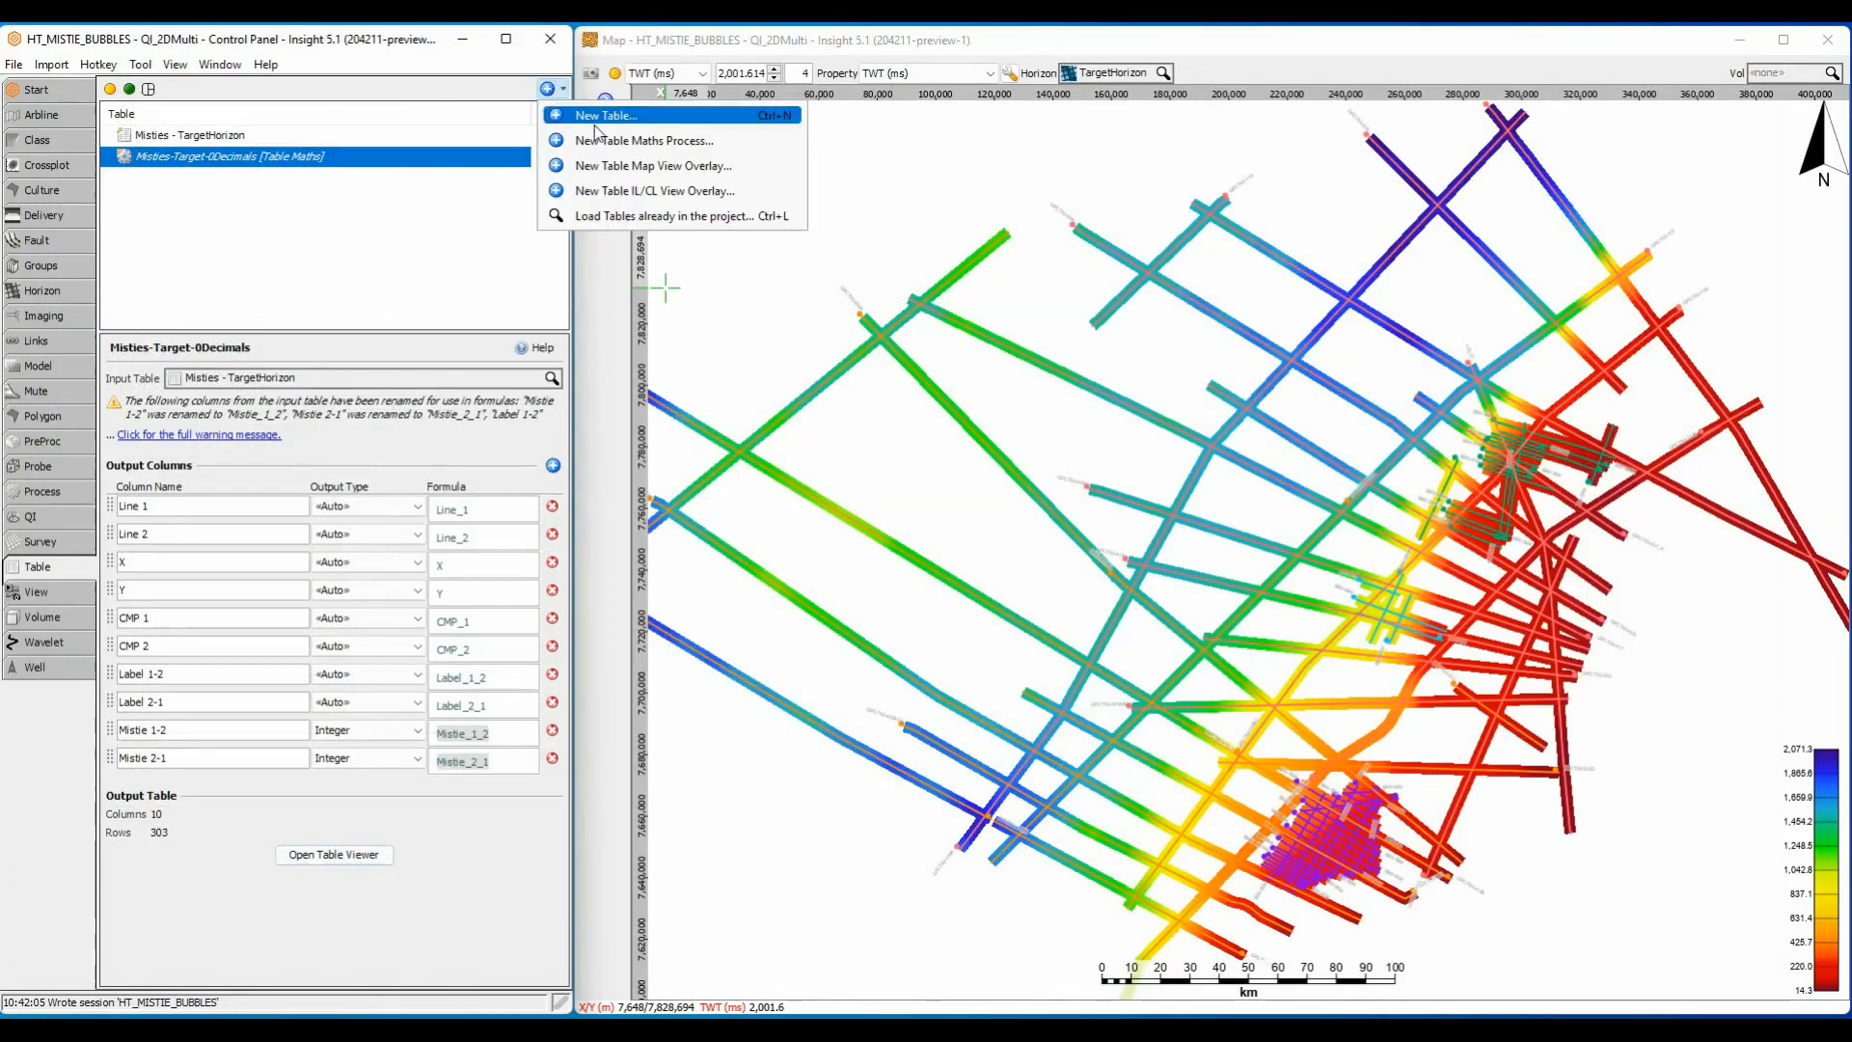
left_click(651, 165)
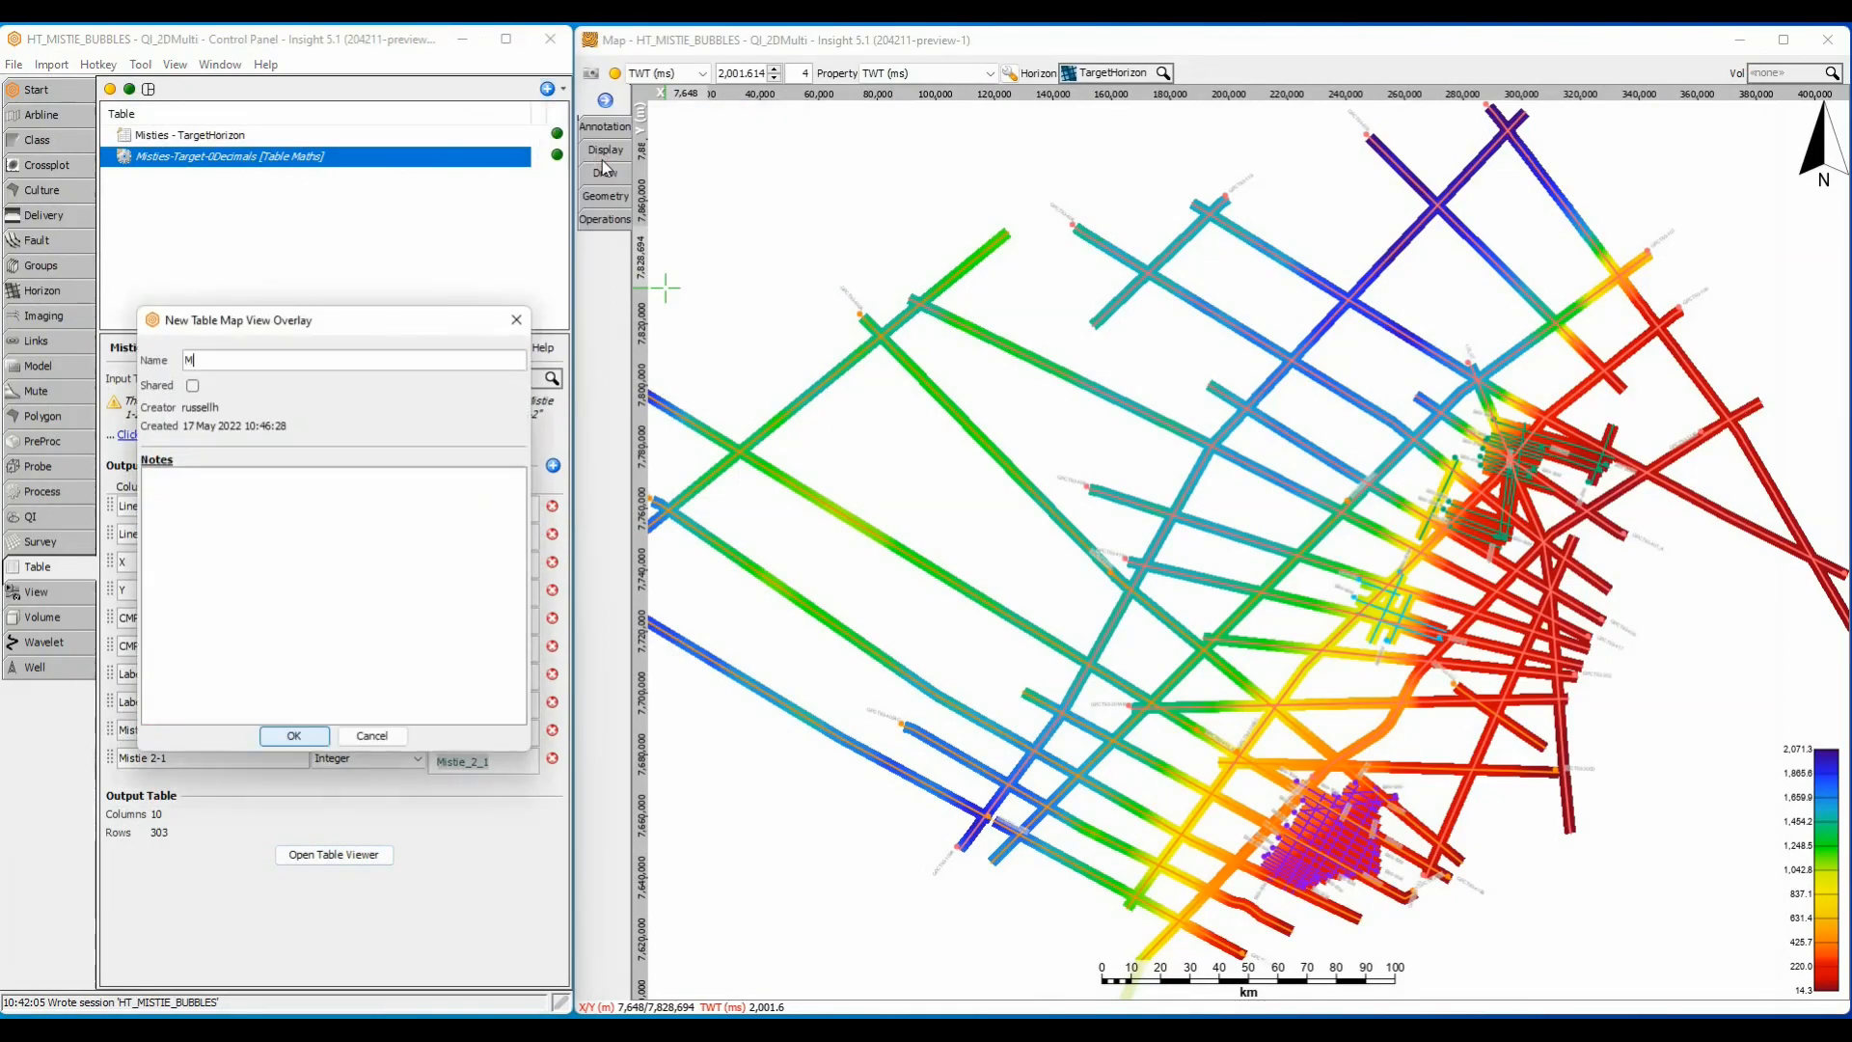
type("istie-Target")
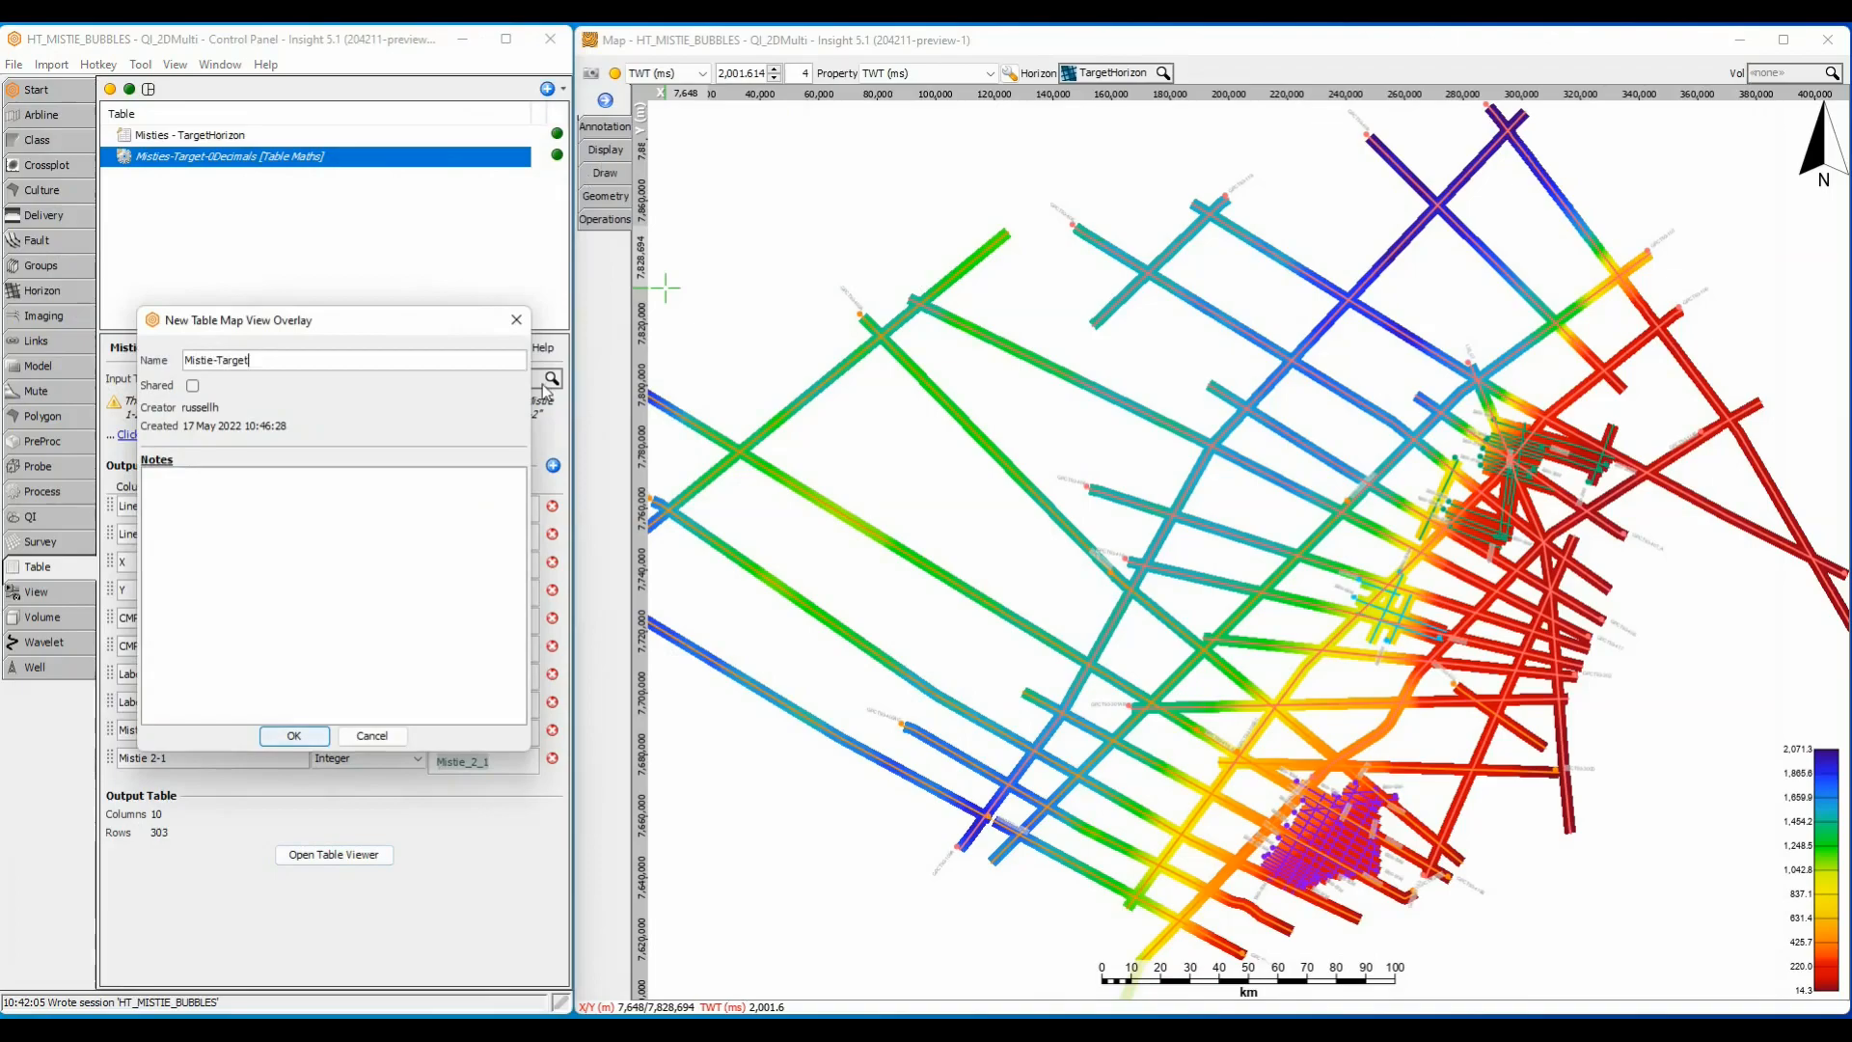
left_click(293, 735)
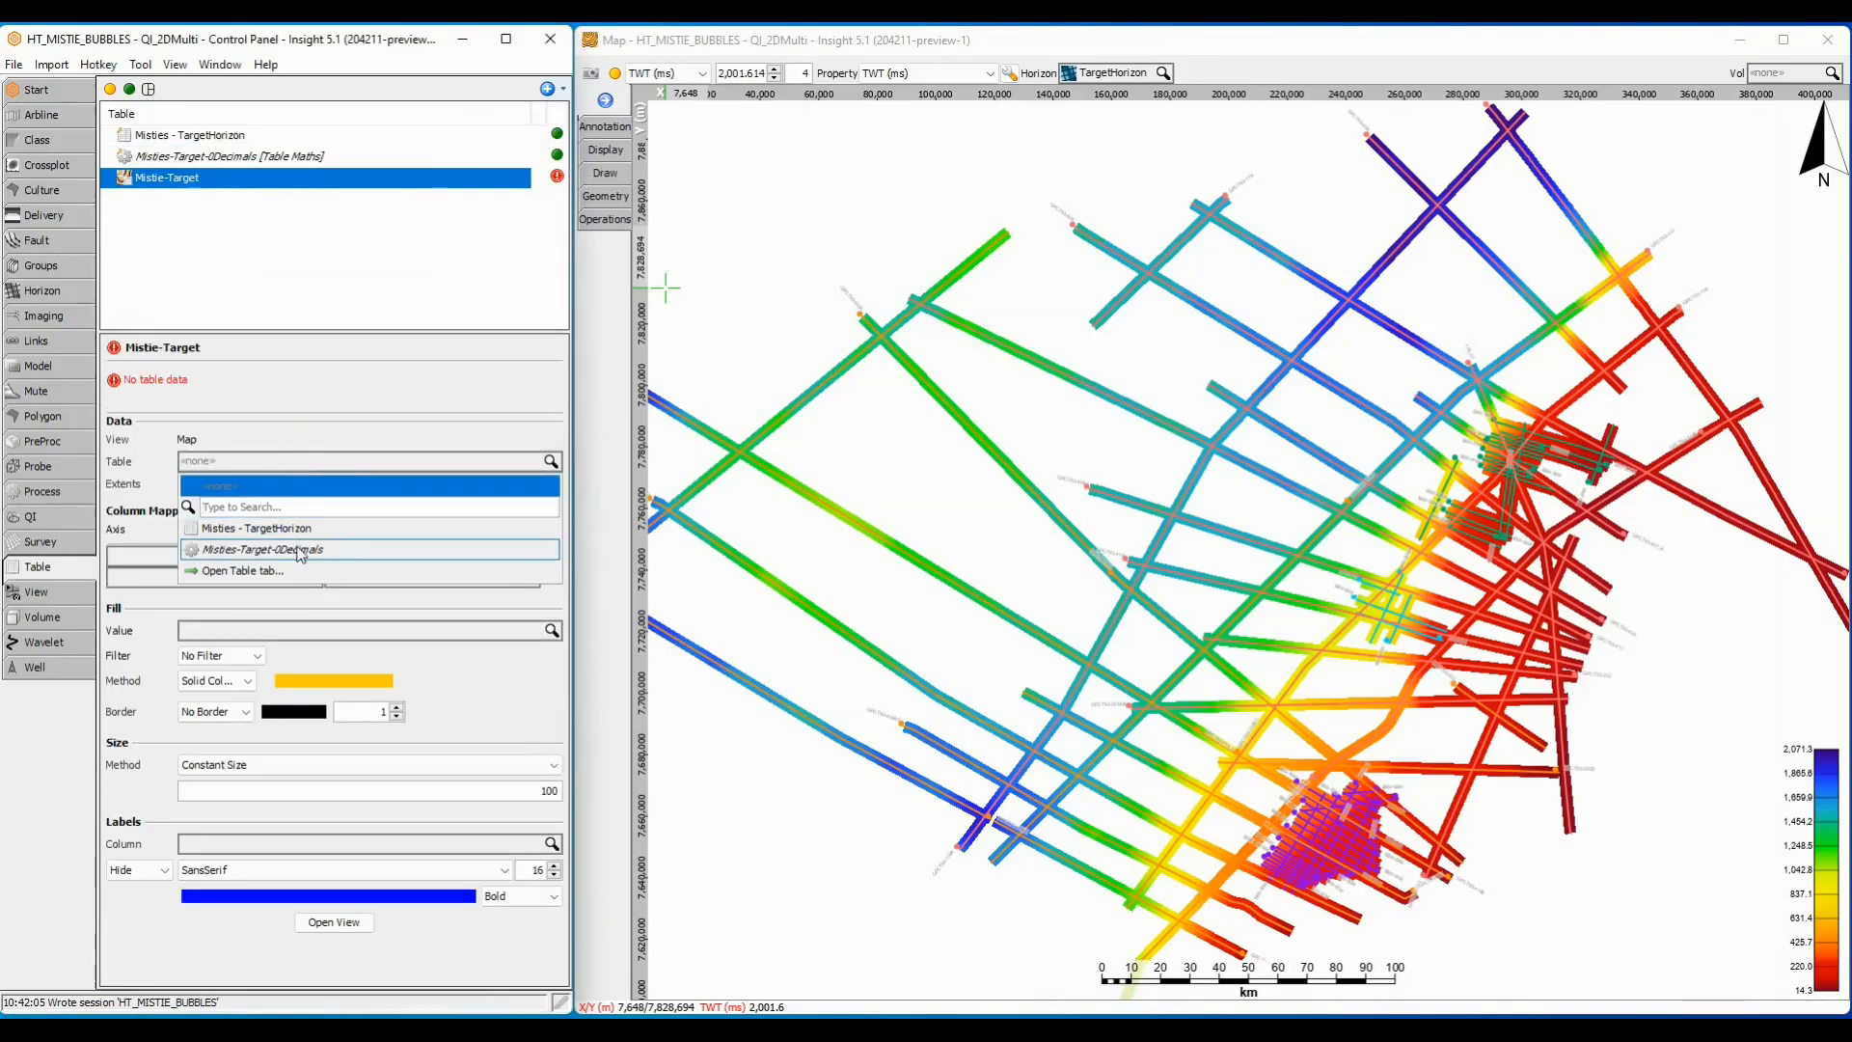
left_click(262, 548)
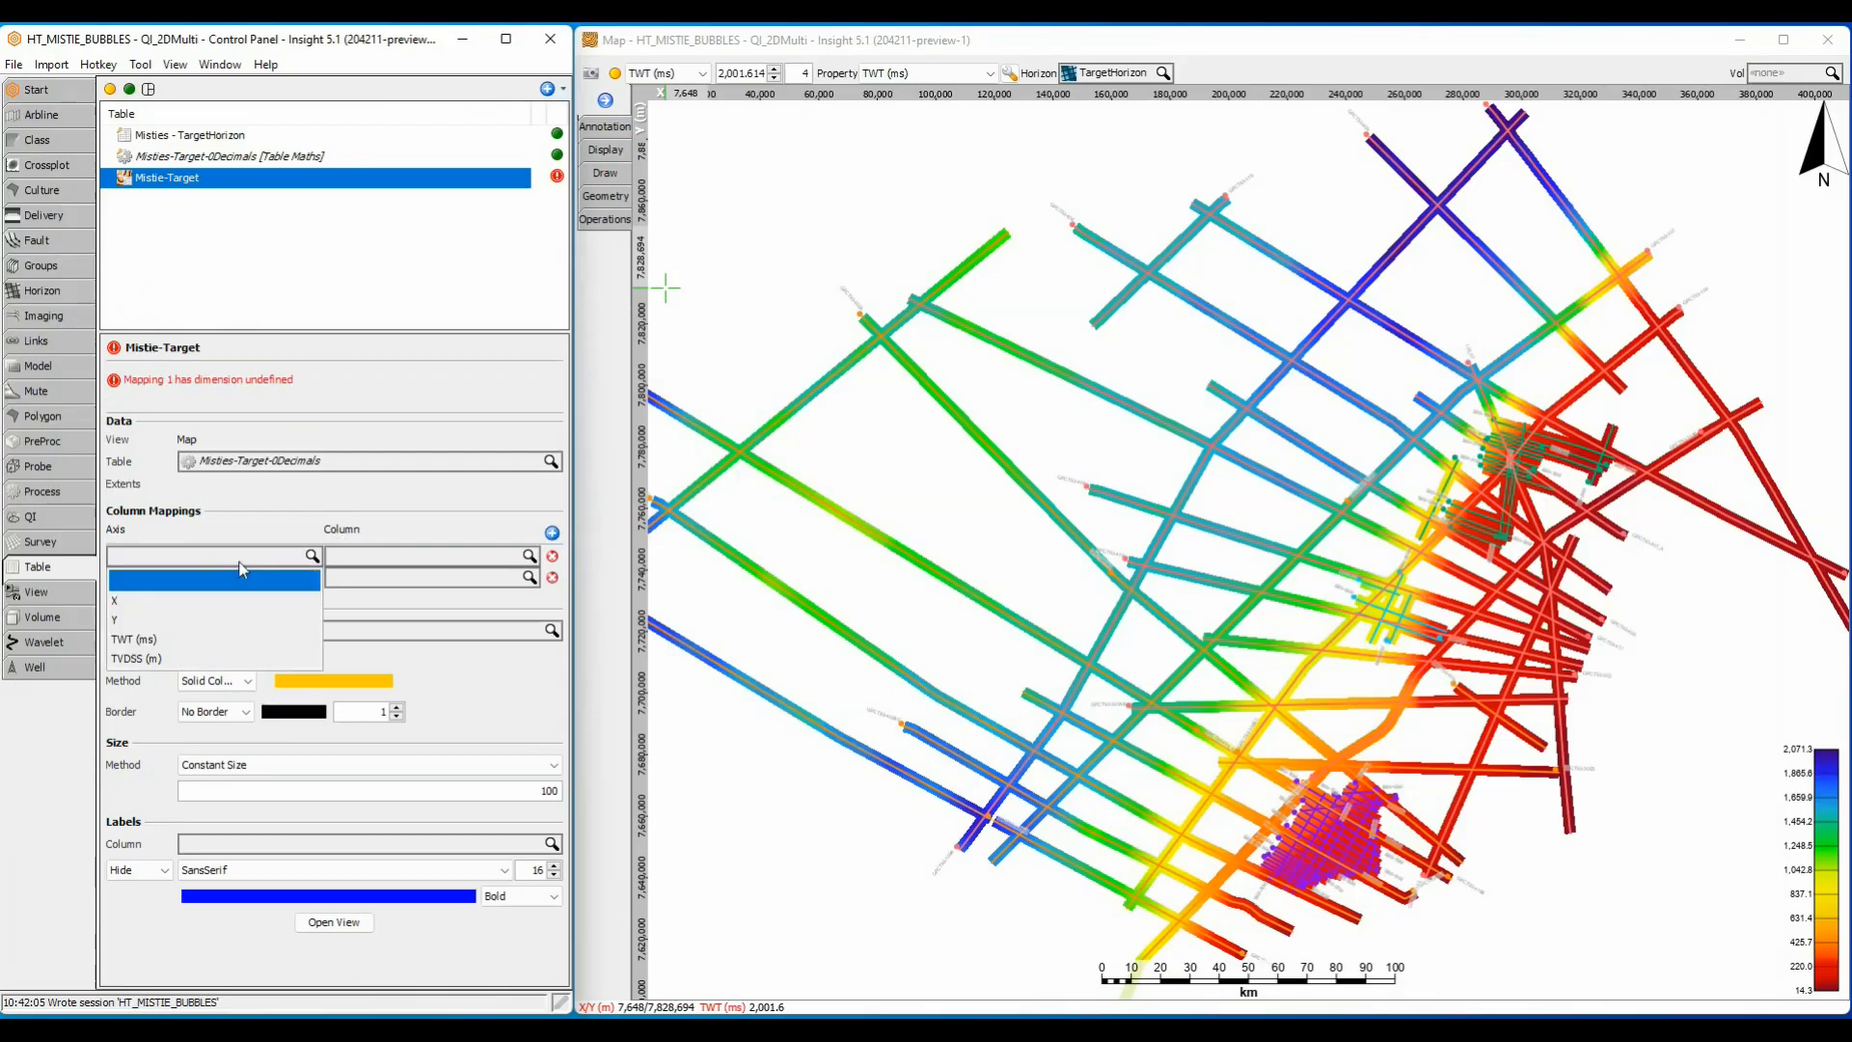
- Fill bubbles by Mistie 1-2, size 2000, add black borders, and show Mistie 1-2 labels
left_click(115, 600)
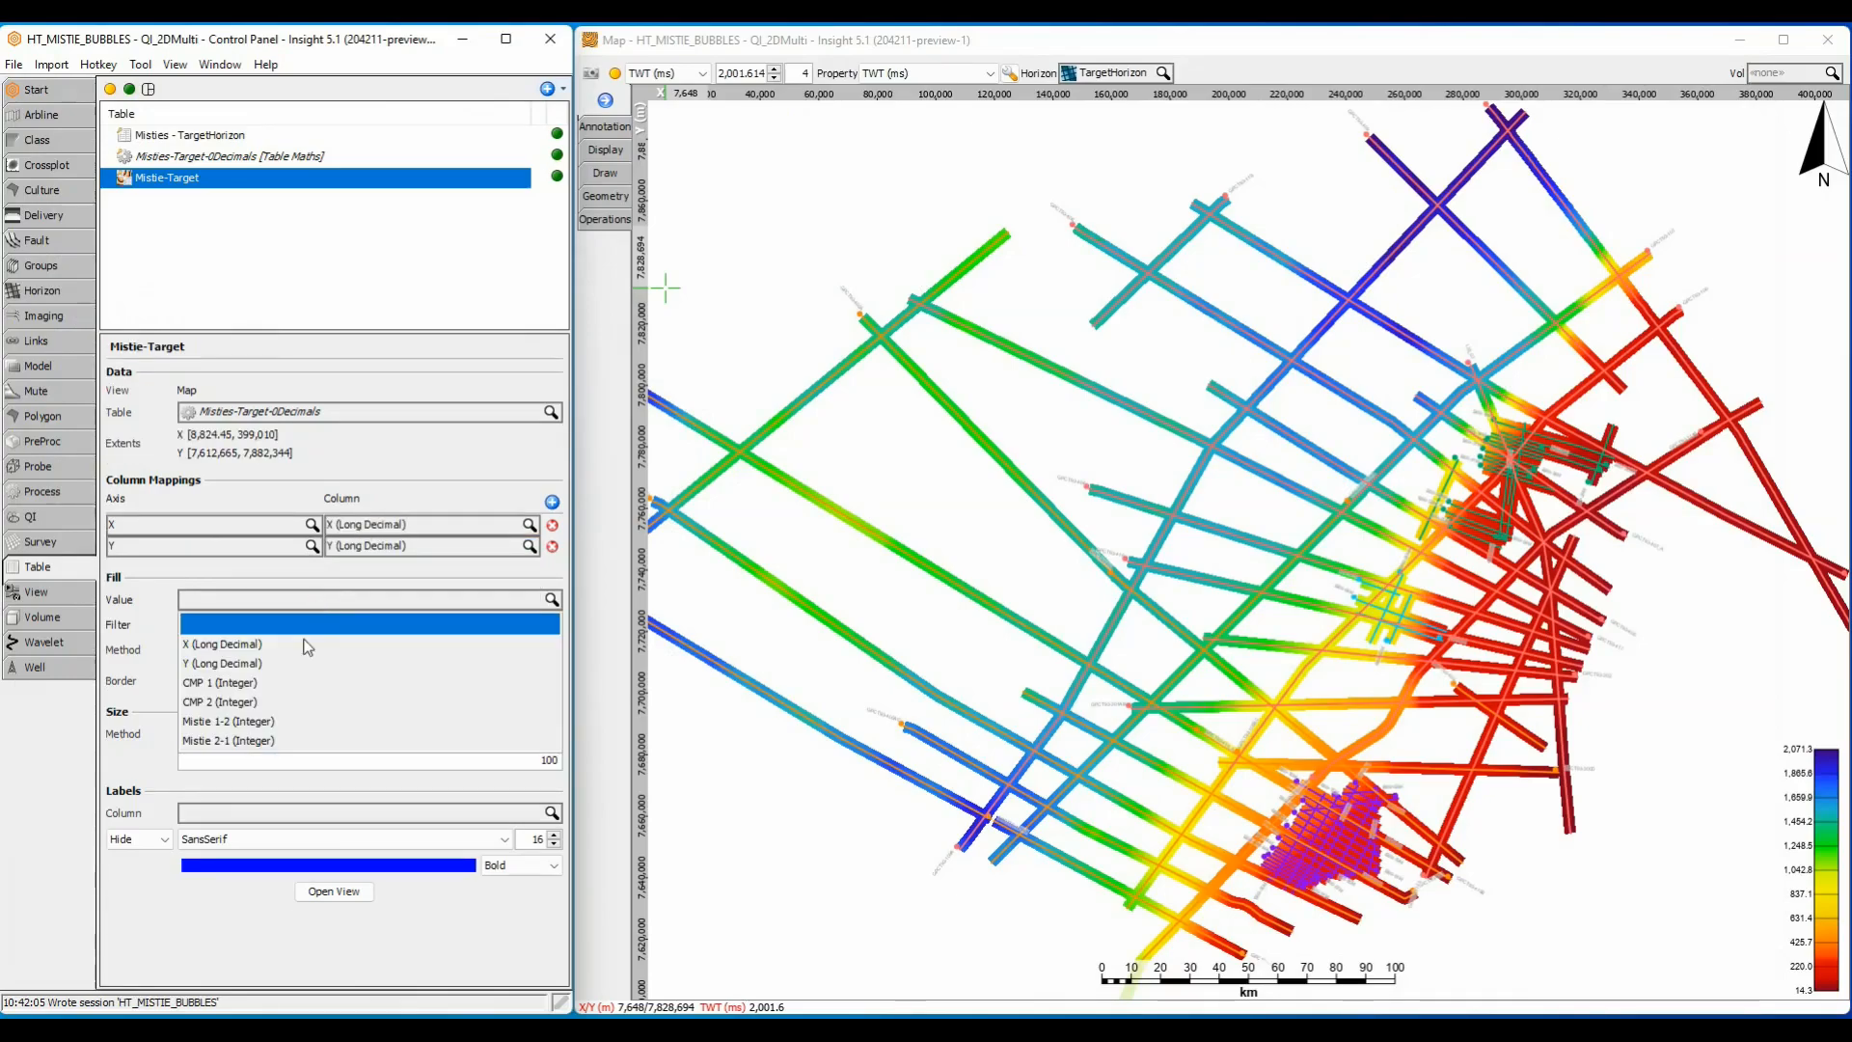
left_click(227, 720)
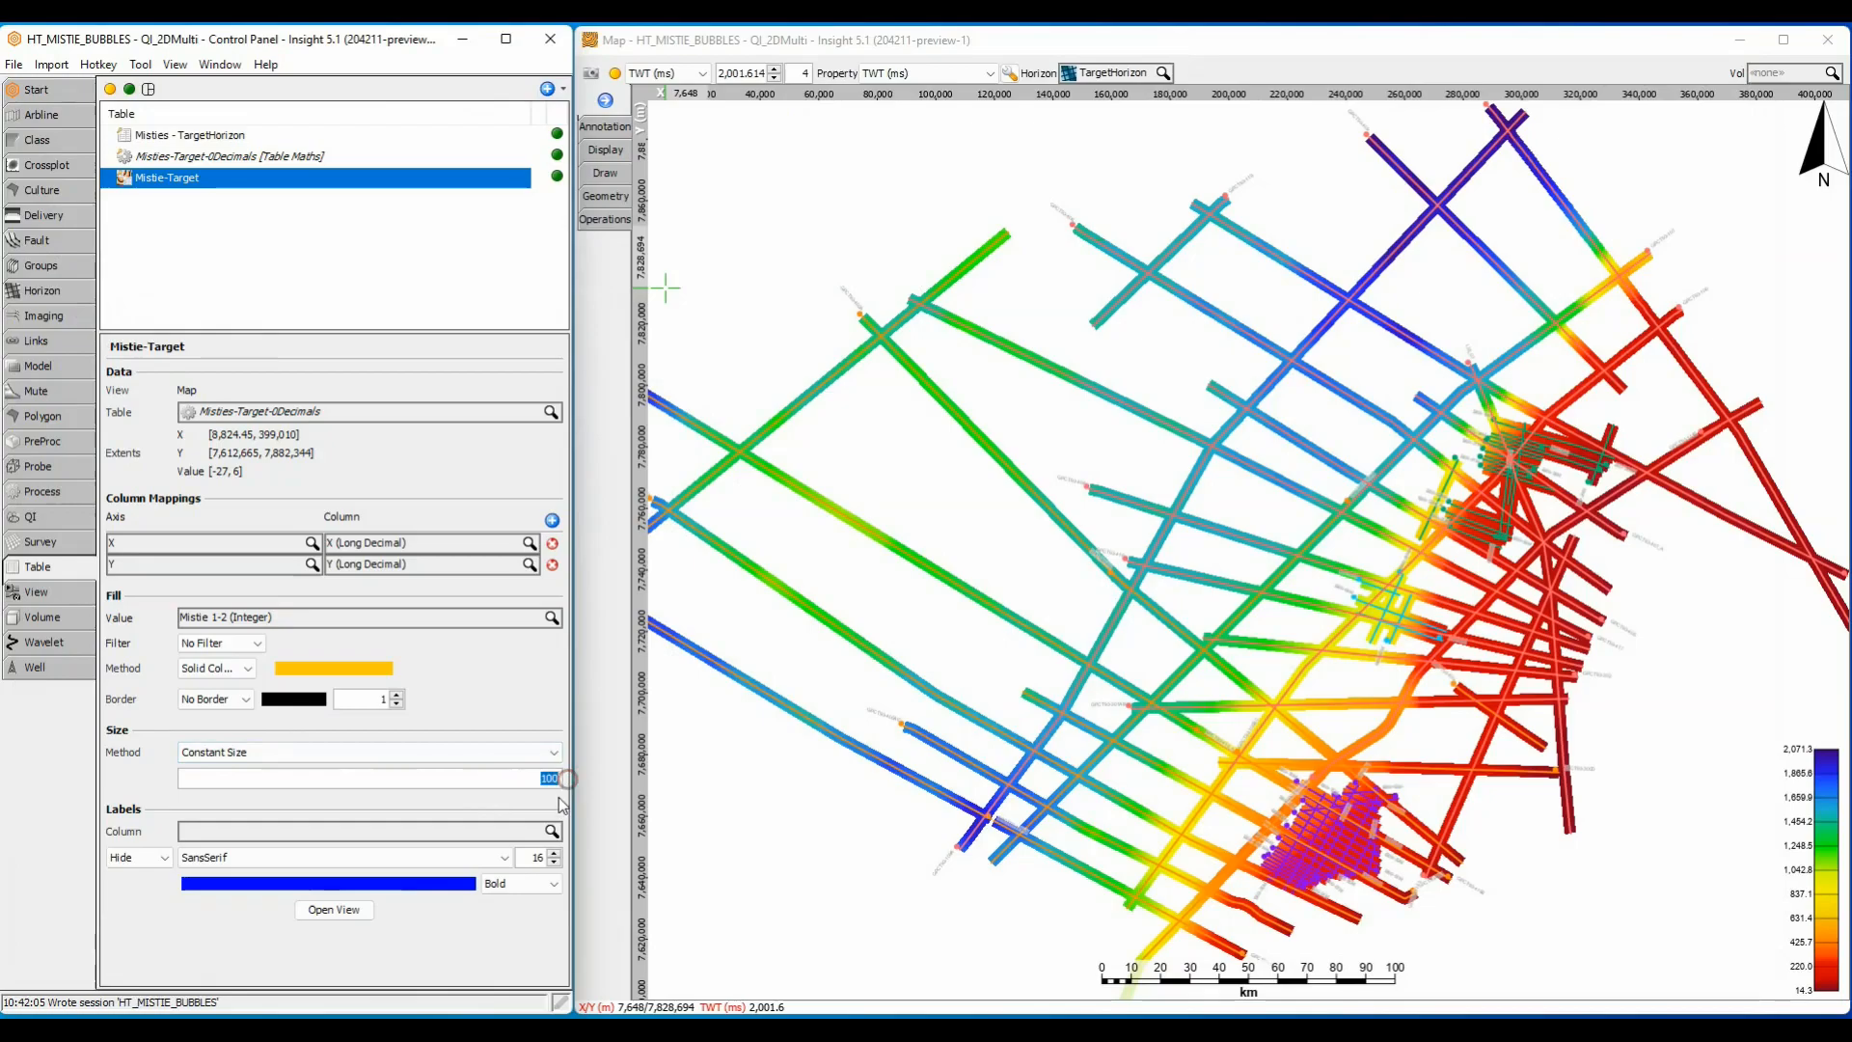
type("2000")
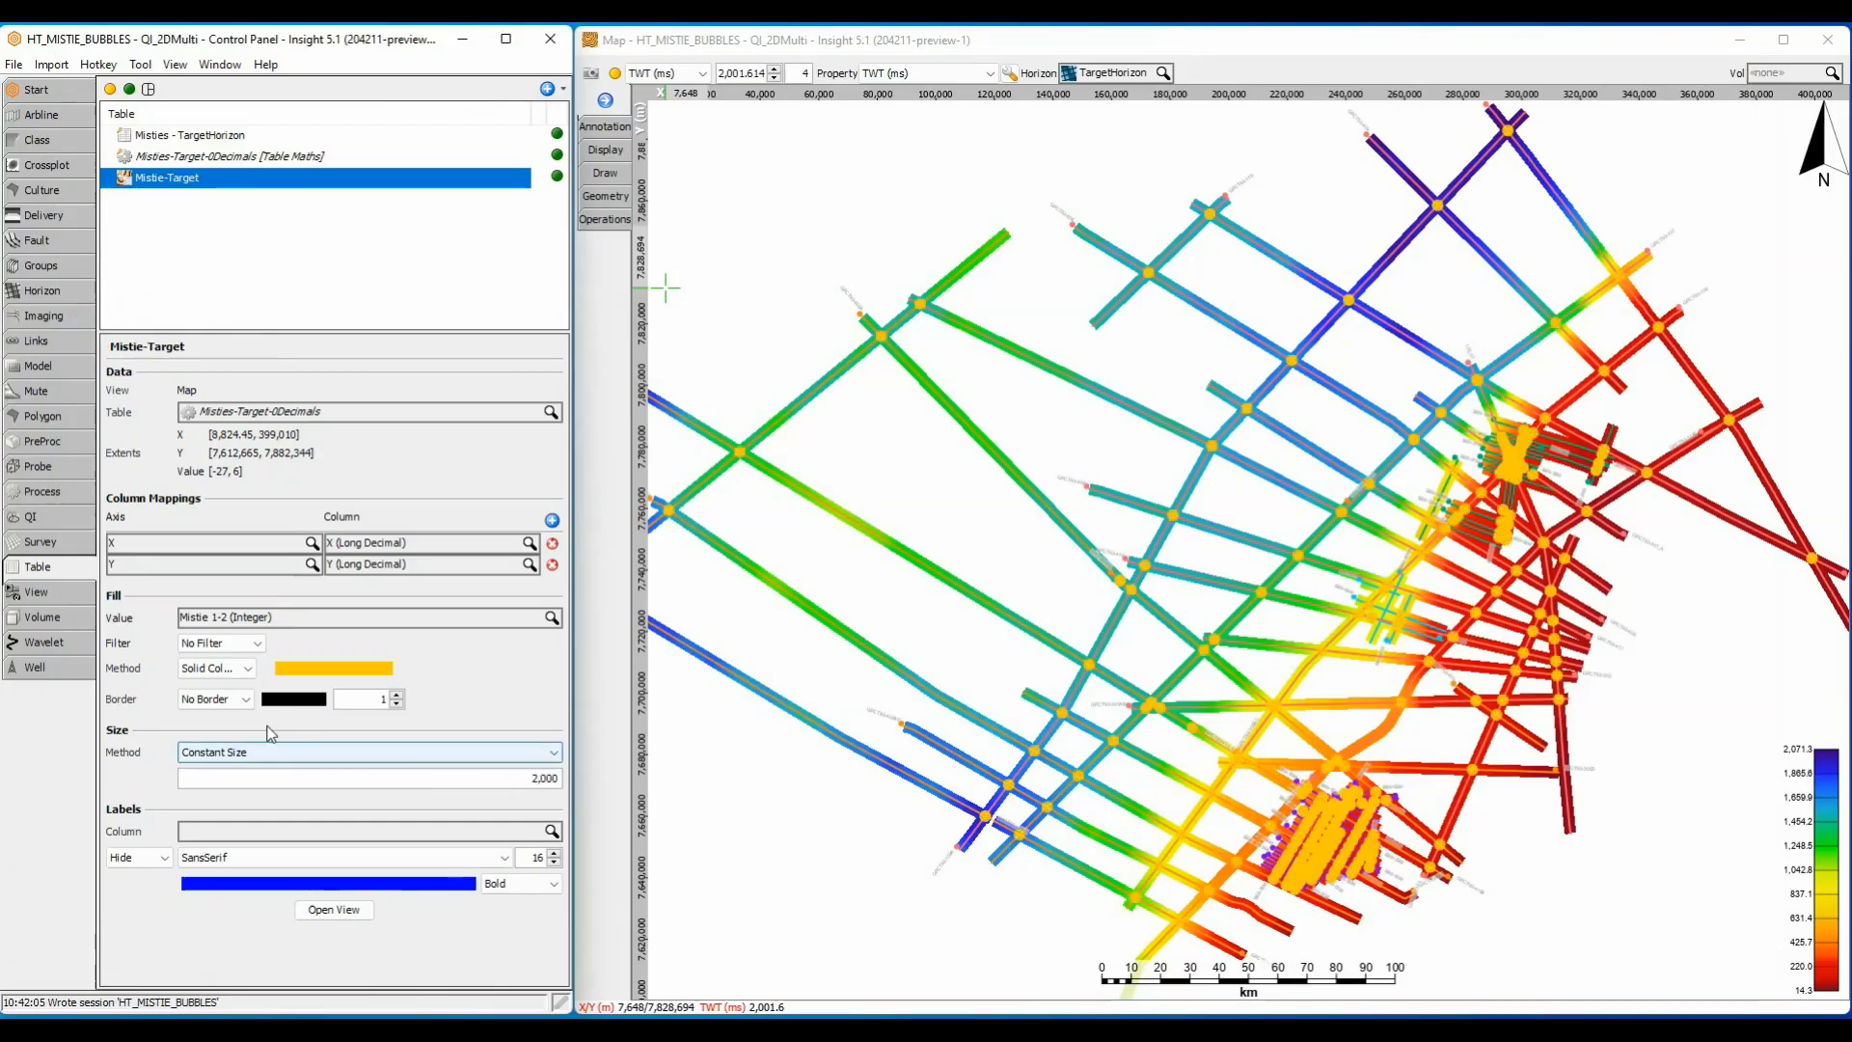
left_click(215, 699)
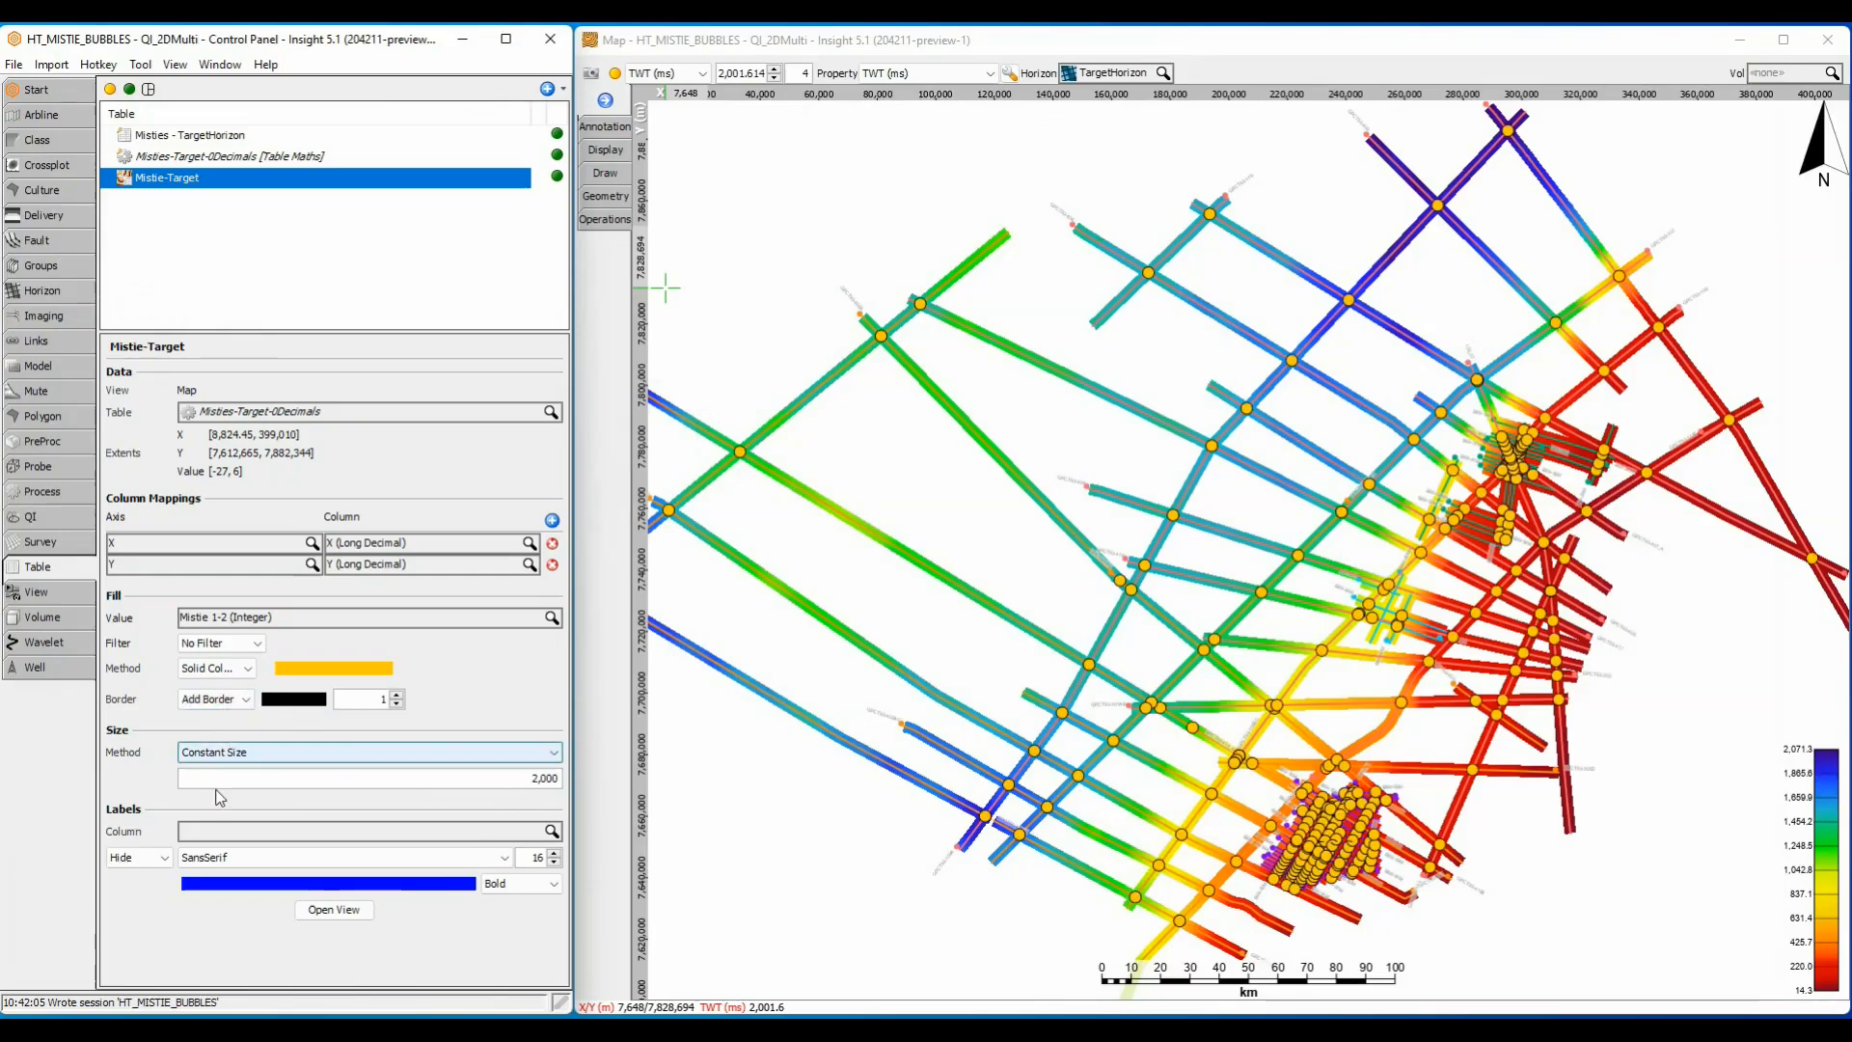
left_click(136, 857)
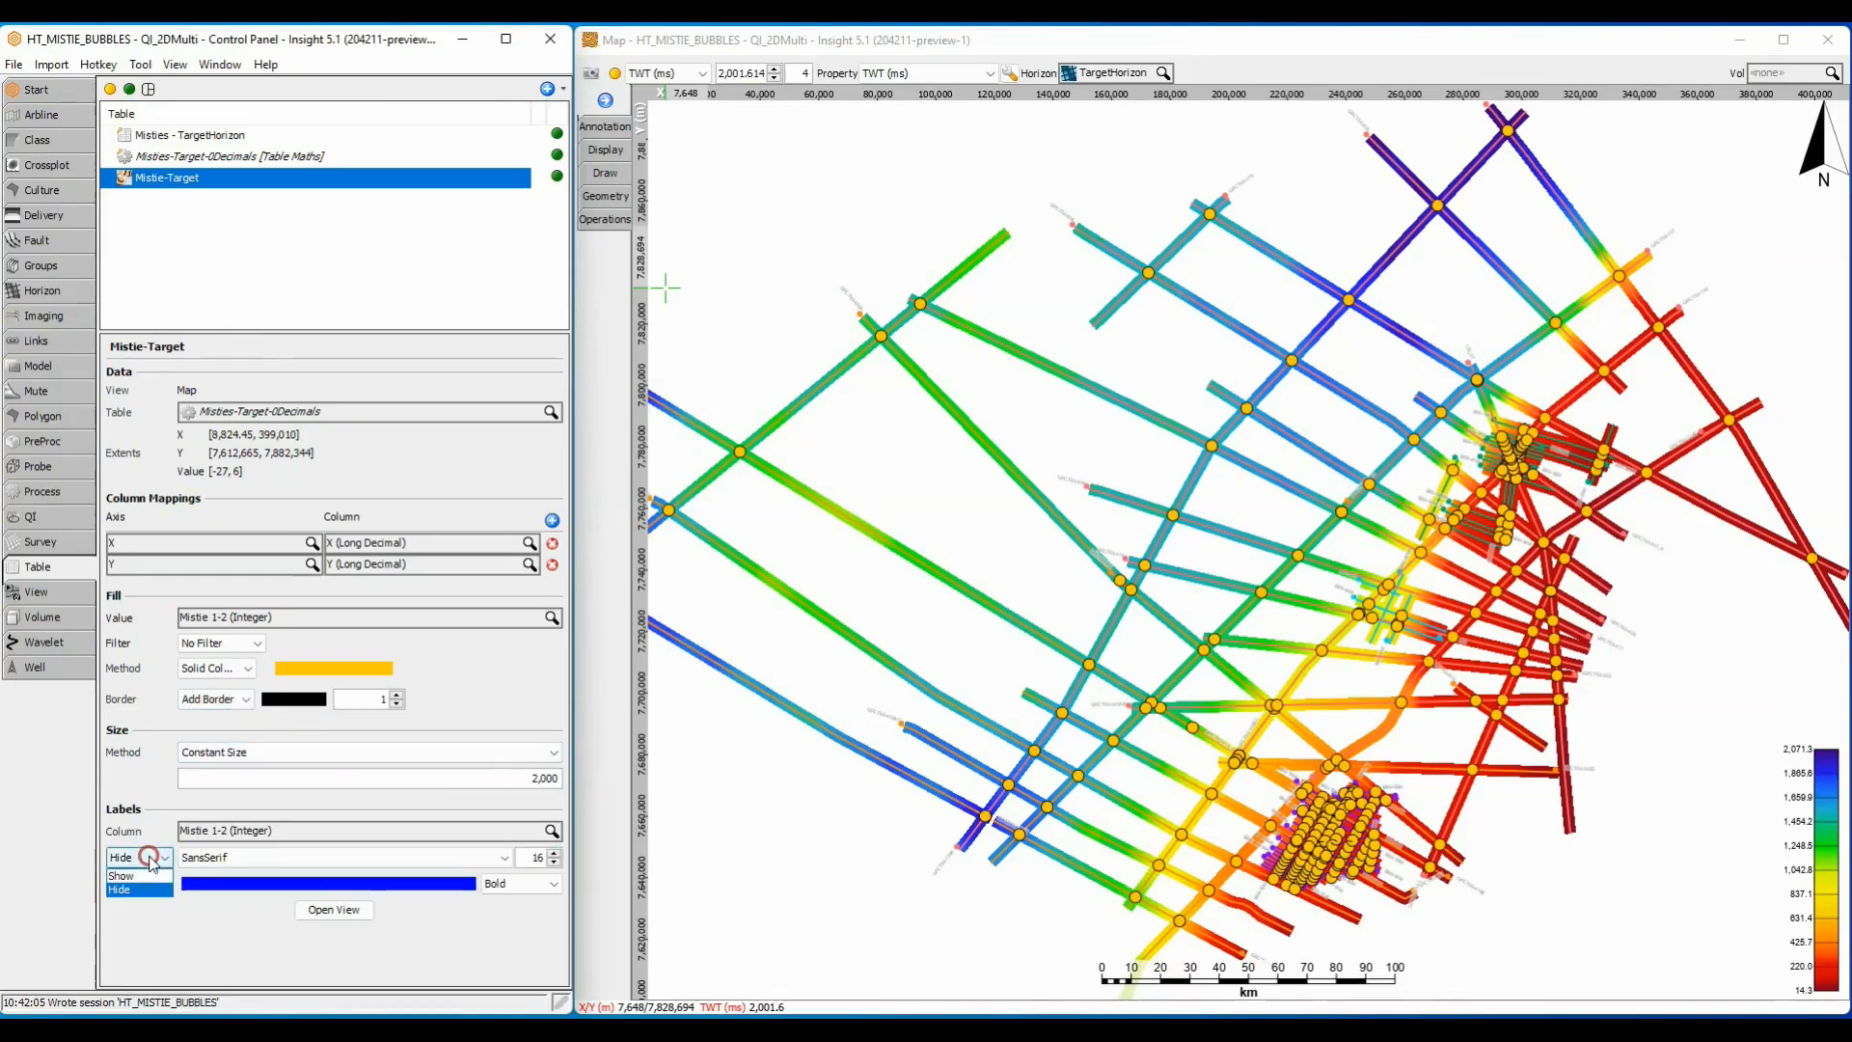
left_click(121, 874)
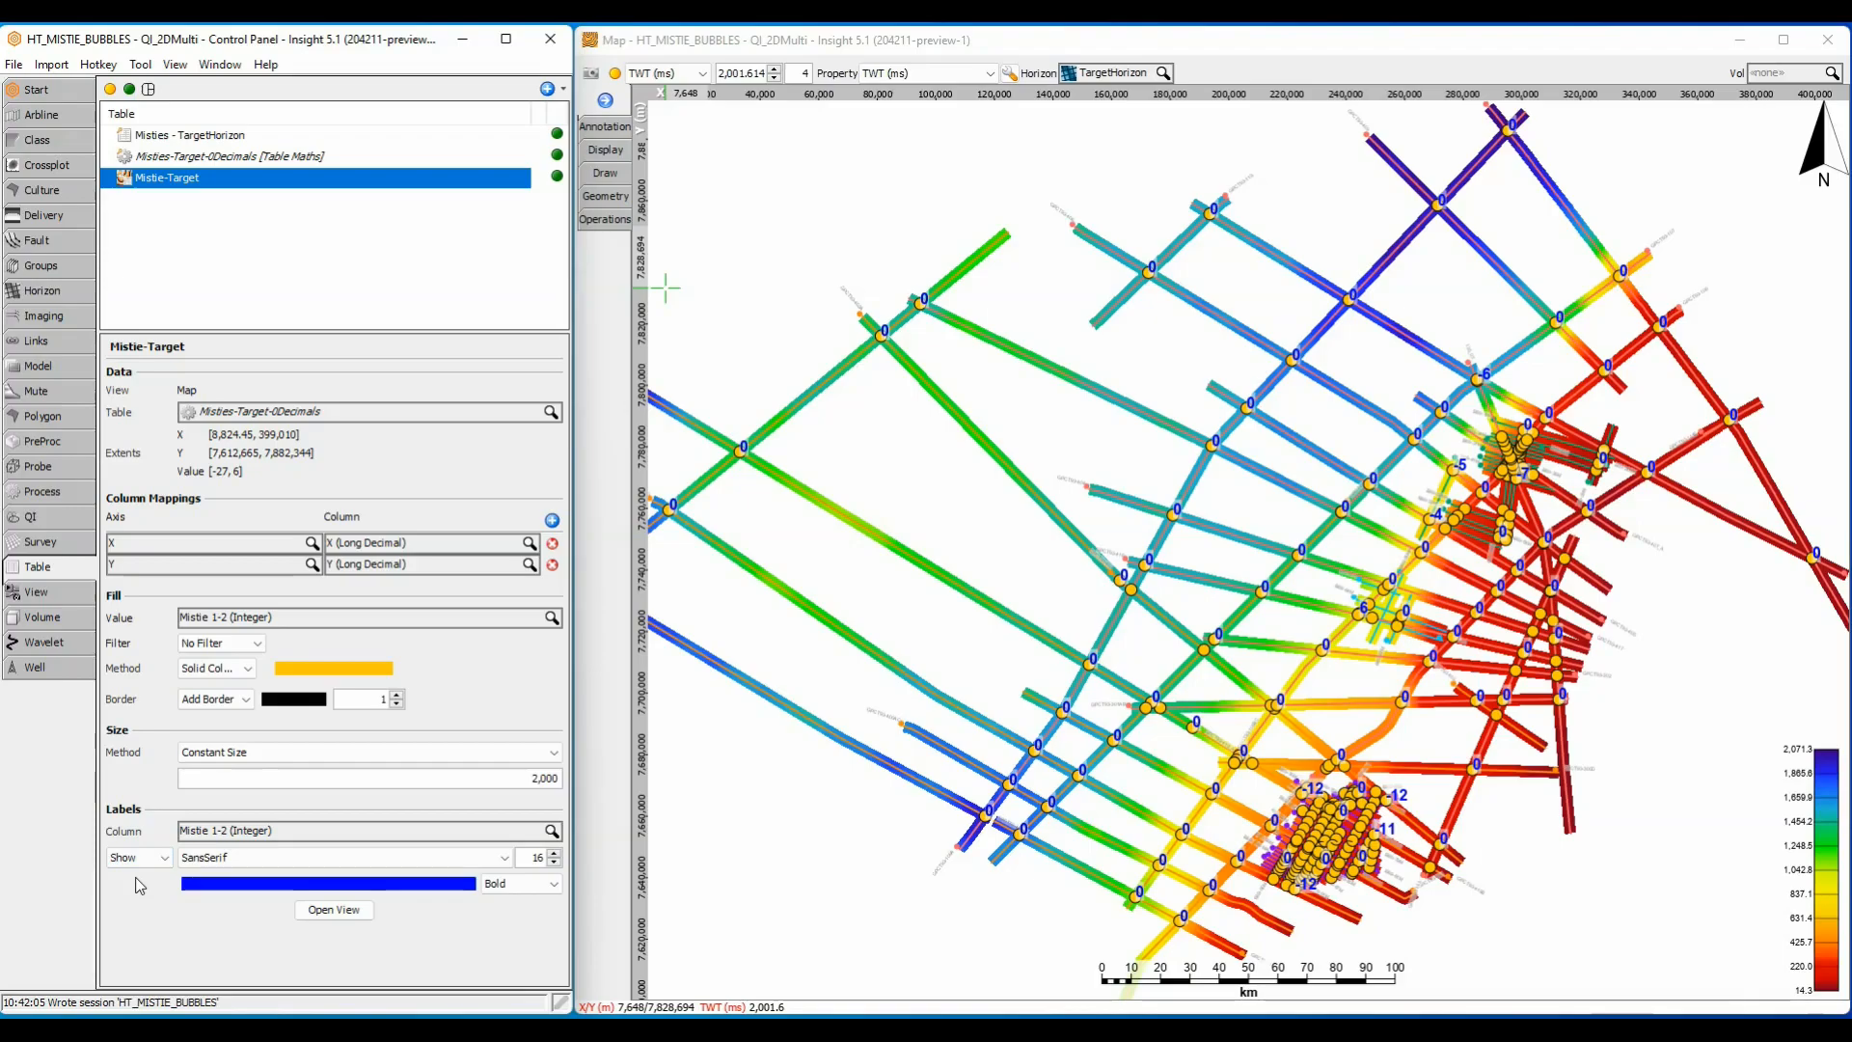
- Filter the Mistie-Target bubbles to misties Greater Than 0
left_click(219, 642)
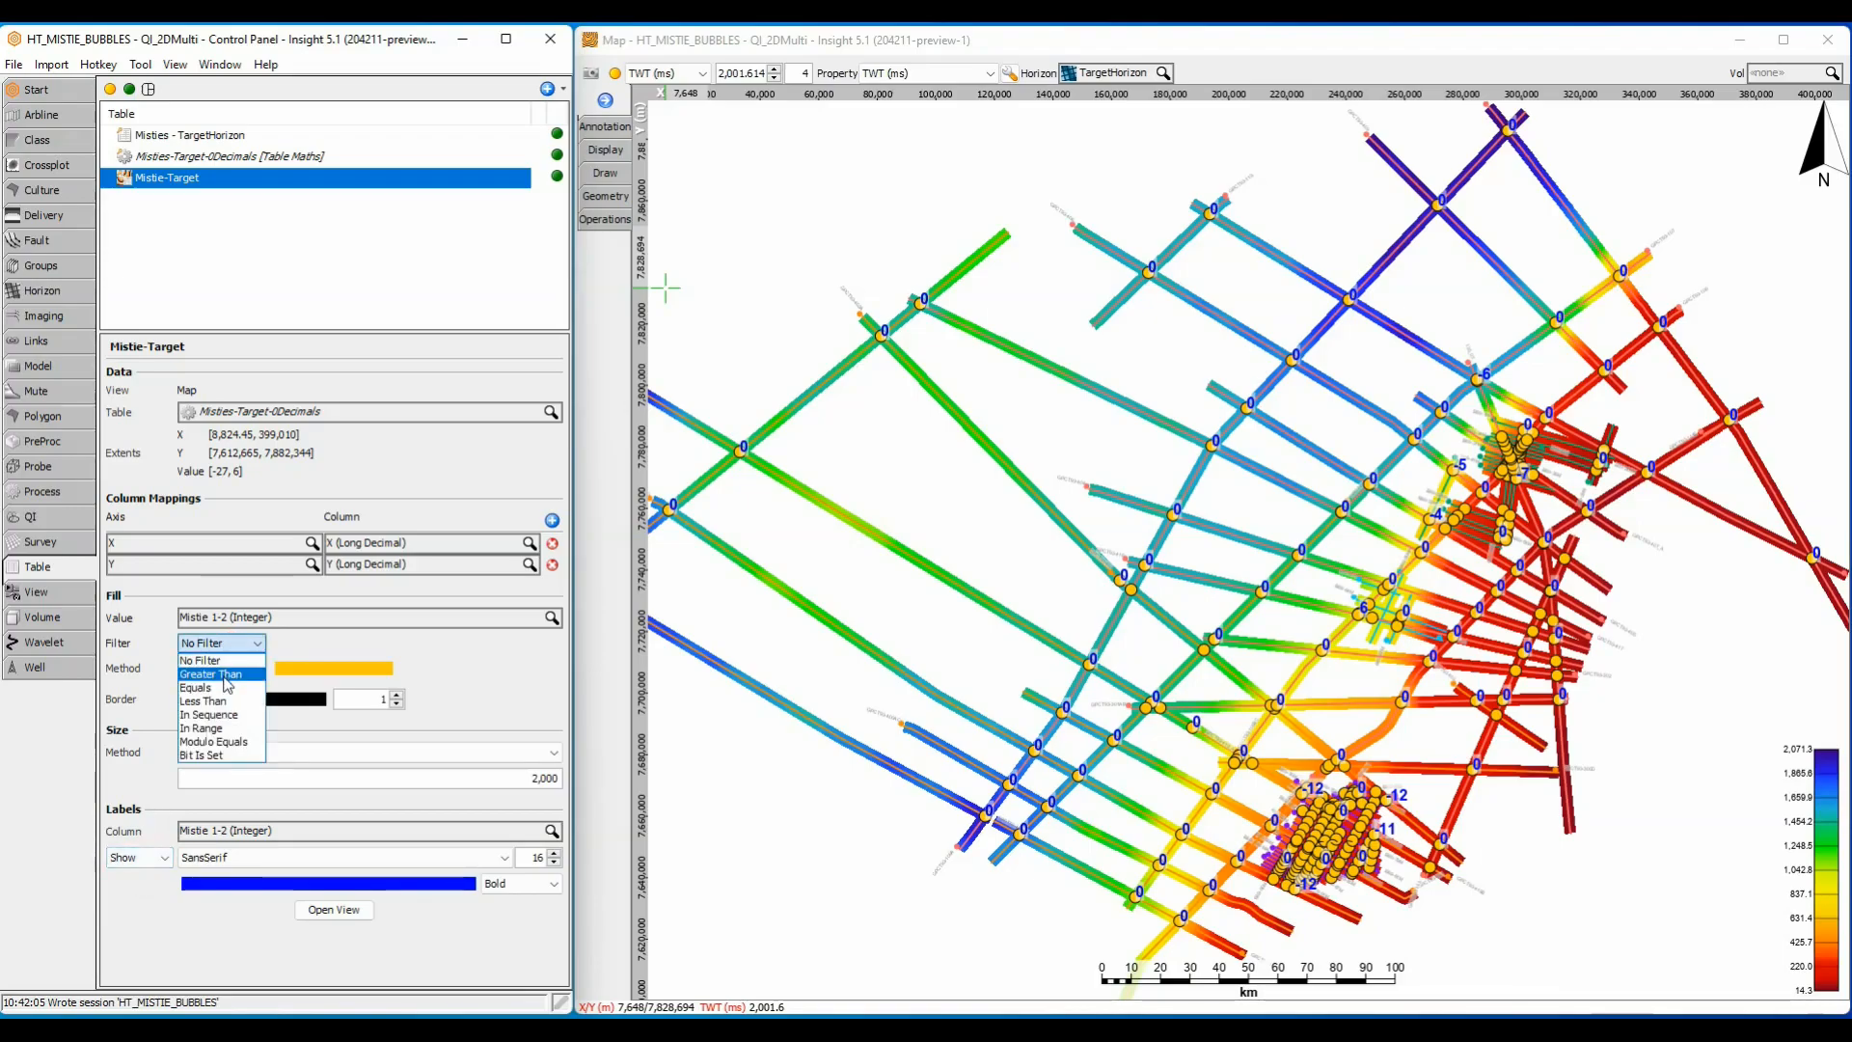
left_click(210, 673)
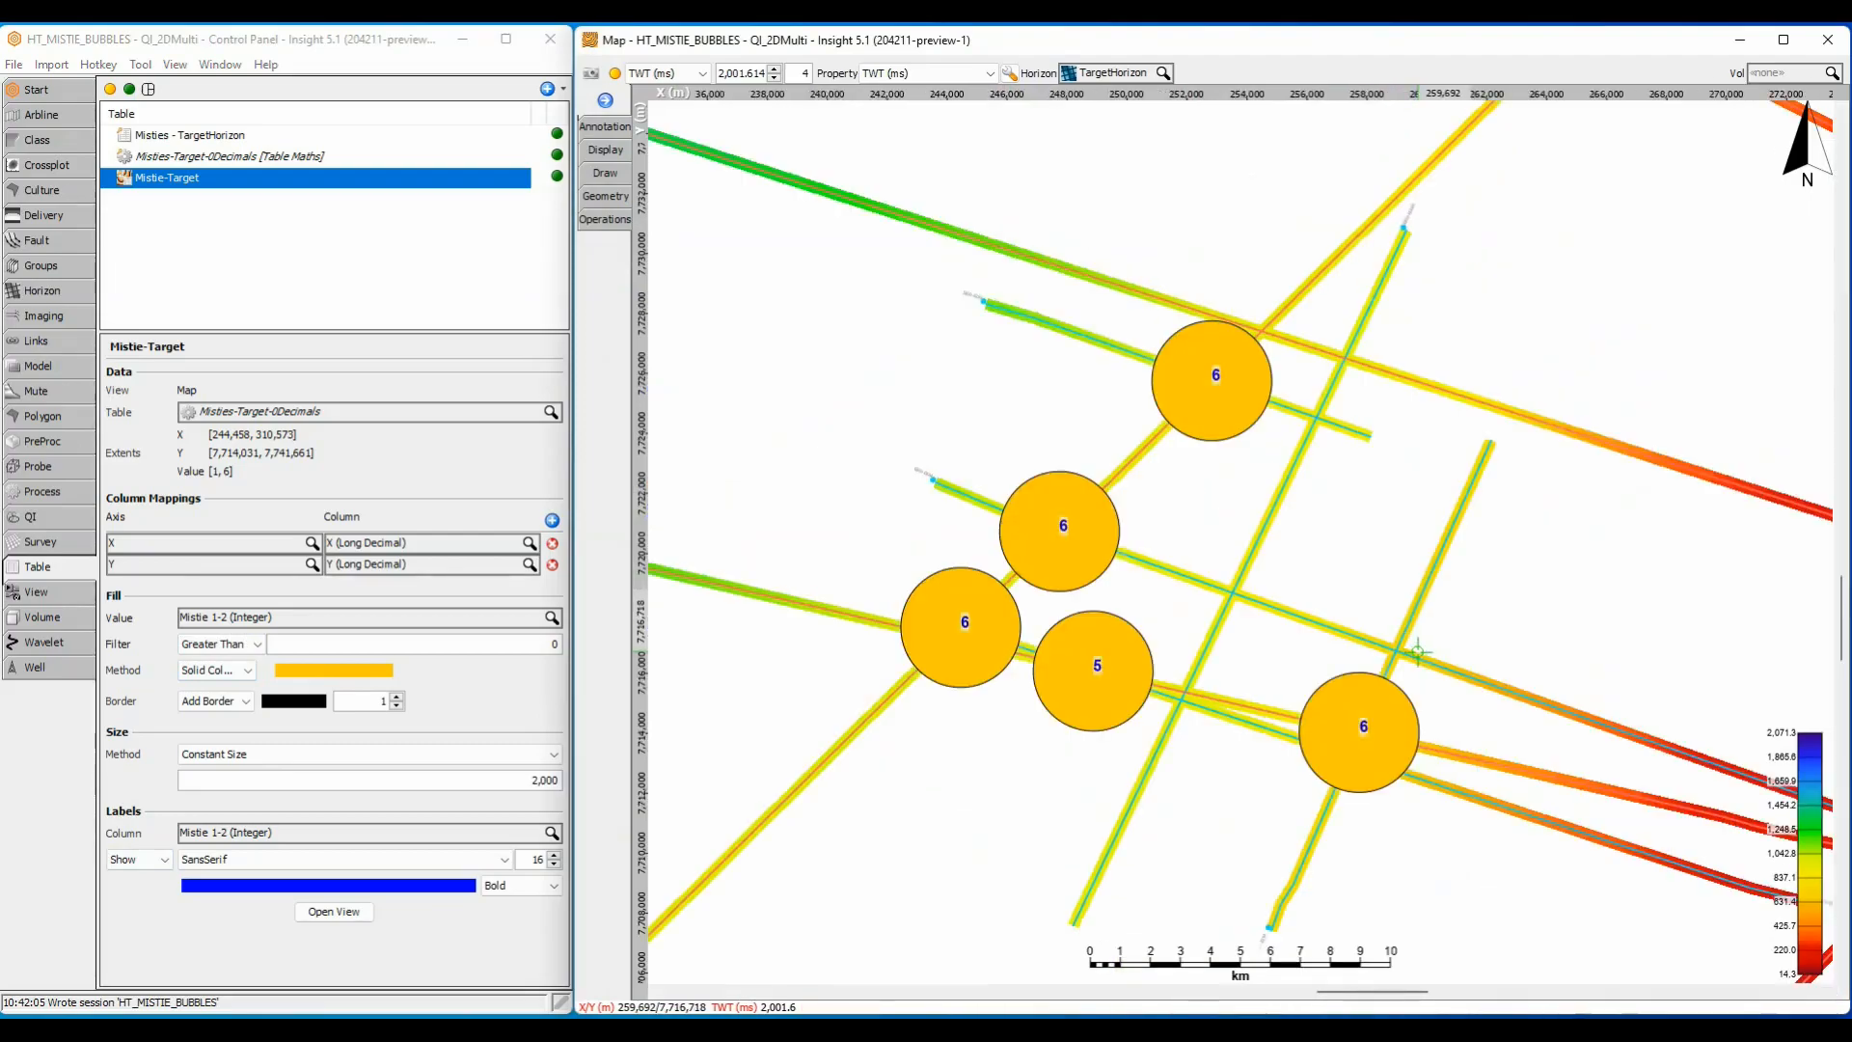
mouse_move(1131, 104)
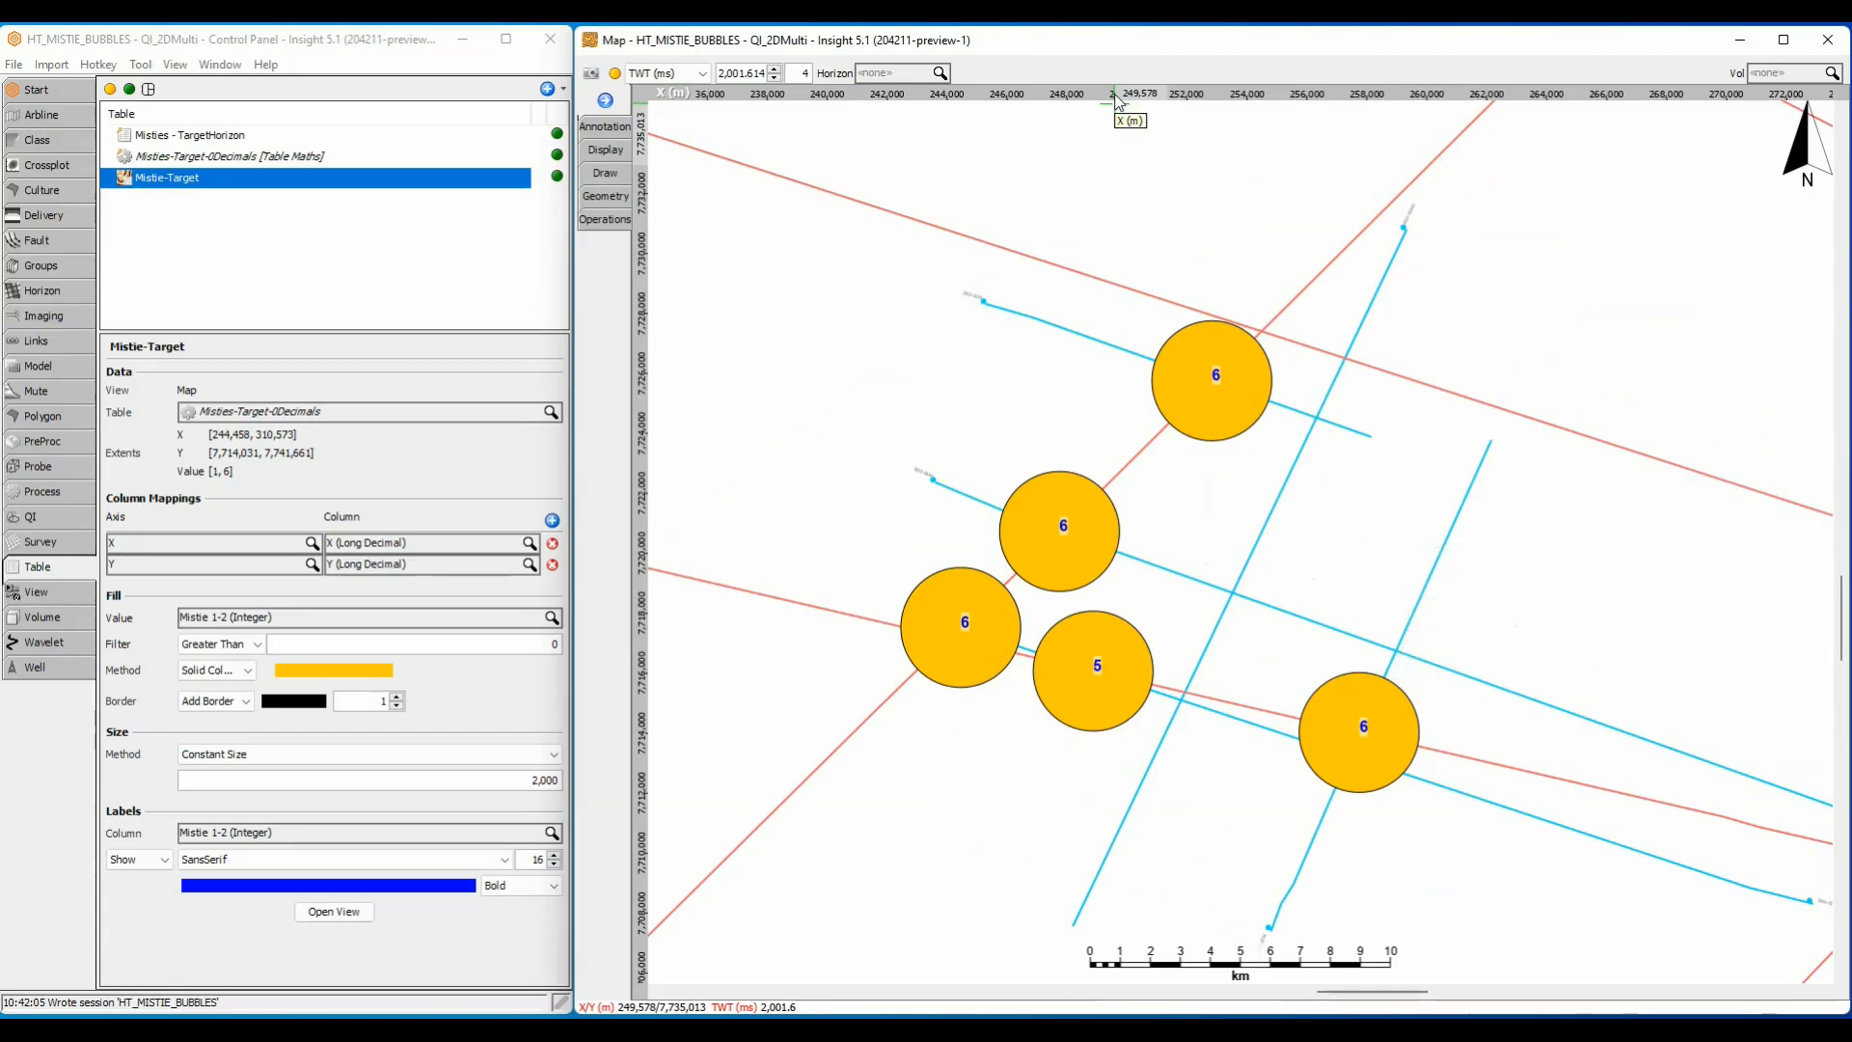
mouse_move(1102, 212)
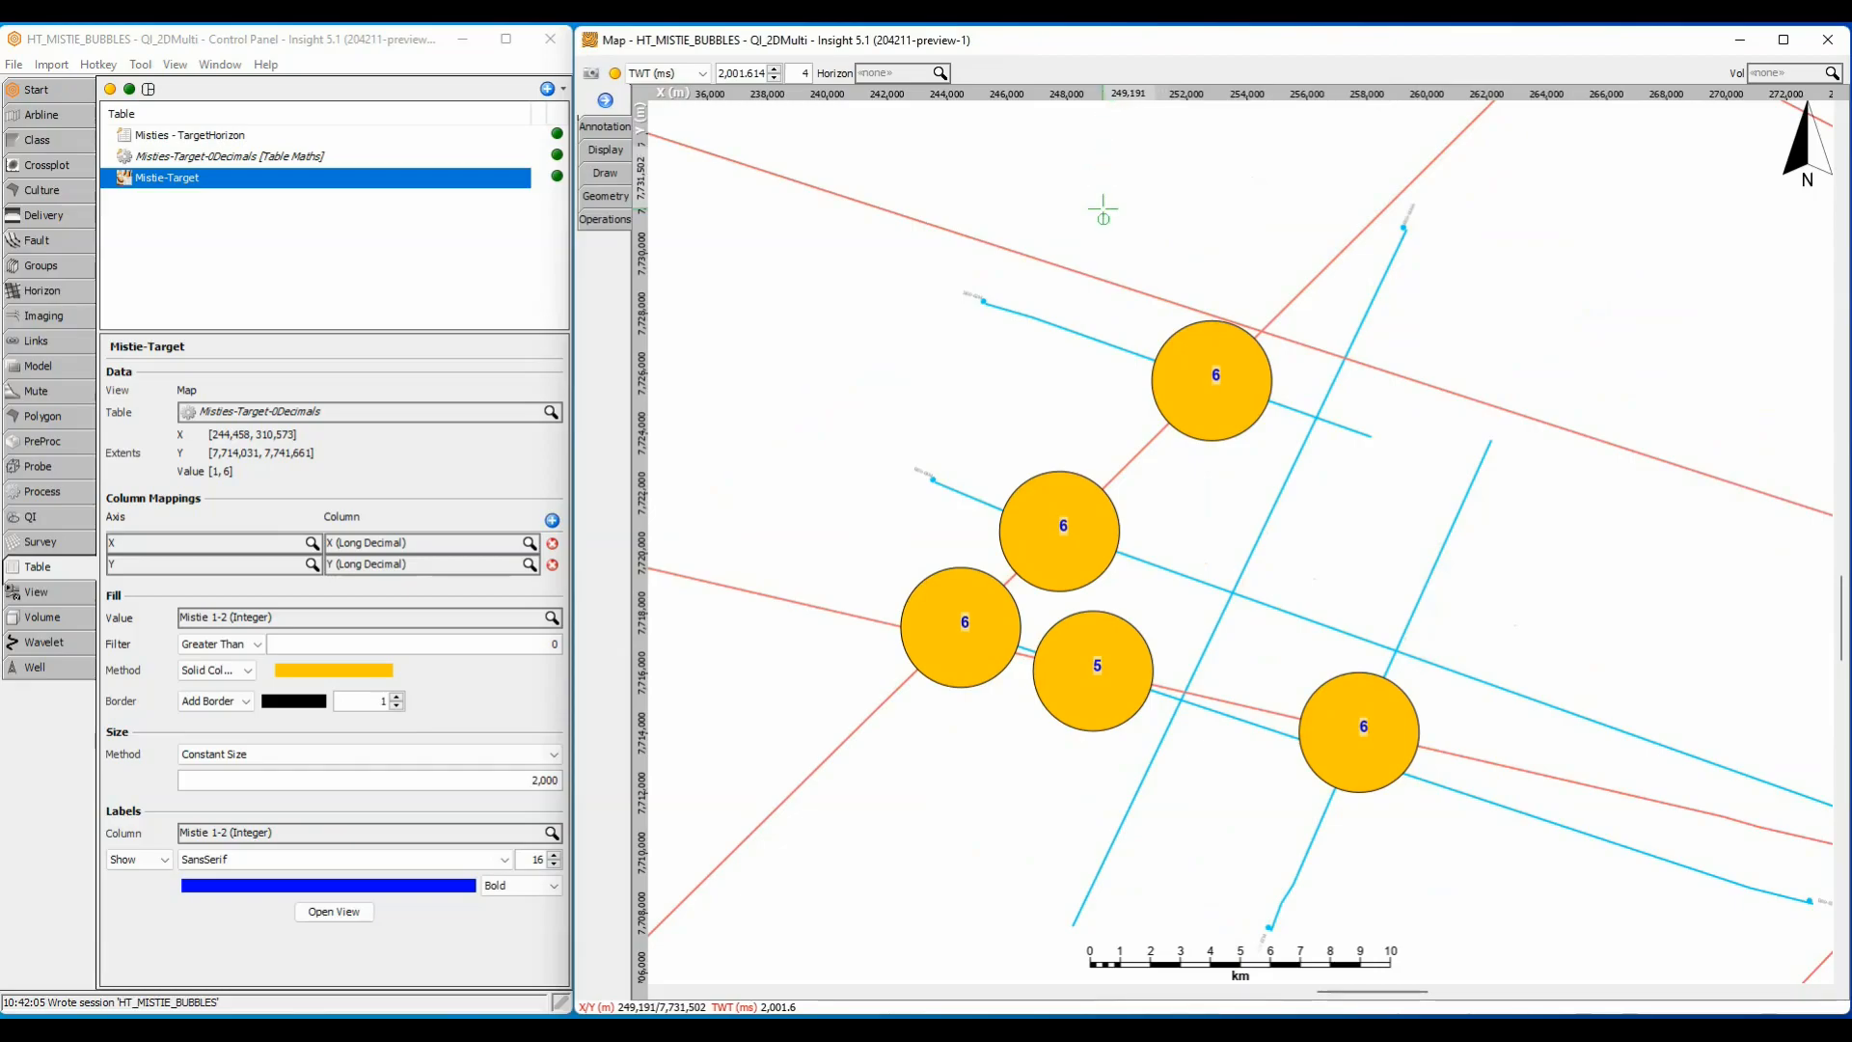
scroll("down", 3)
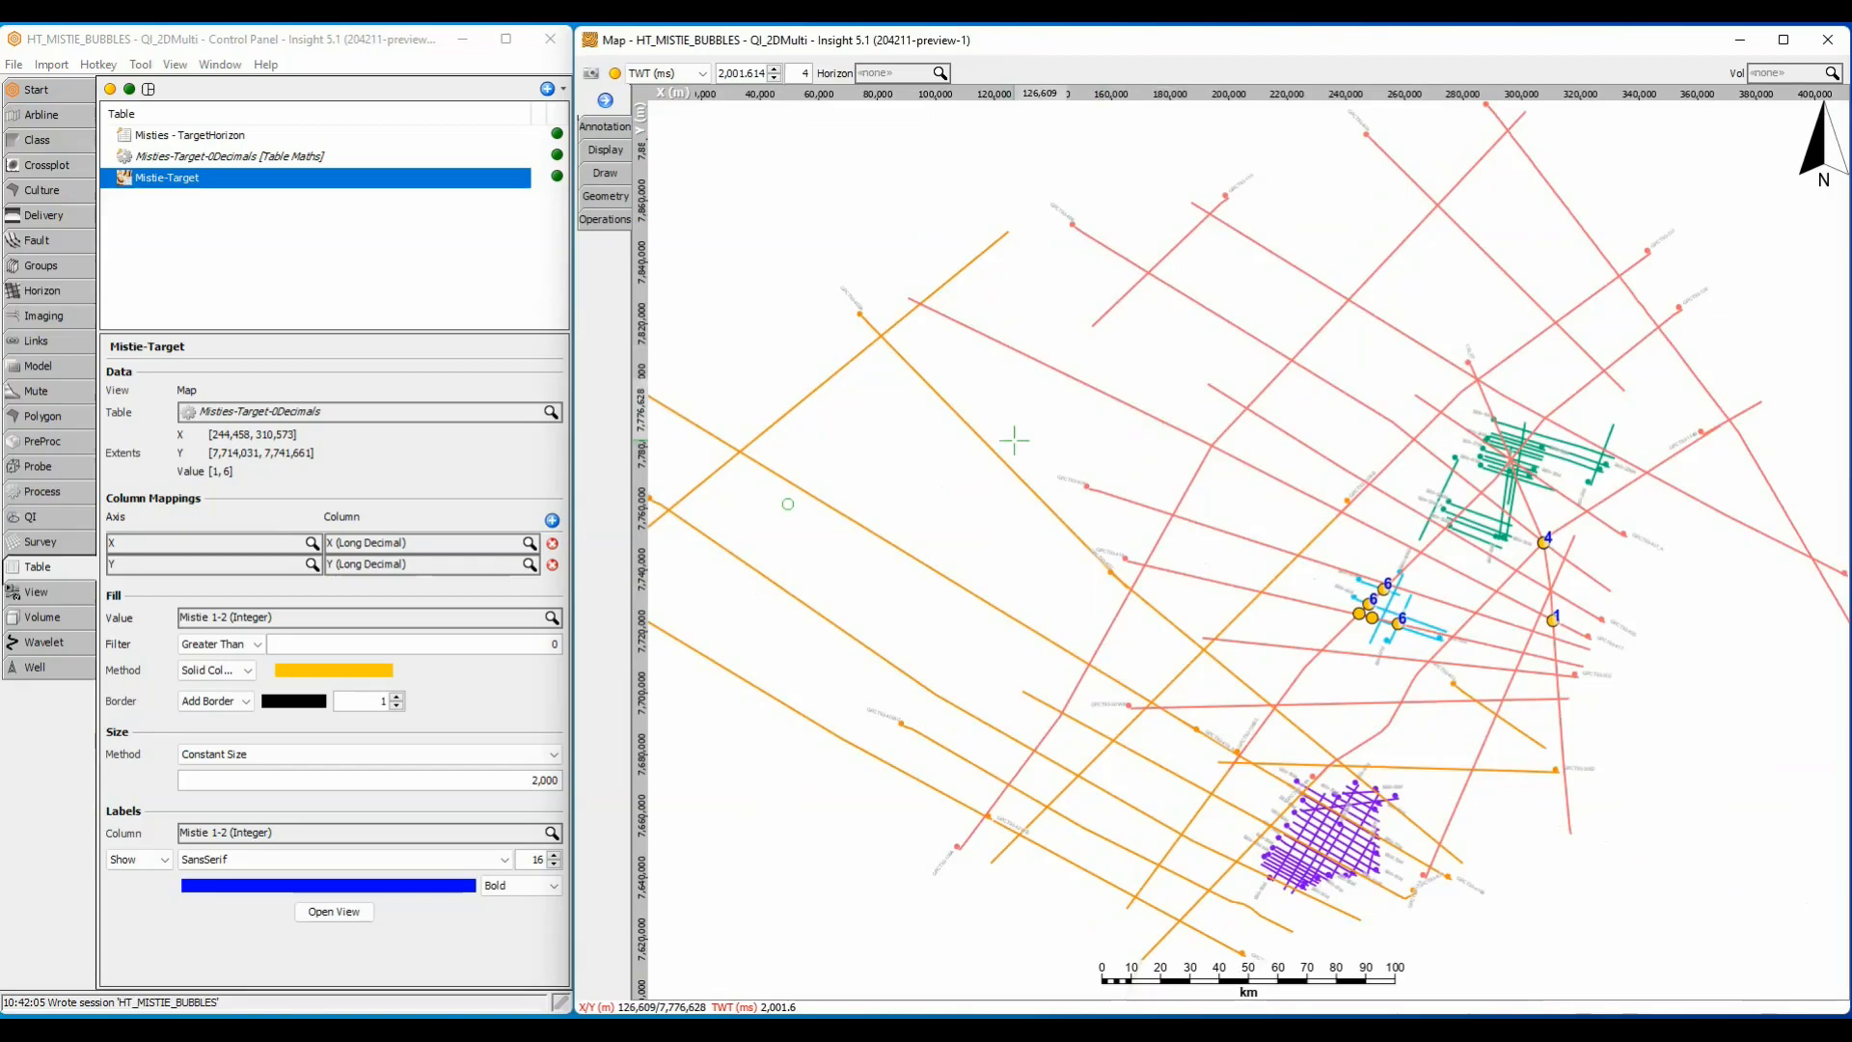
- Change the bubble filter to Less Than 0, keeping only negative misties
left_click(220, 643)
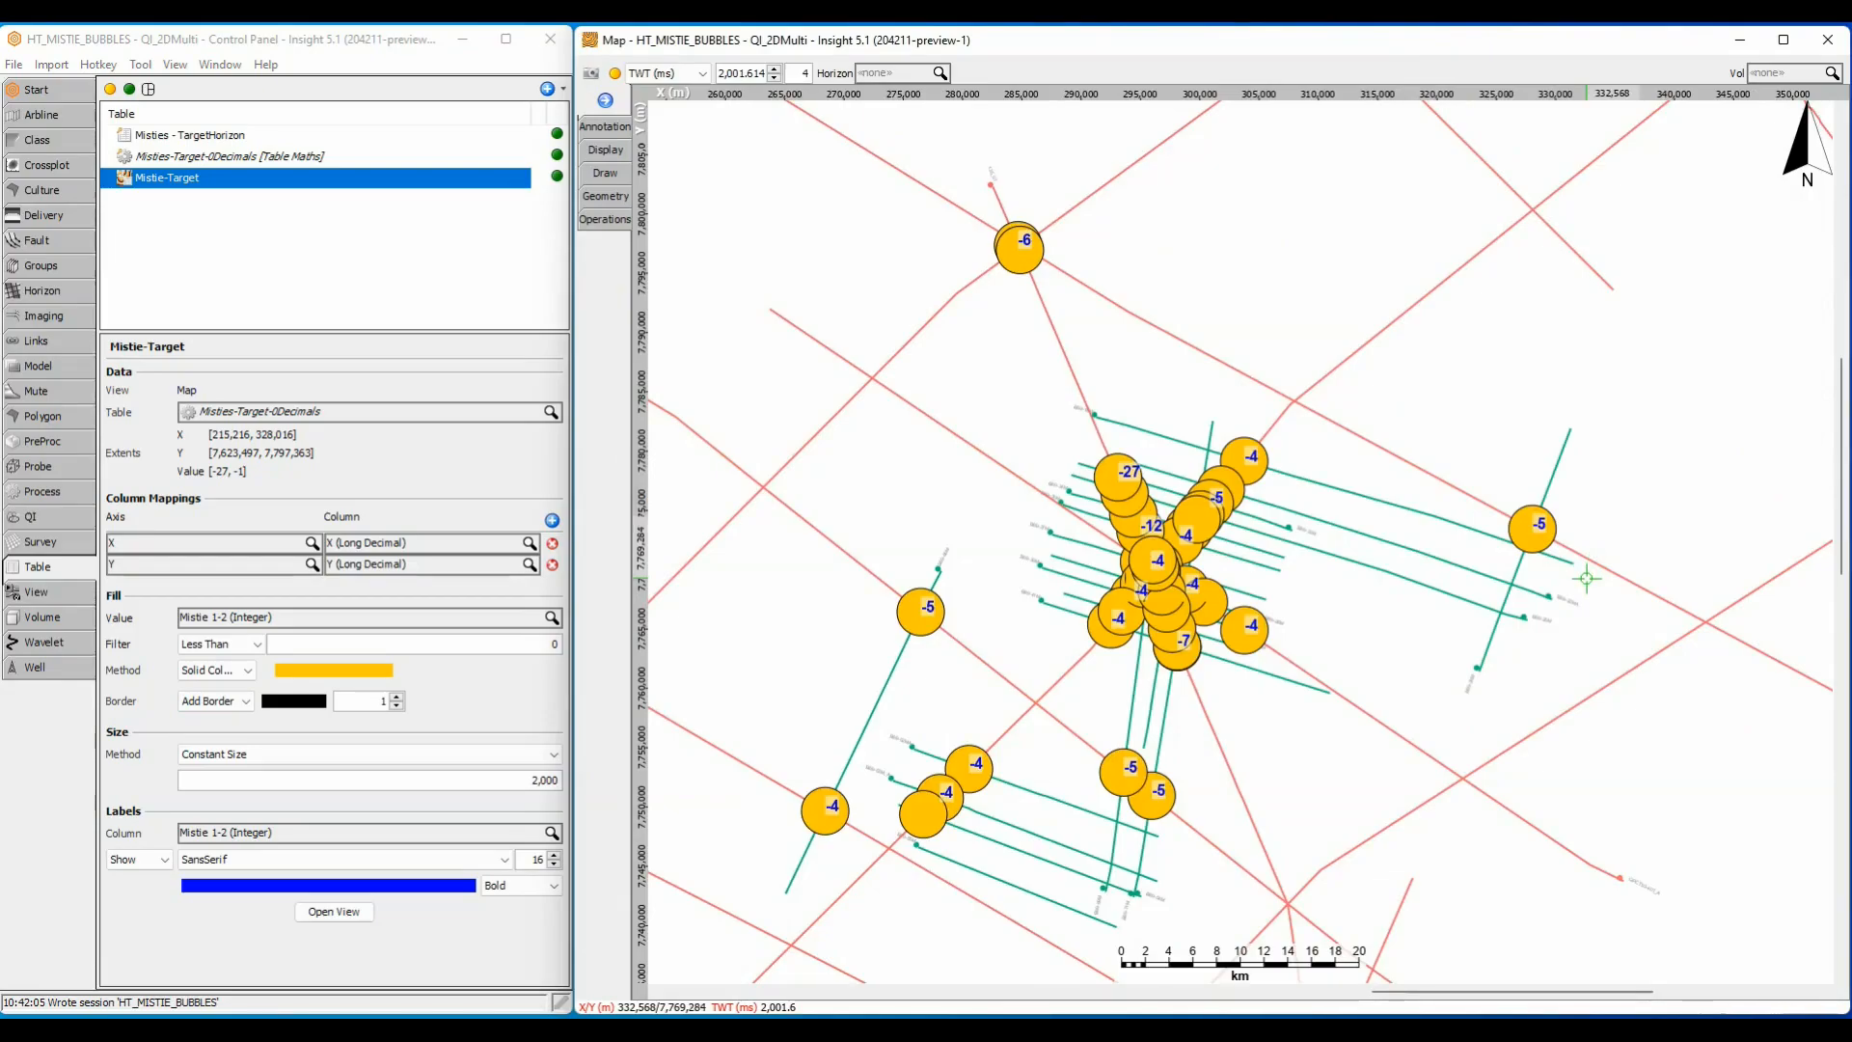
mouse_move(765, 649)
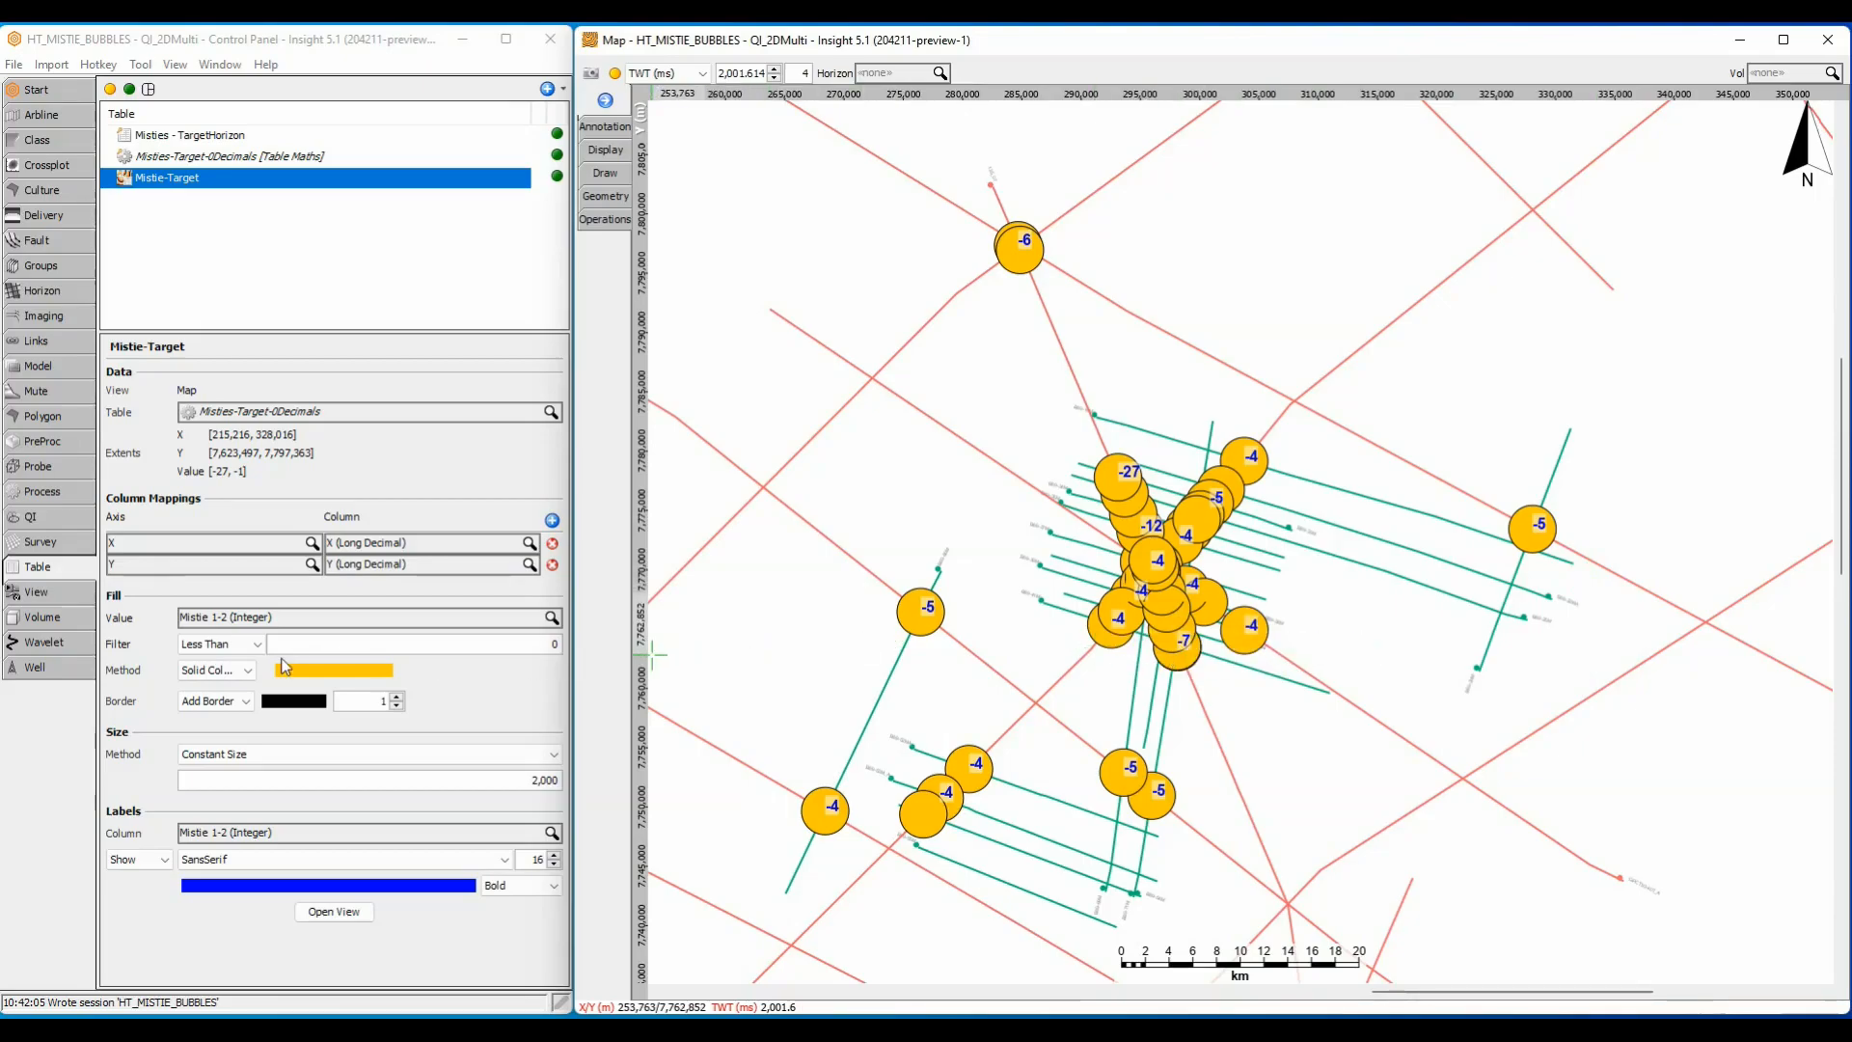
- Colour bubbles with a Time (TWT) colour bar fitted to the mistie range, sized by Mistie 1-2
left_click(246, 669)
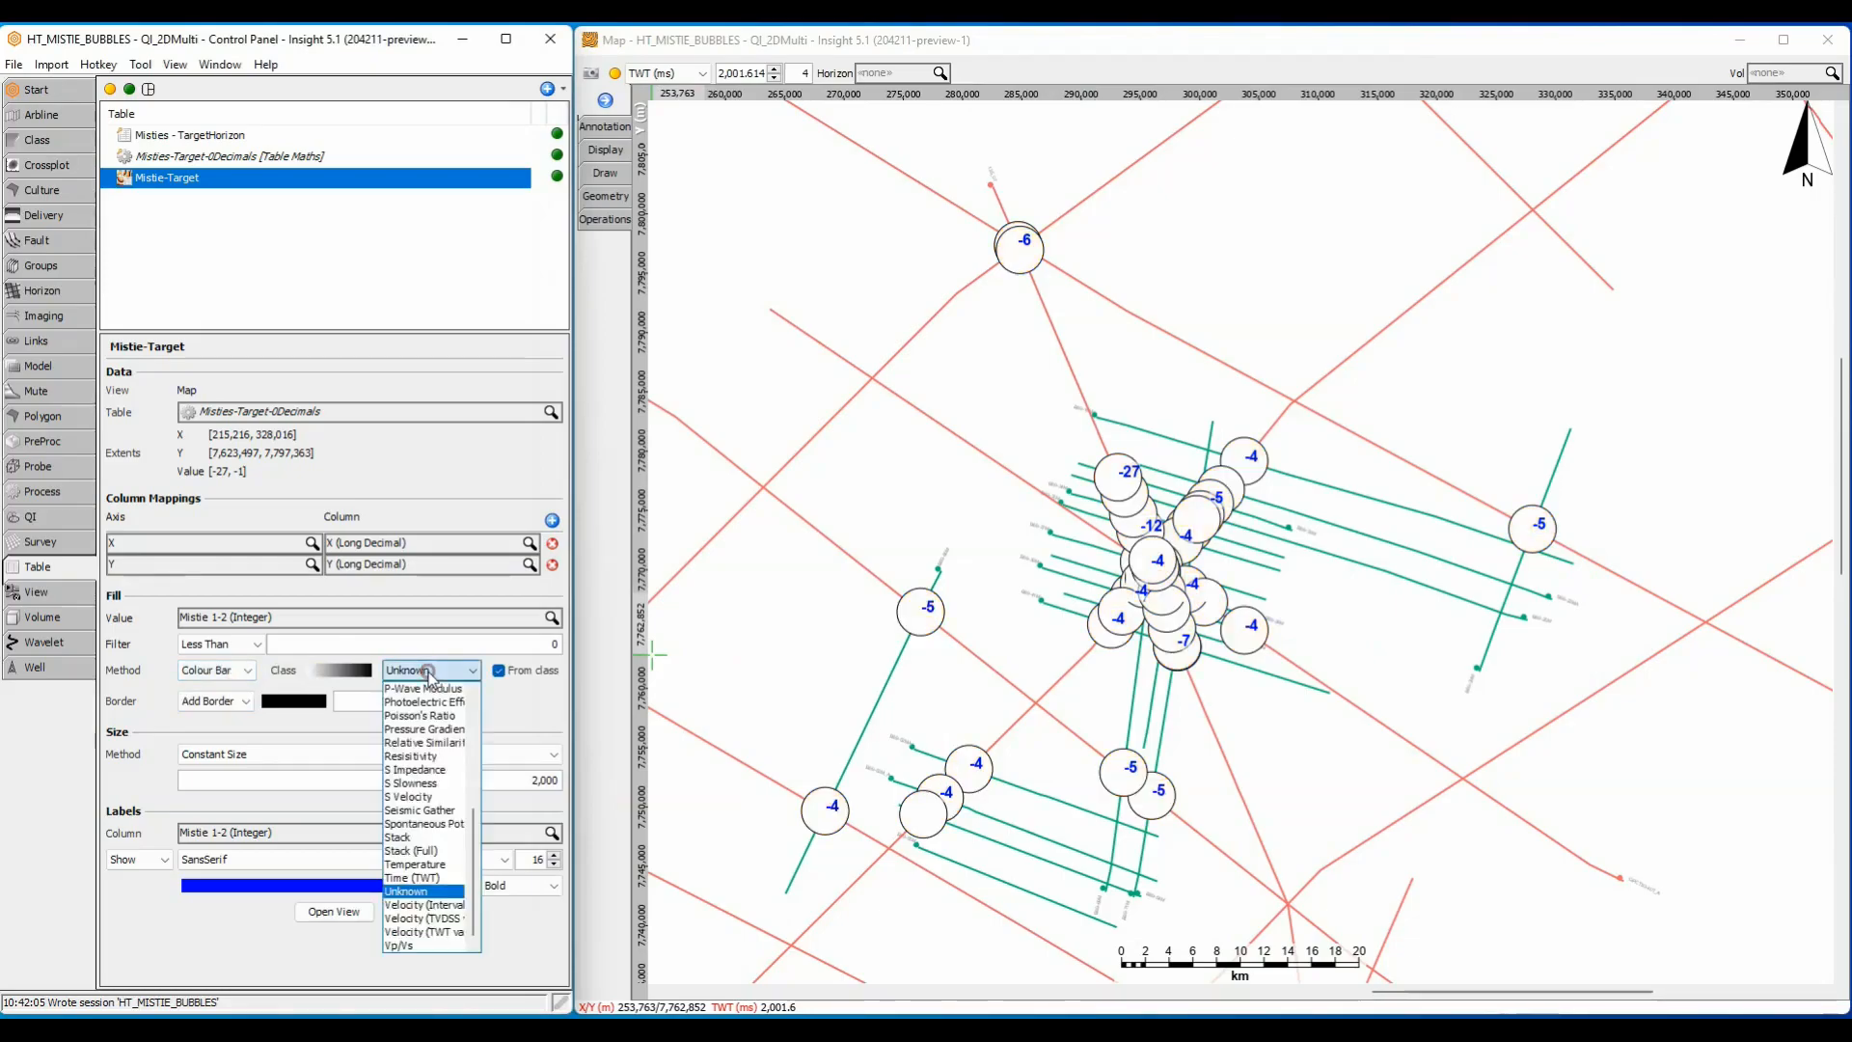
left_click(414, 877)
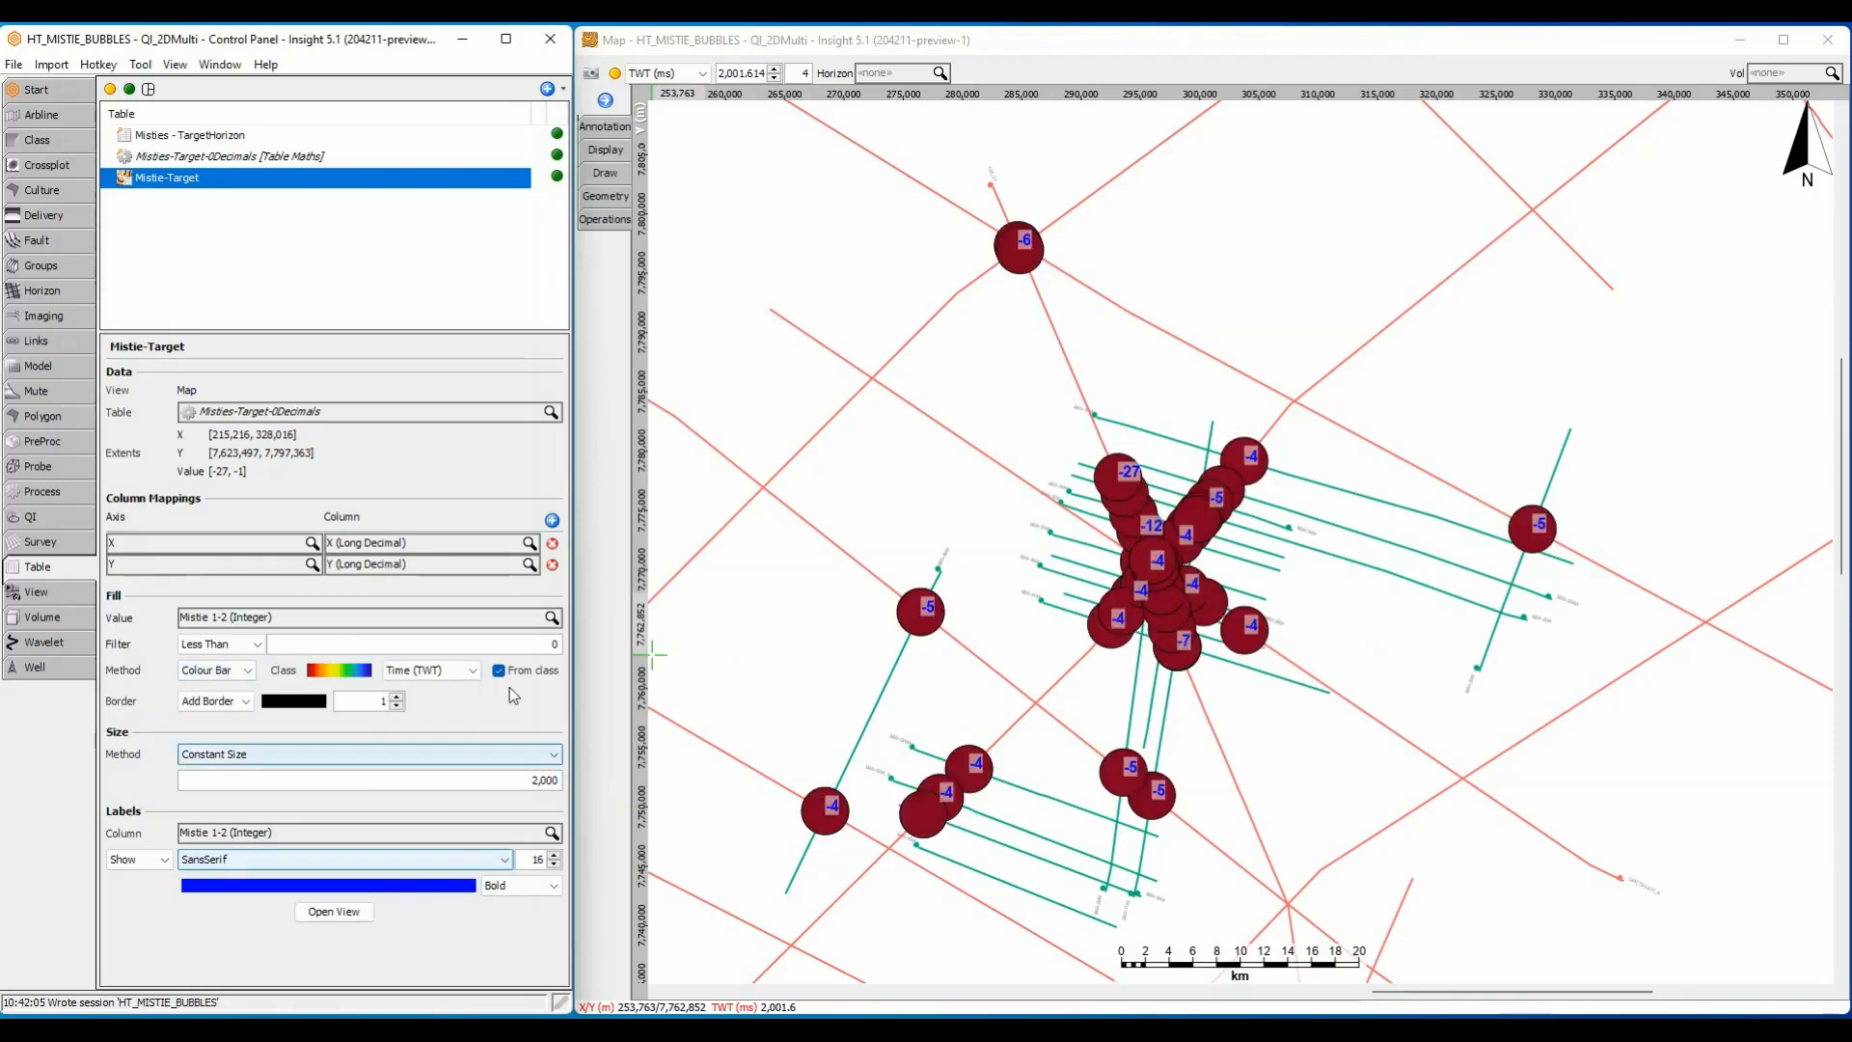
left_click(499, 669)
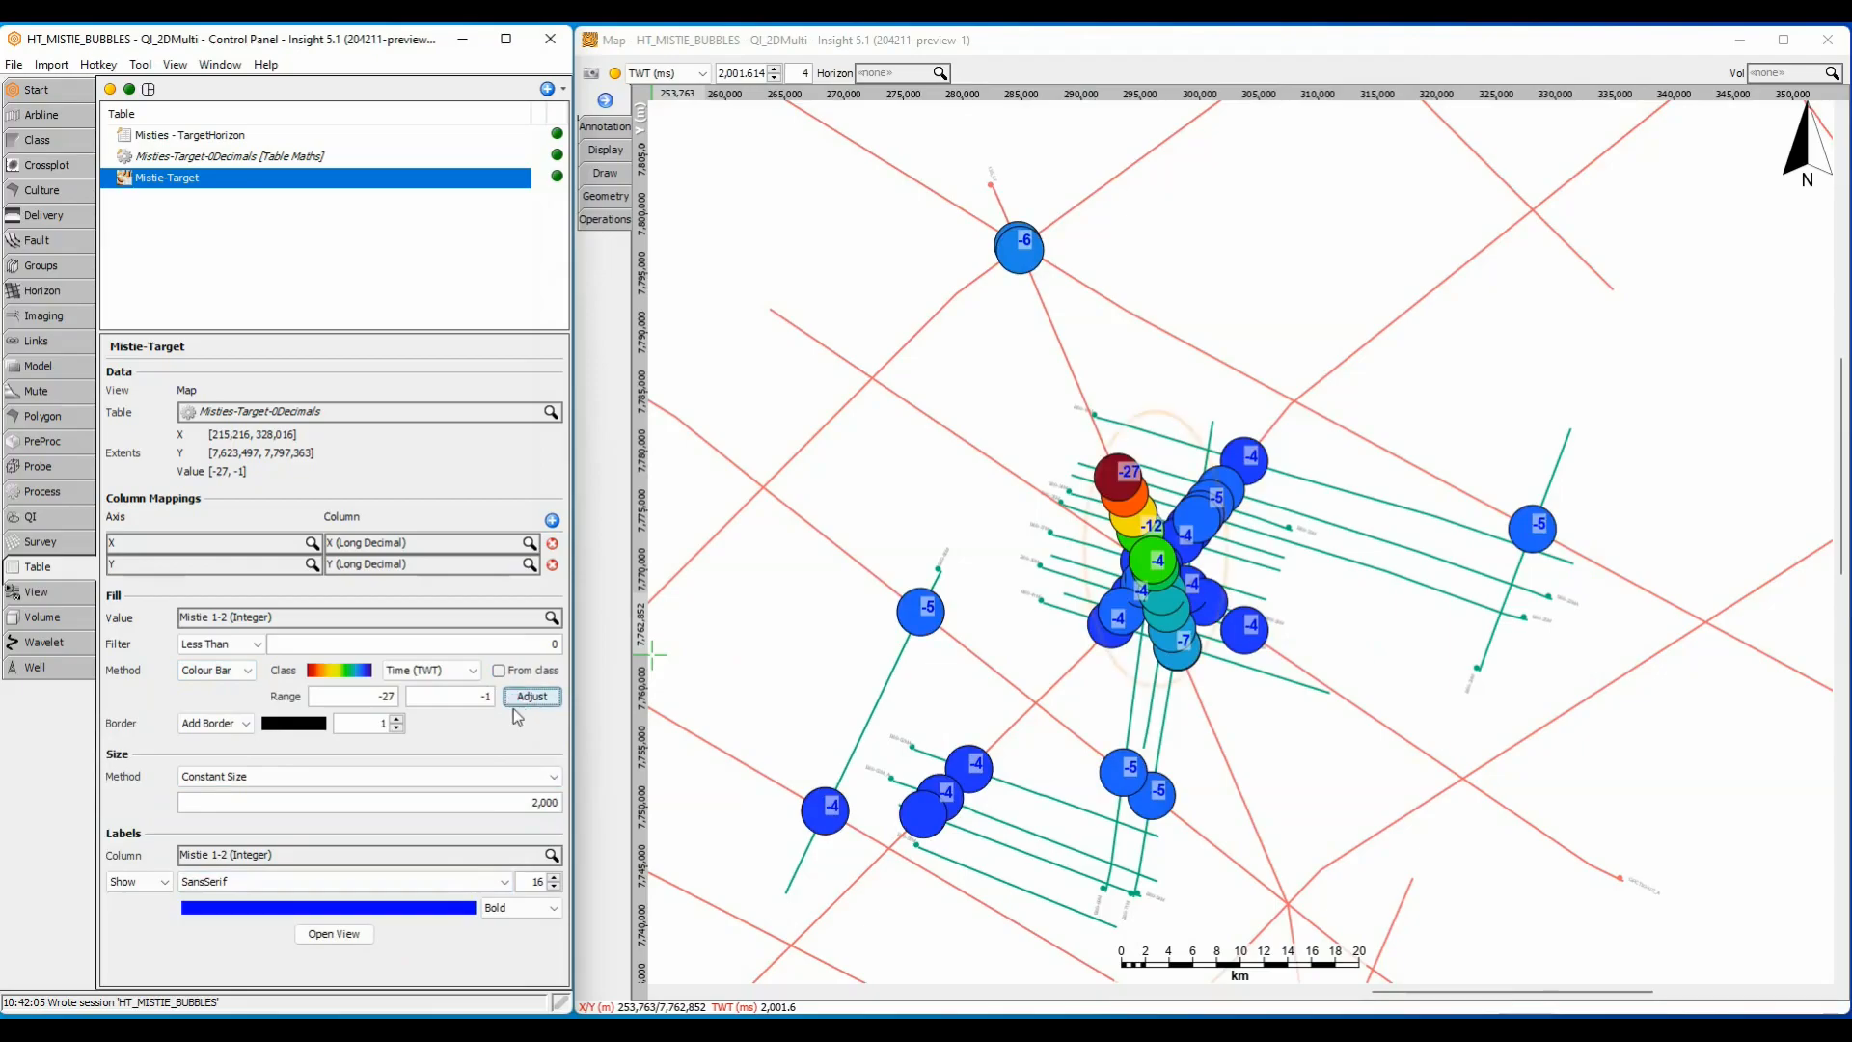
left_click(532, 695)
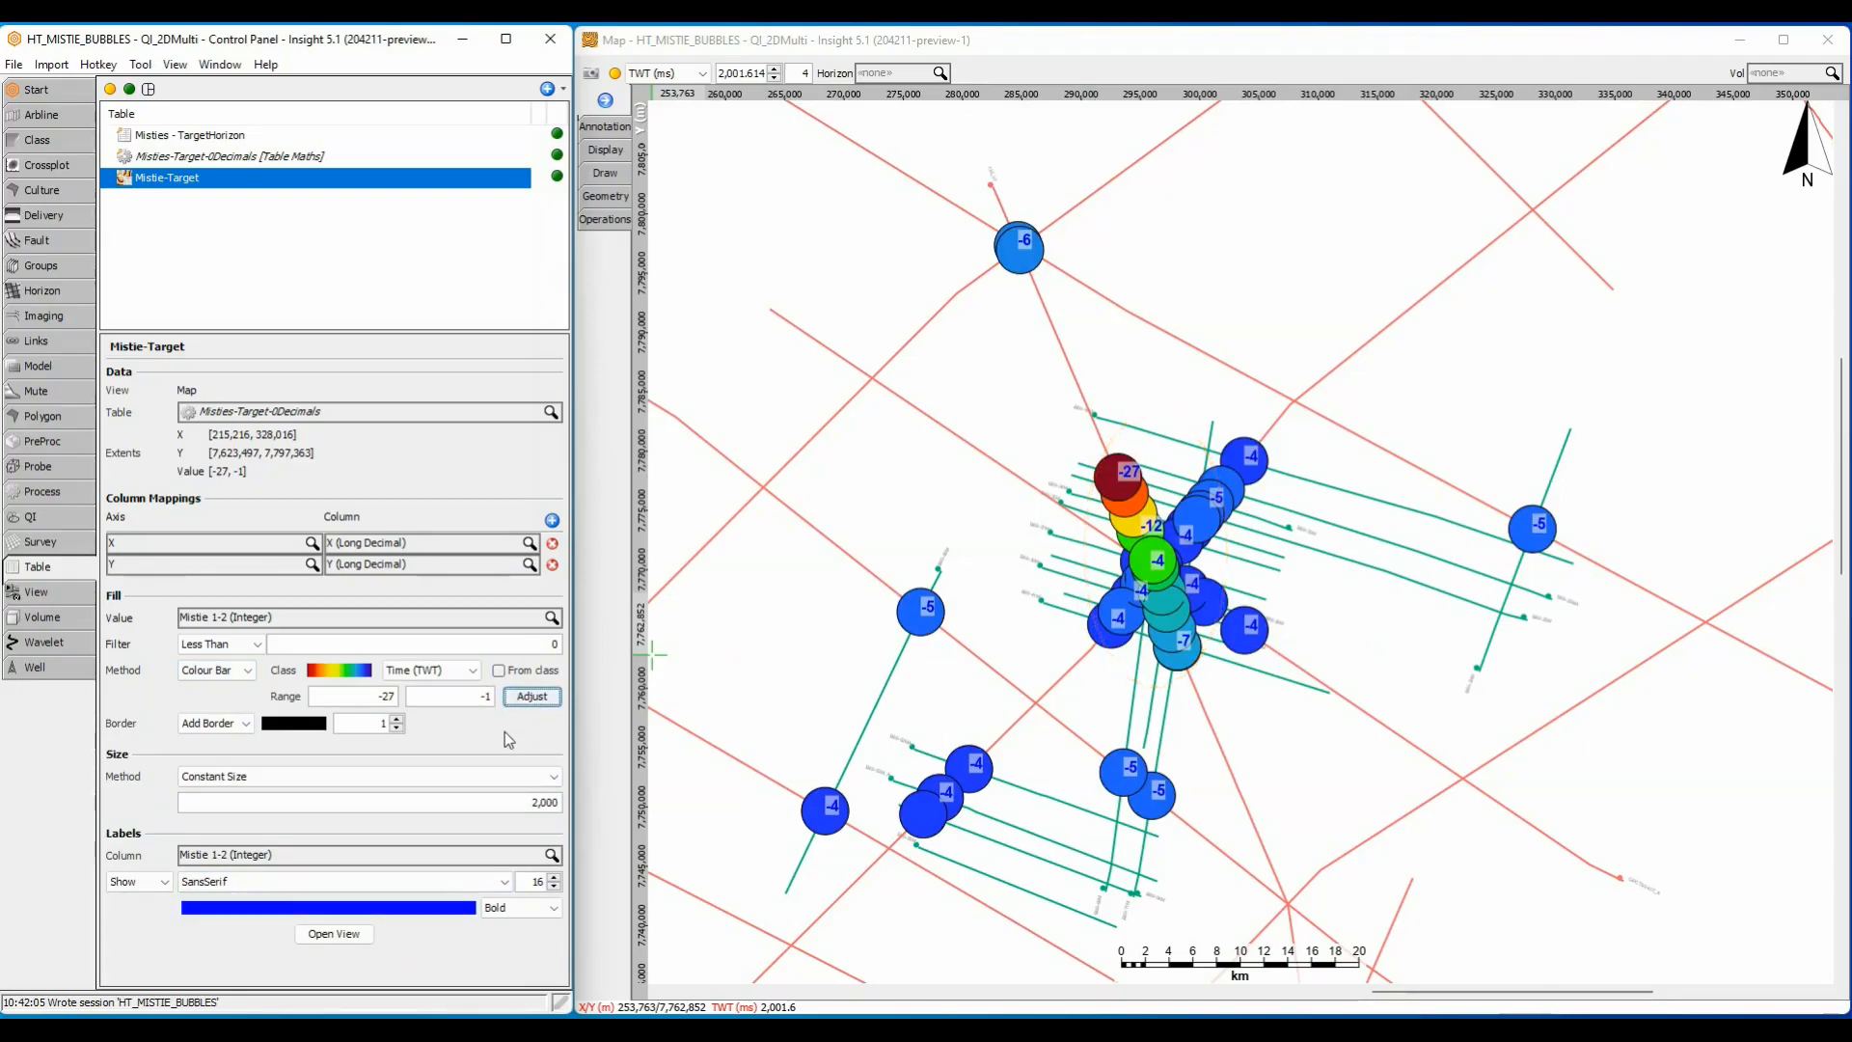
left_click(368, 775)
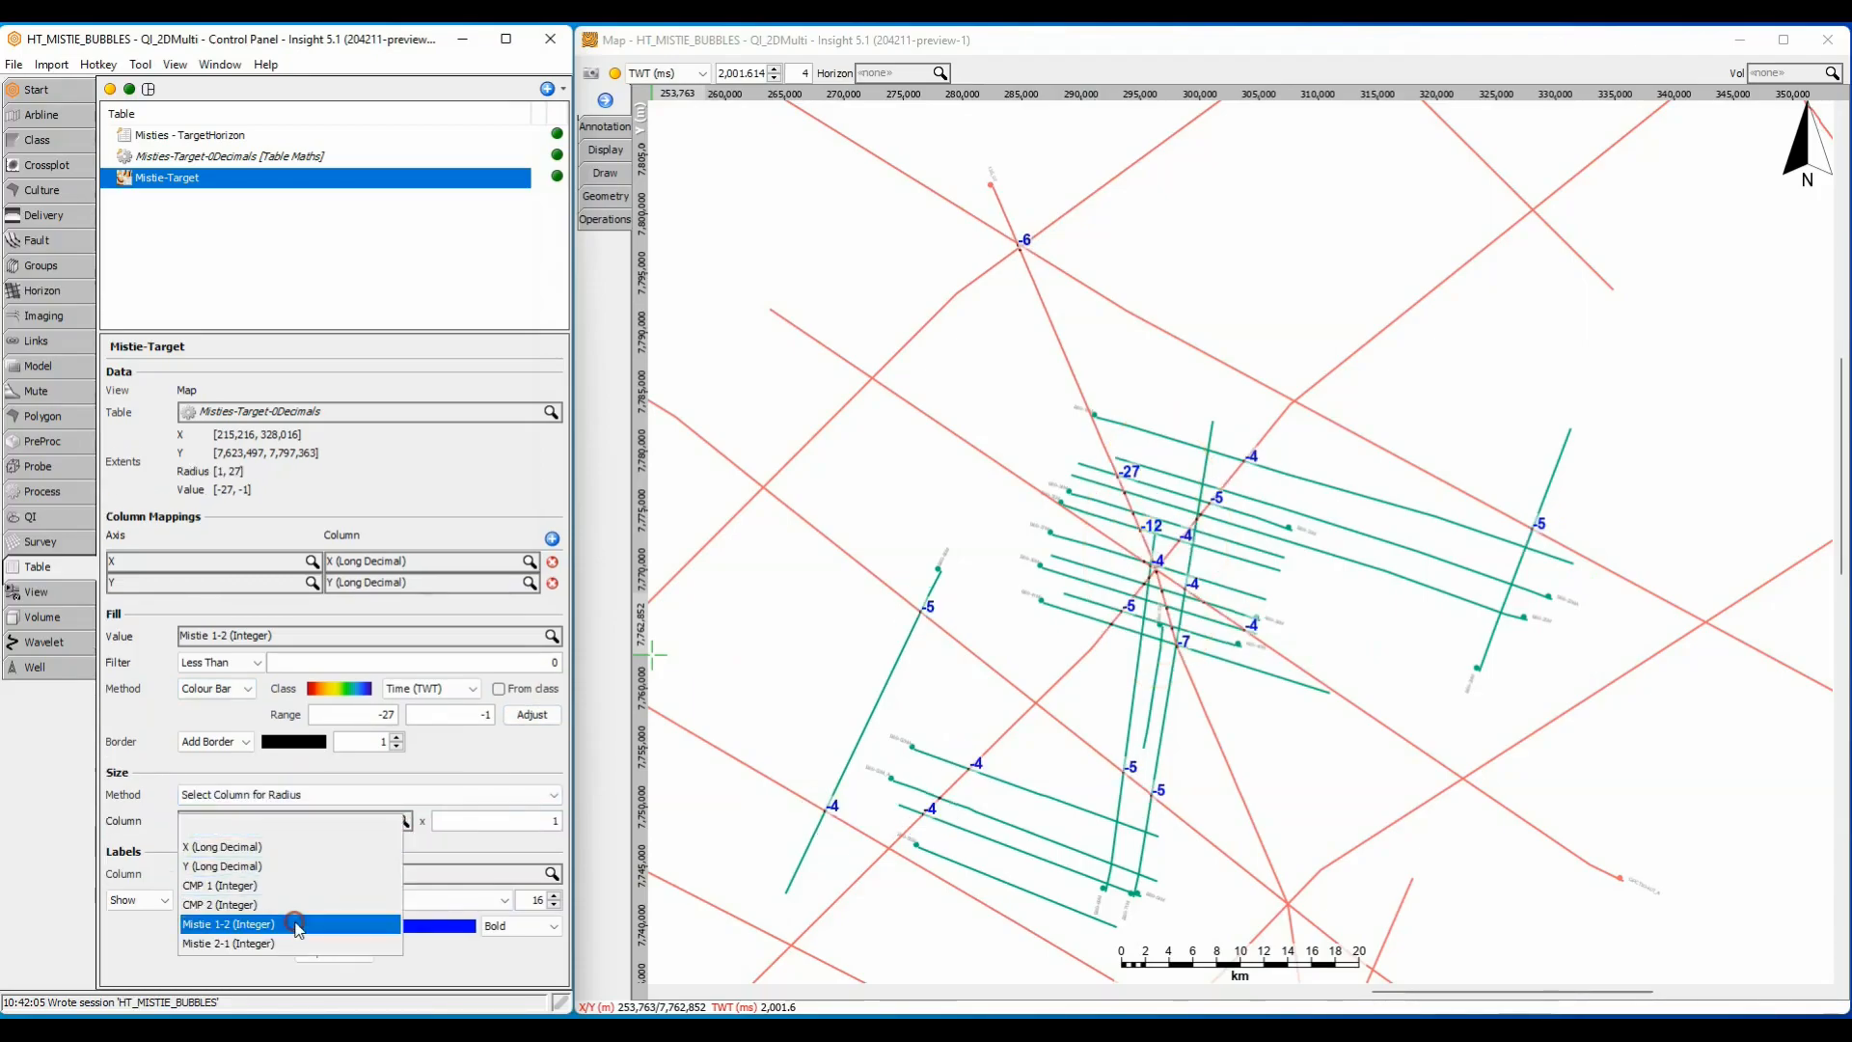
left_click(228, 924)
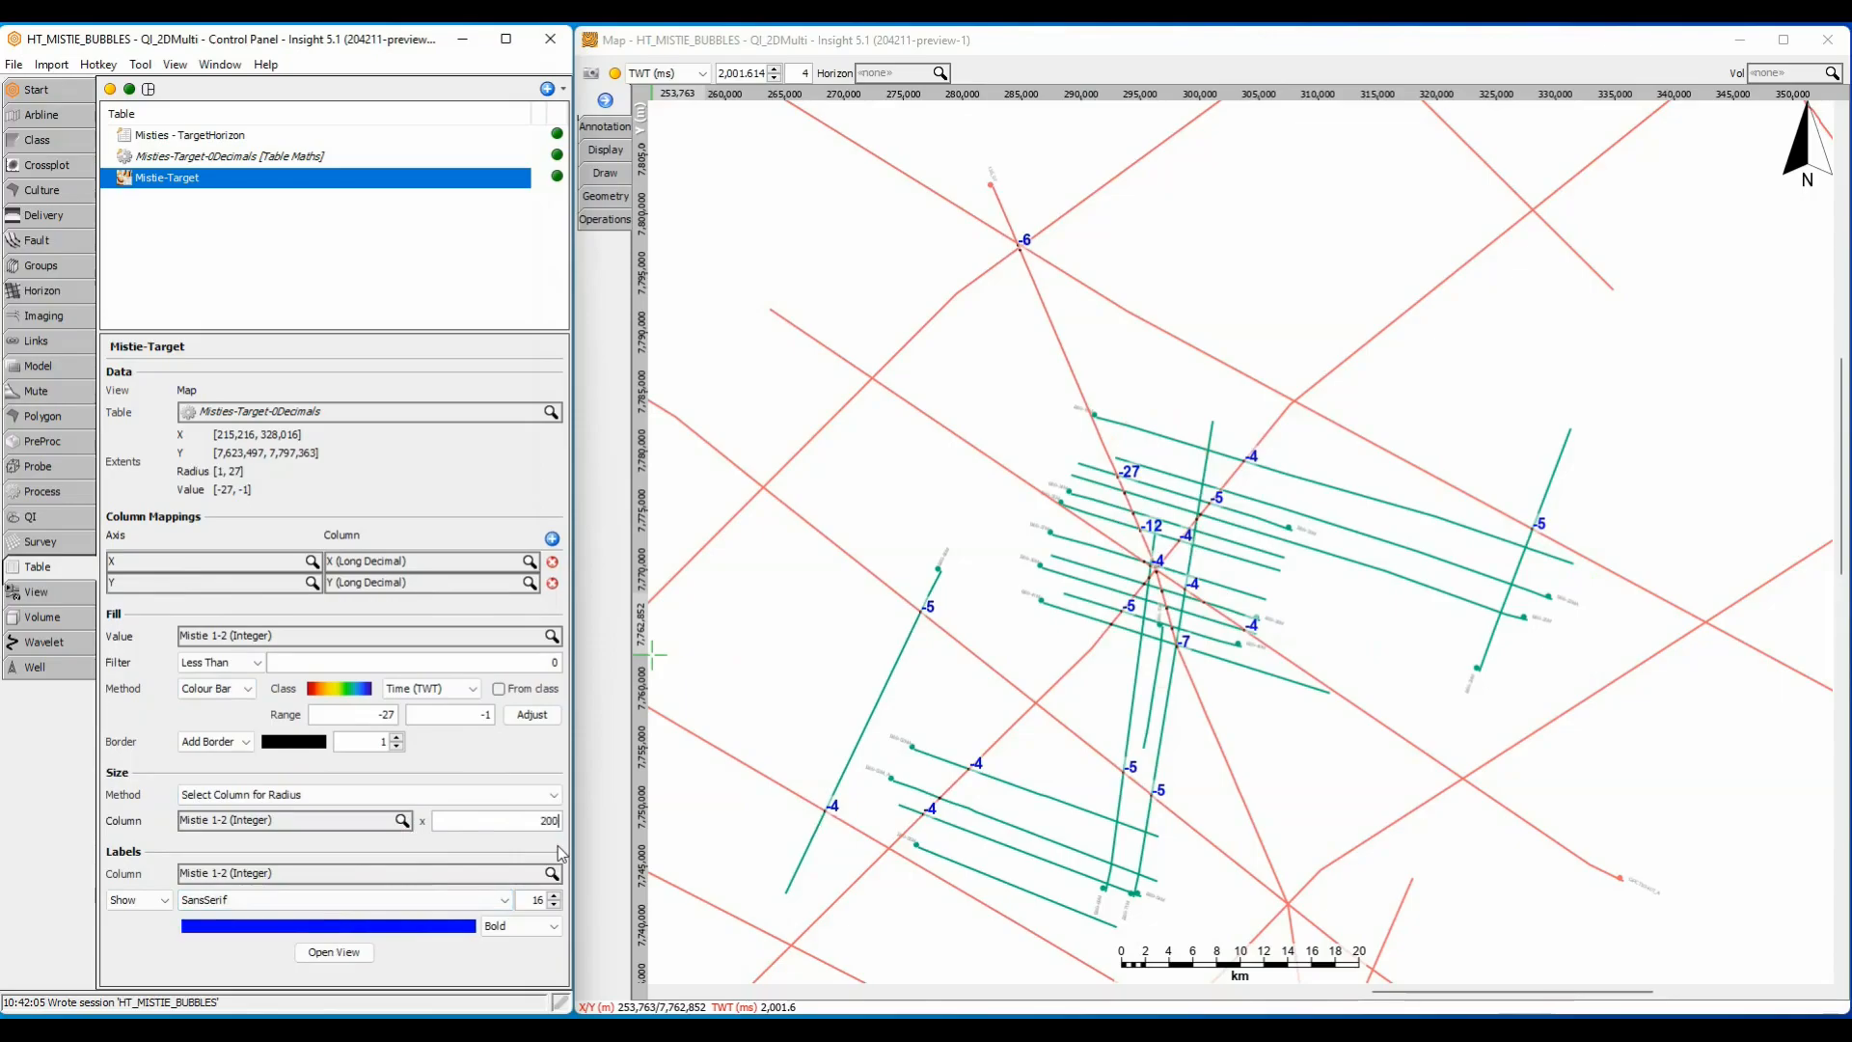